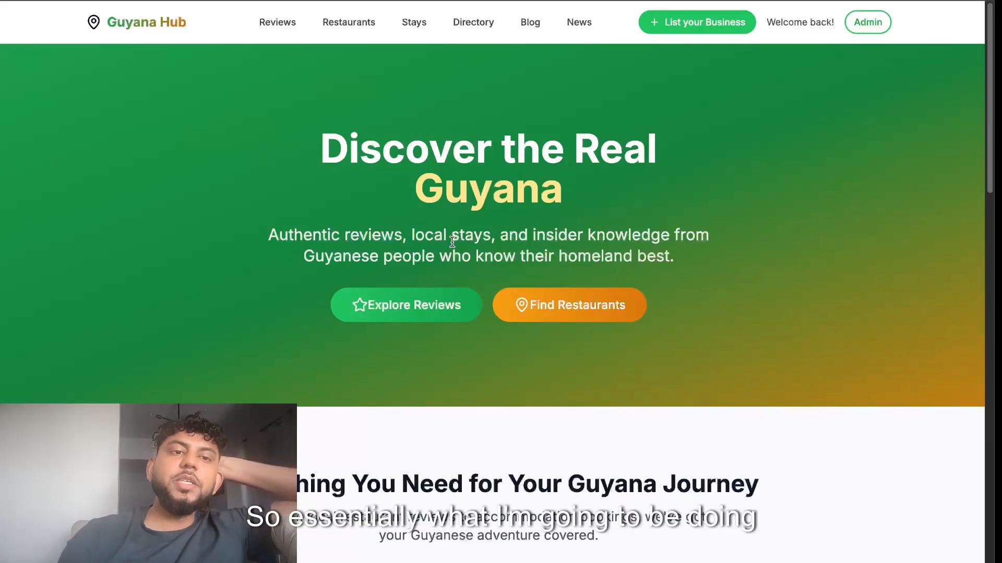
pyautogui.moveTo(491, 403)
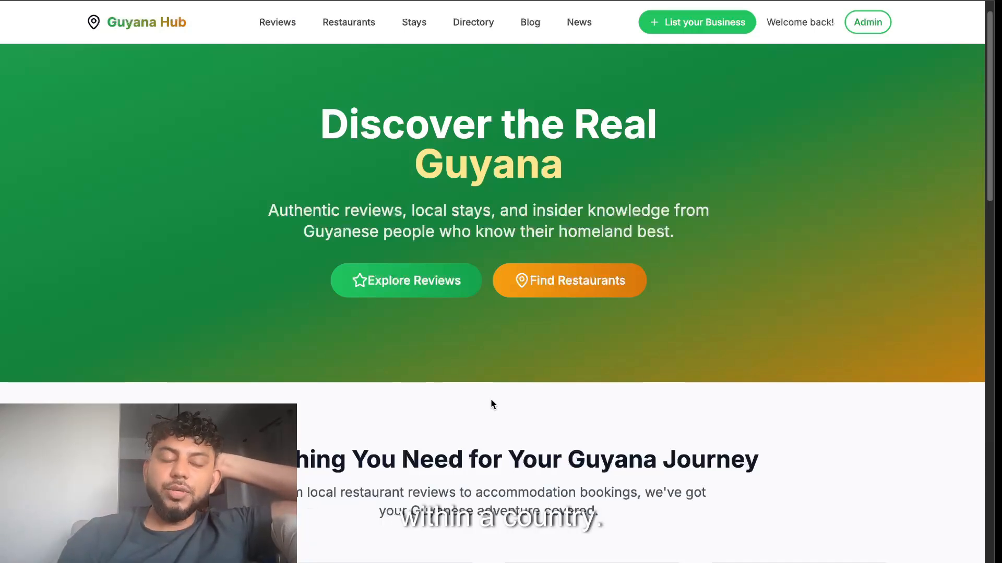
pyautogui.moveTo(236, 79)
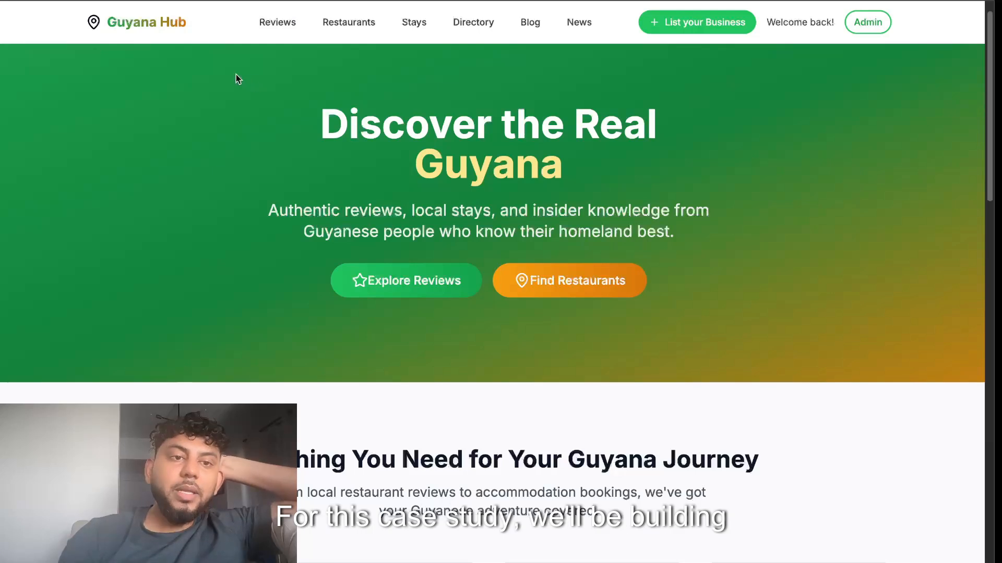
# Browse the Guyana Hub home page and go to the Georgetown Restaurants listing
pyautogui.scroll(-3)
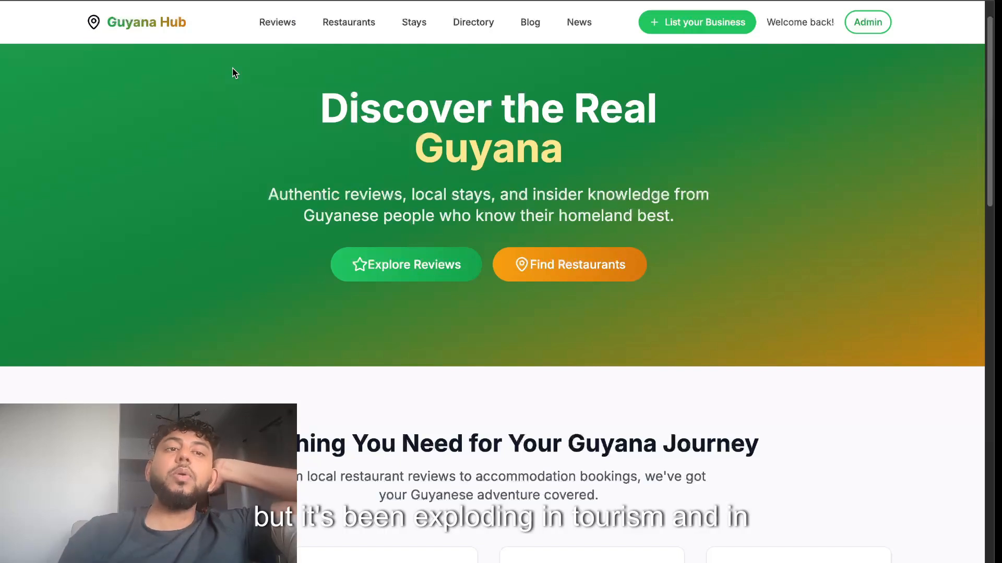
pyautogui.scroll(-3)
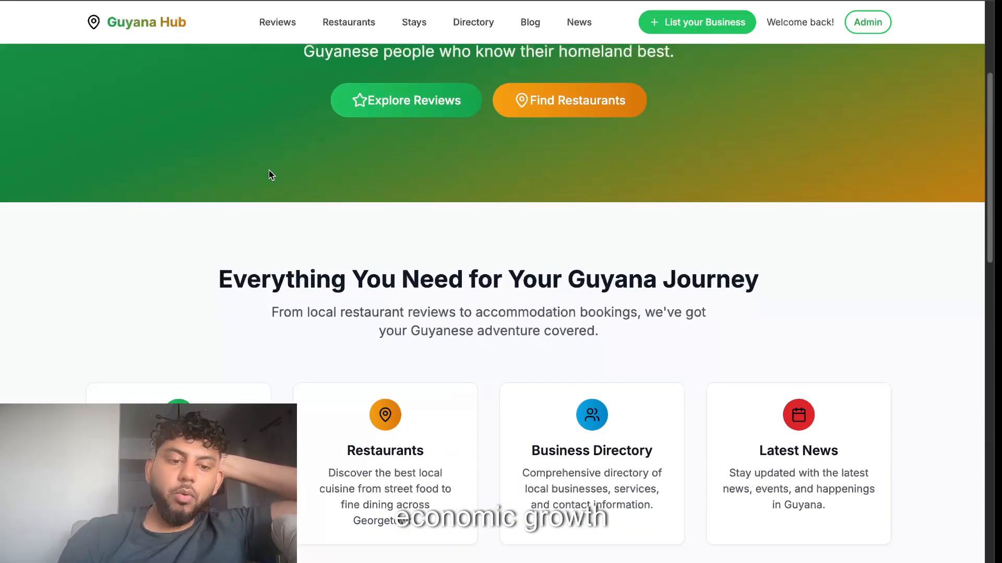
pyautogui.scroll(-3)
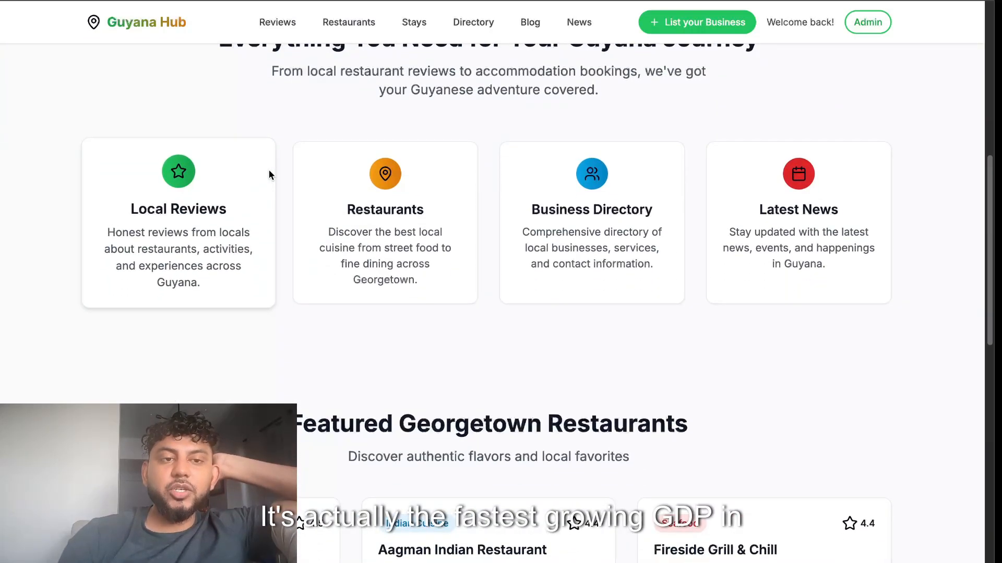
pyautogui.moveTo(291, 253)
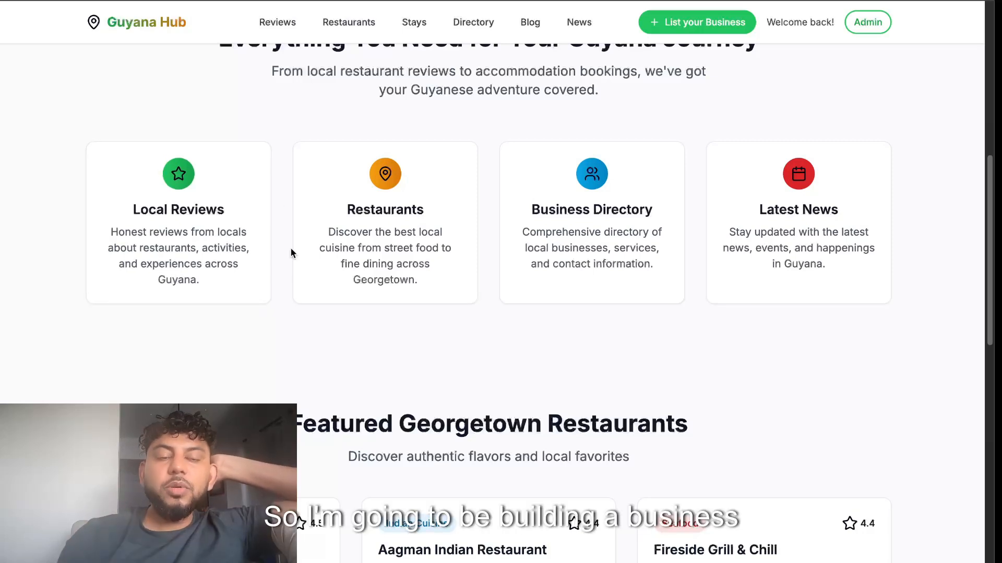
pyautogui.scroll(3)
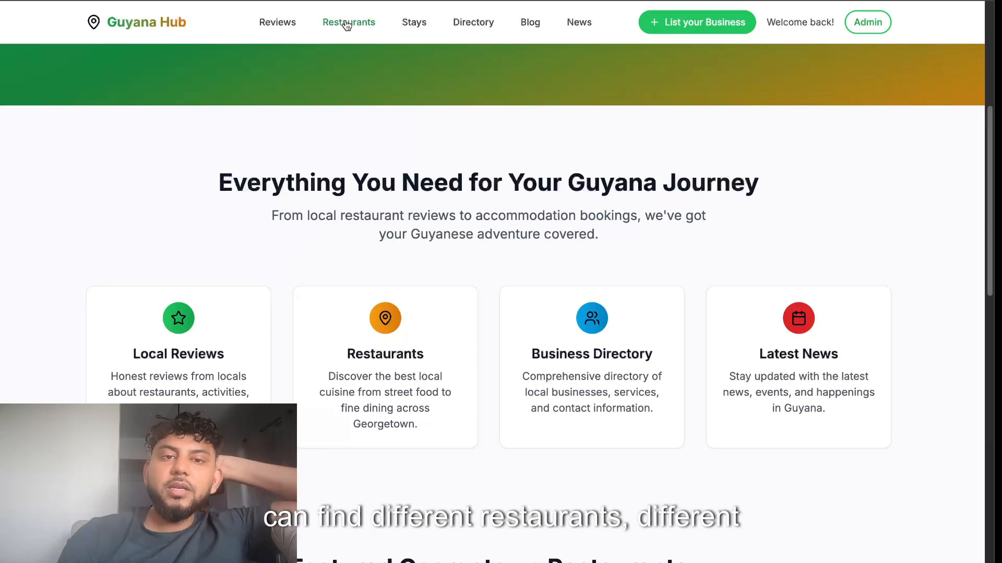
pyautogui.click(349, 22)
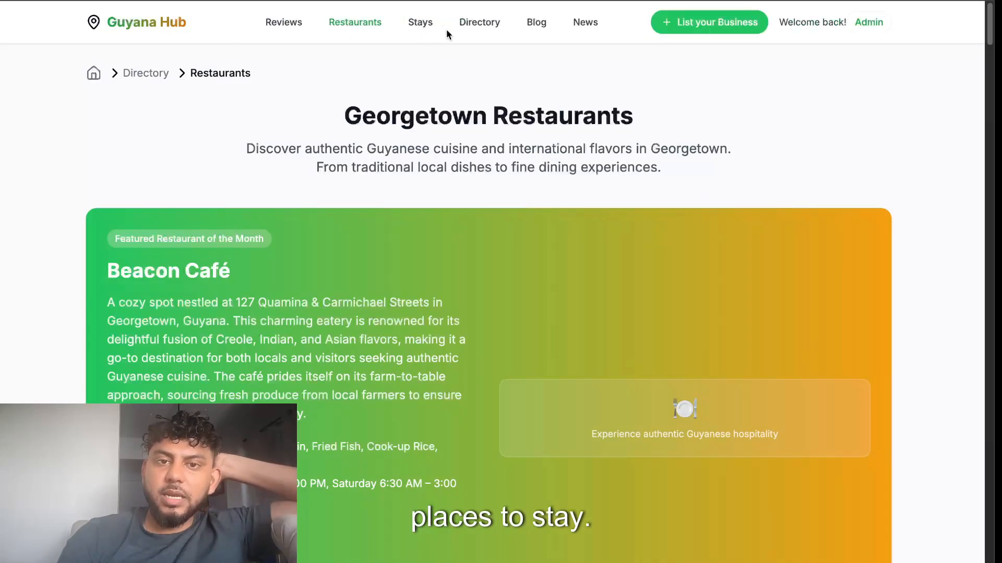
# Scroll through the 38 restaurant listings and filter them to the $$$ ($25-50) price range
pyautogui.scroll(-3)
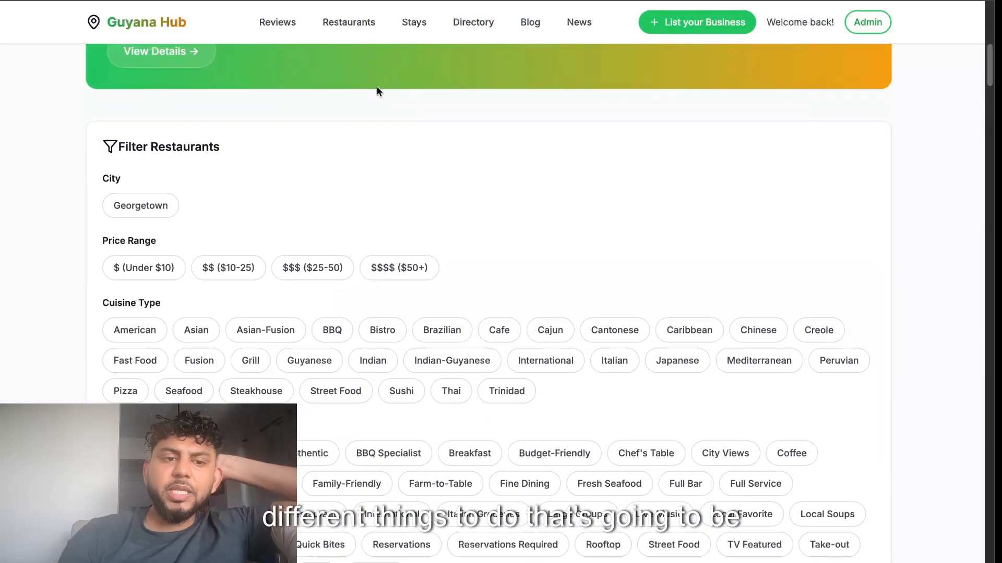
pyautogui.scroll(-3)
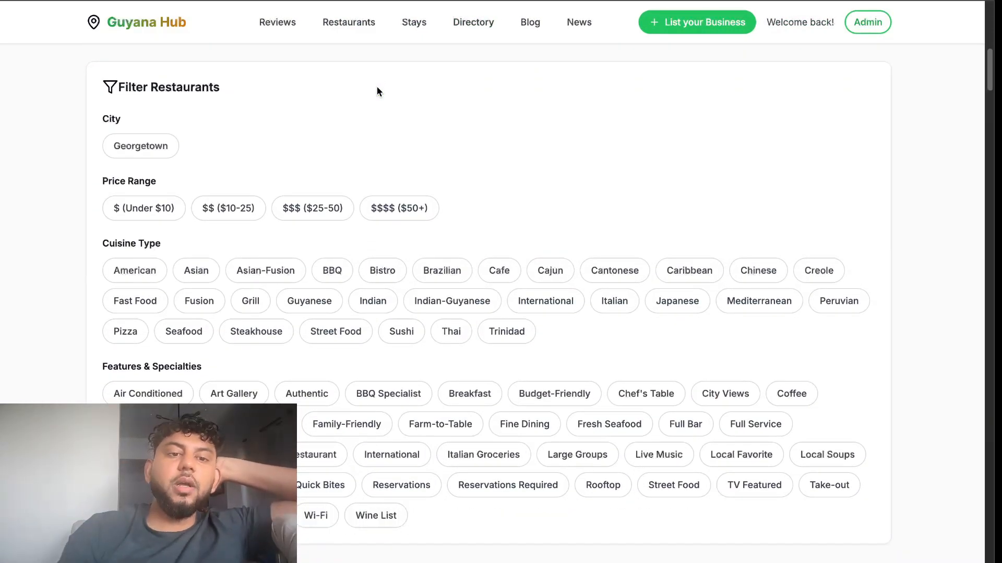
pyautogui.scroll(-3)
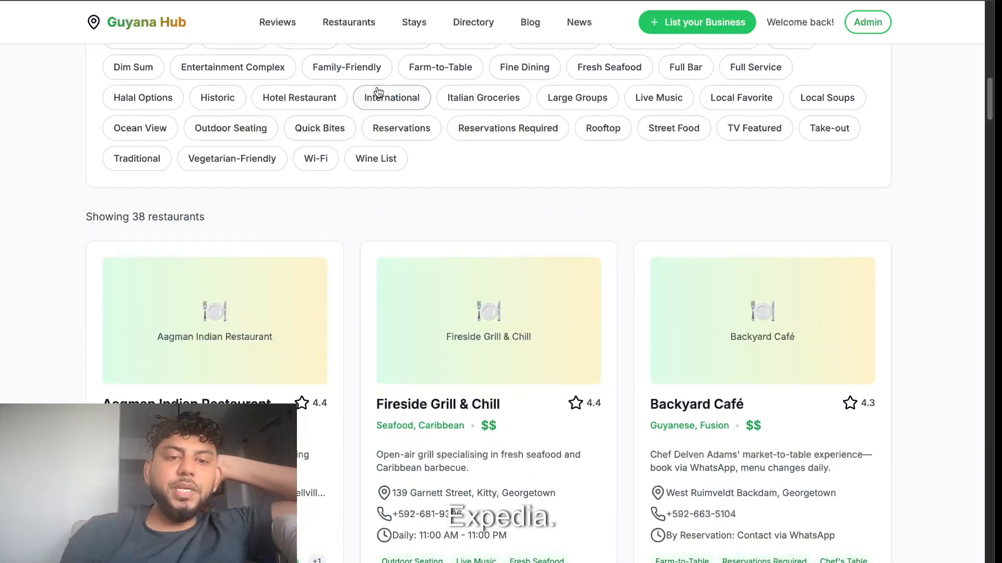
pyautogui.scroll(-3)
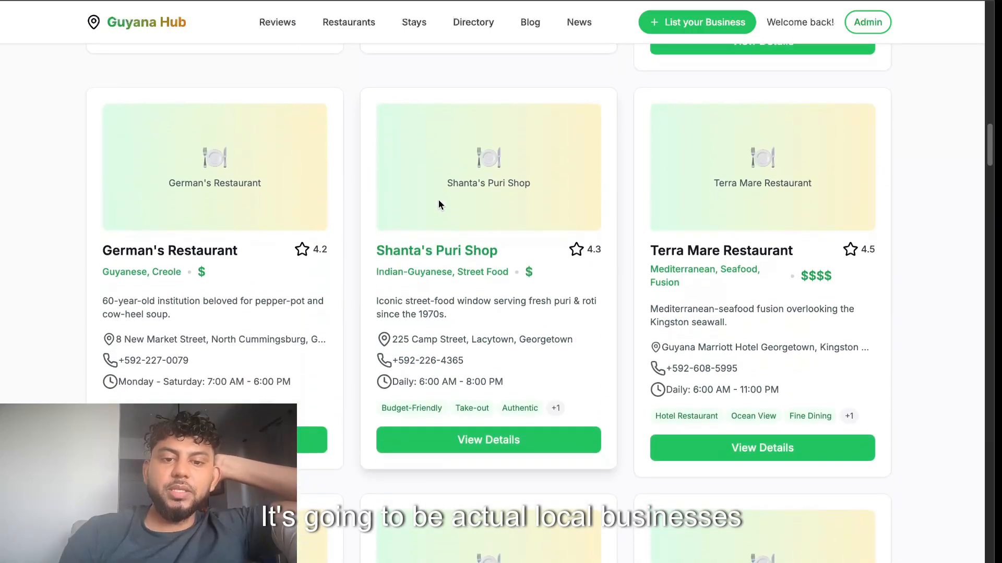
pyautogui.scroll(-3)
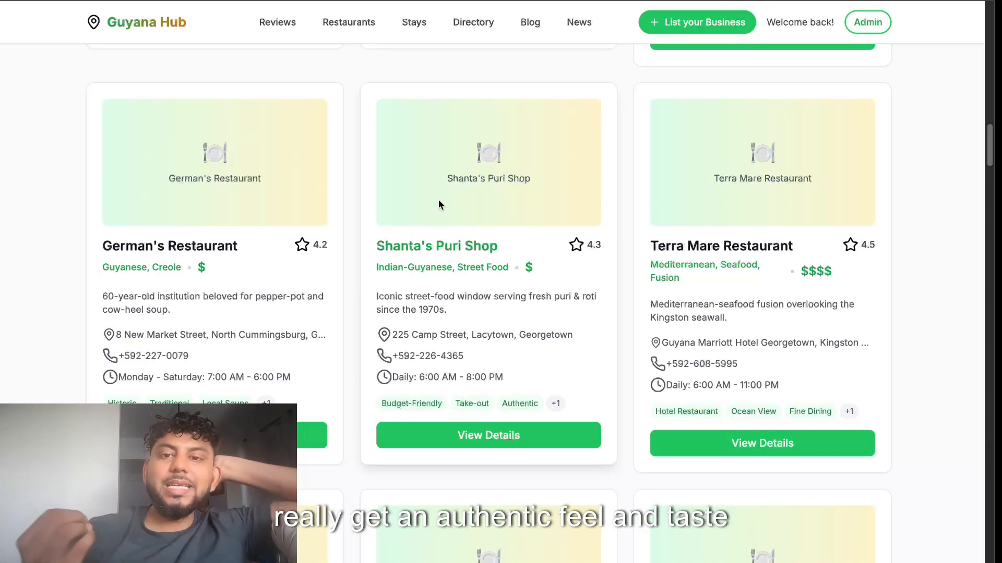
pyautogui.scroll(-3)
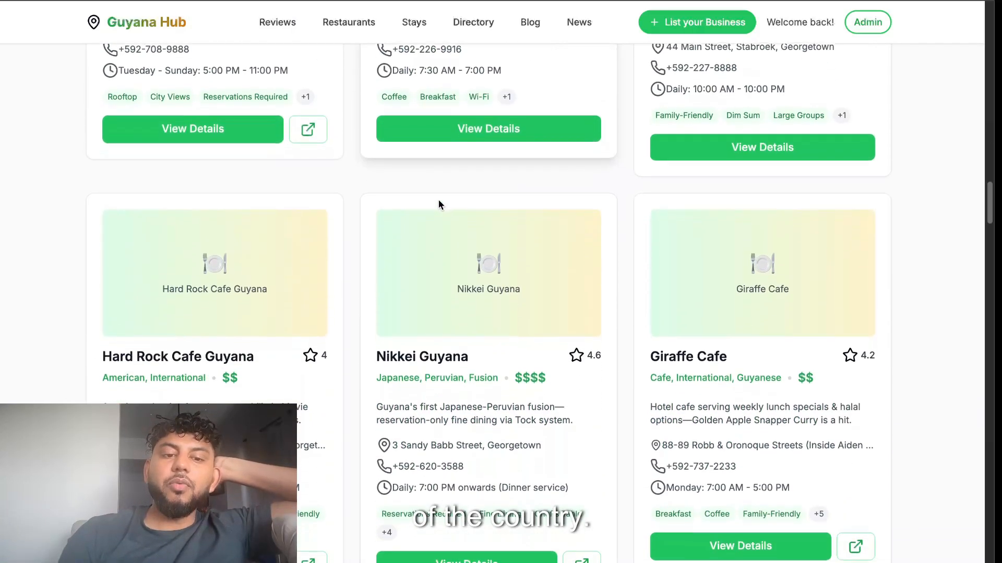
pyautogui.scroll(-3)
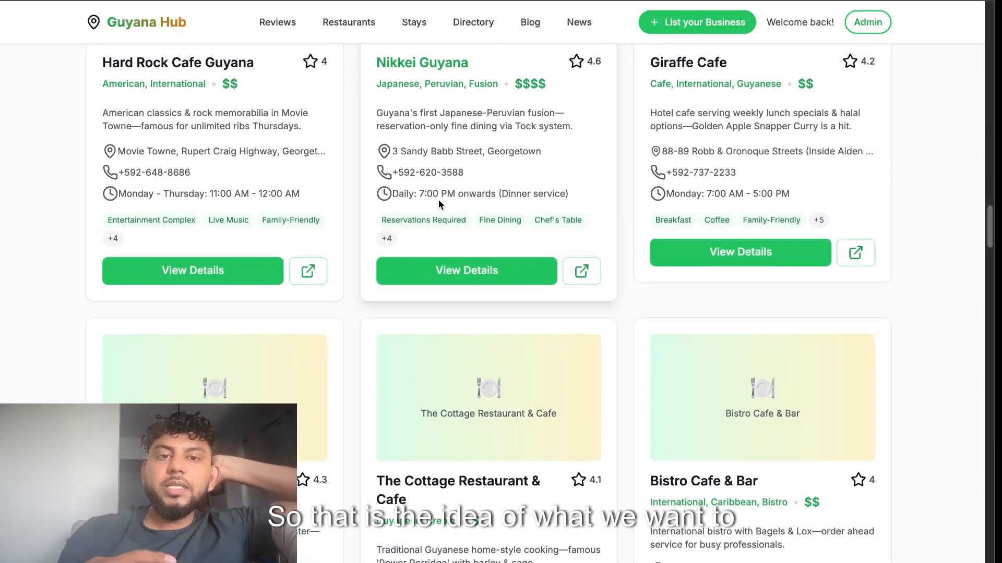
pyautogui.scroll(-3)
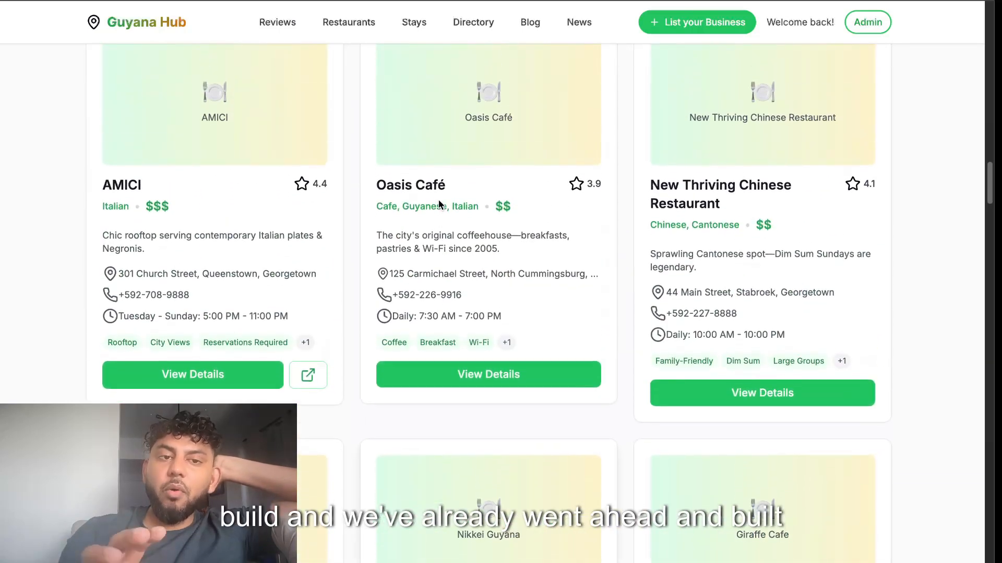
pyautogui.scroll(3)
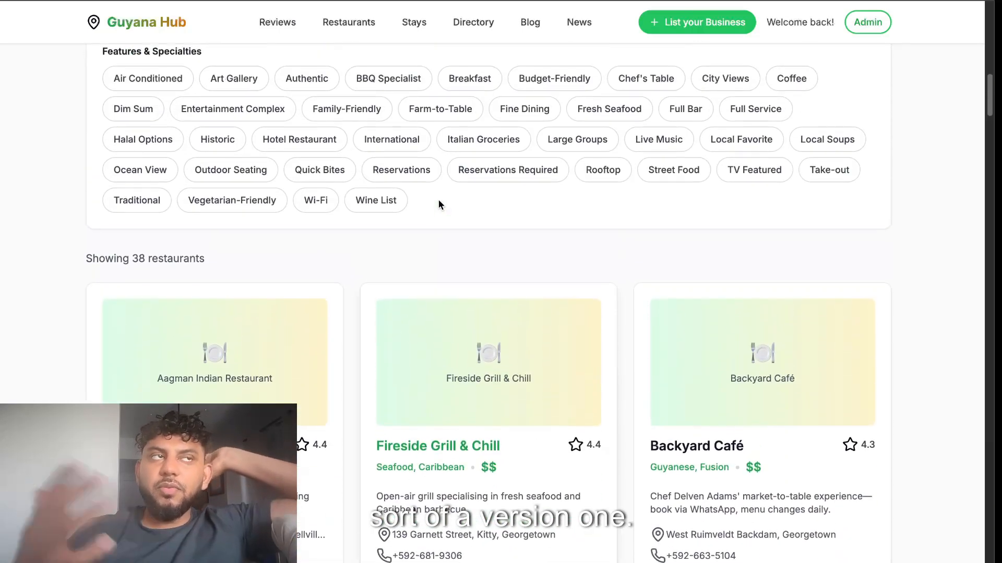
pyautogui.scroll(3)
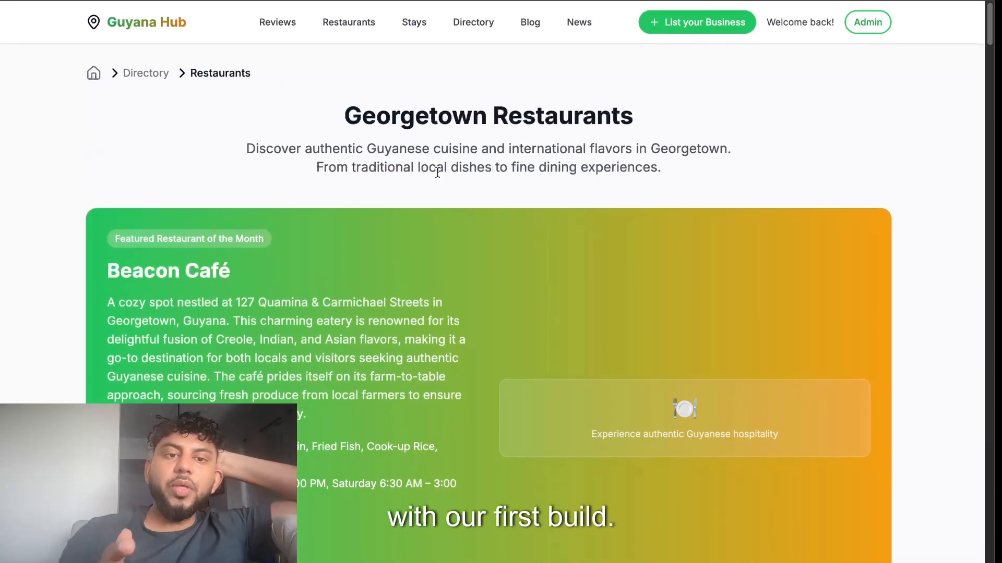
pyautogui.scroll(-3)
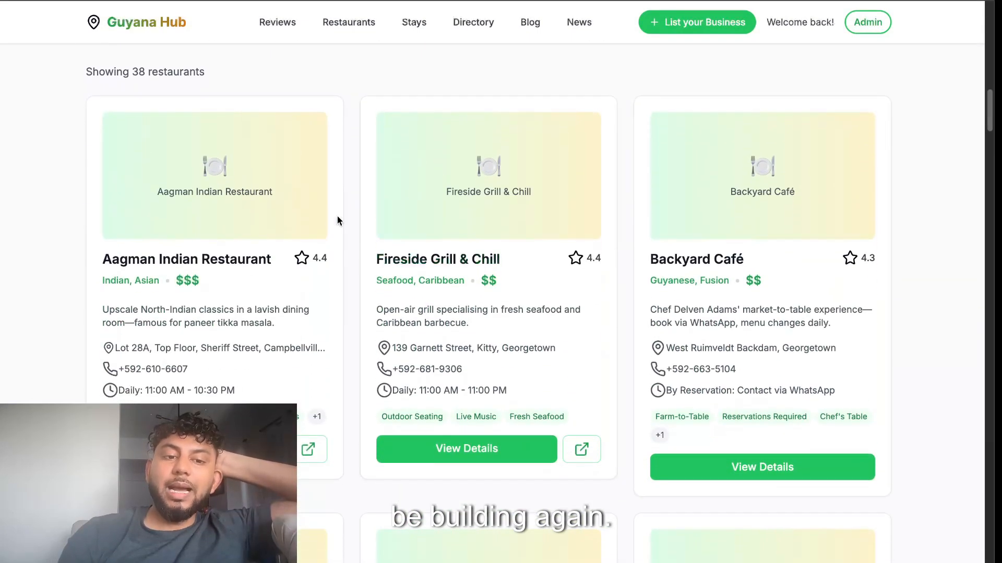
pyautogui.scroll(3)
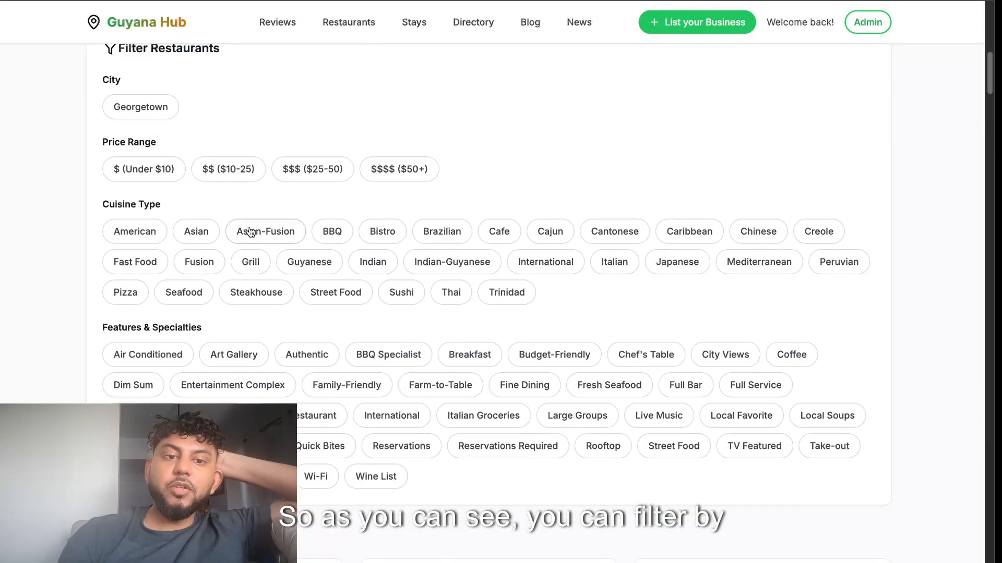
pyautogui.scroll(-3)
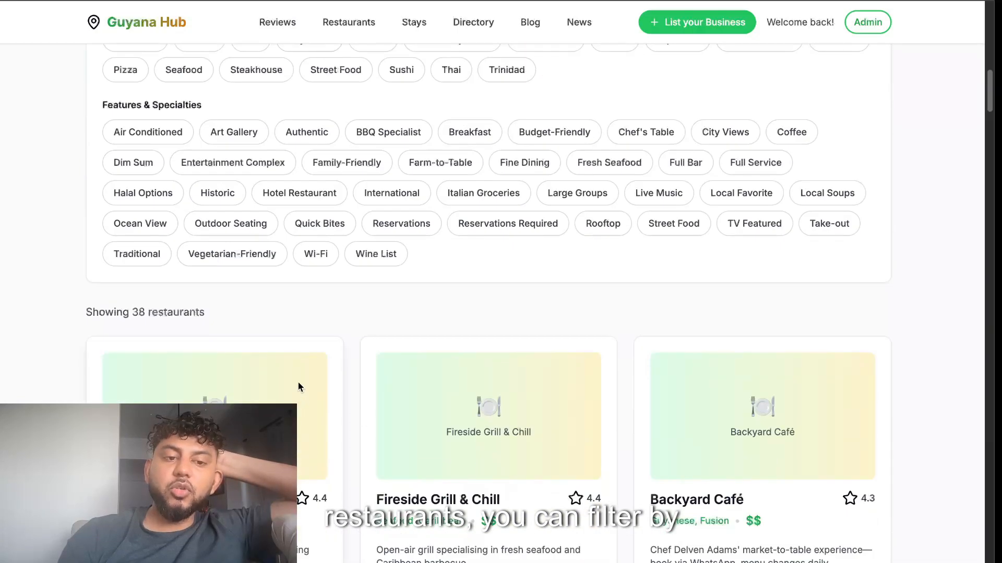
pyautogui.scroll(3)
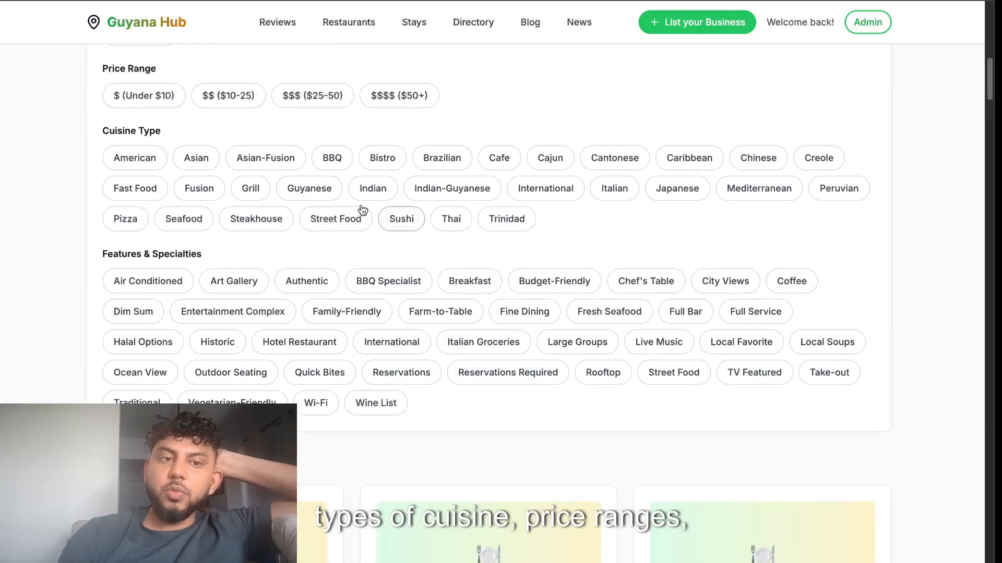
pyautogui.scroll(-3)
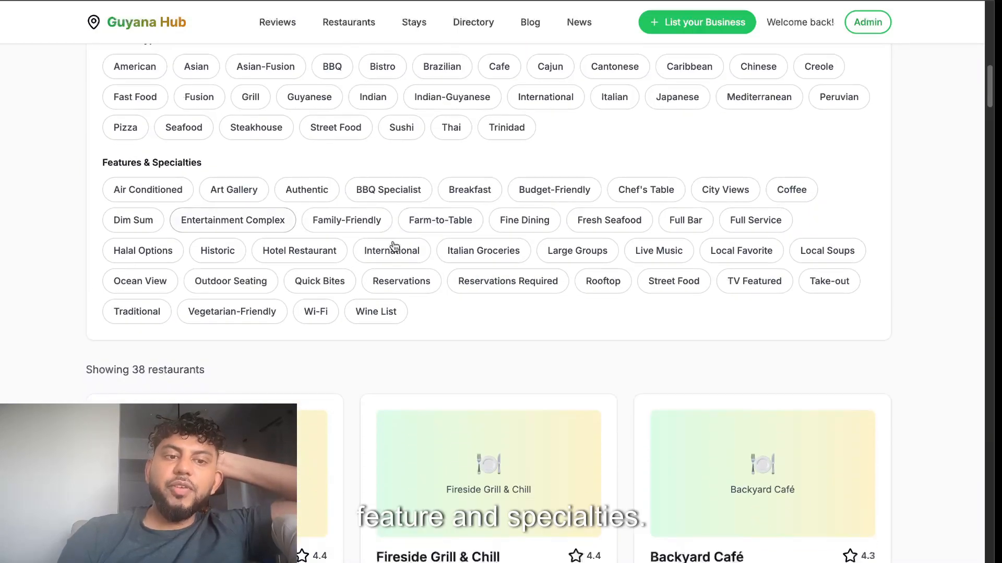
pyautogui.click(298, 250)
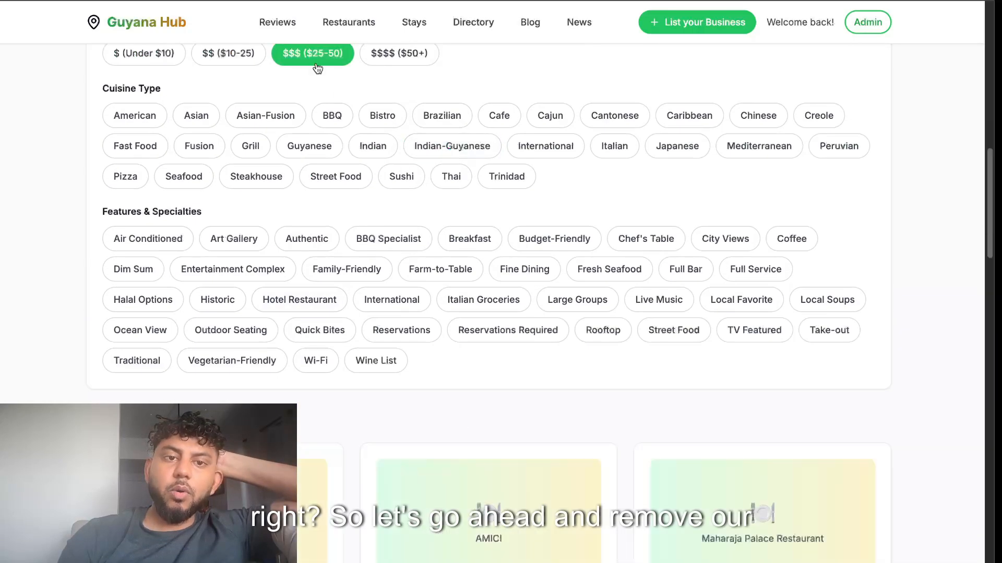
# Review the filtered results and return to the full restaurants listing
pyautogui.scroll(3)
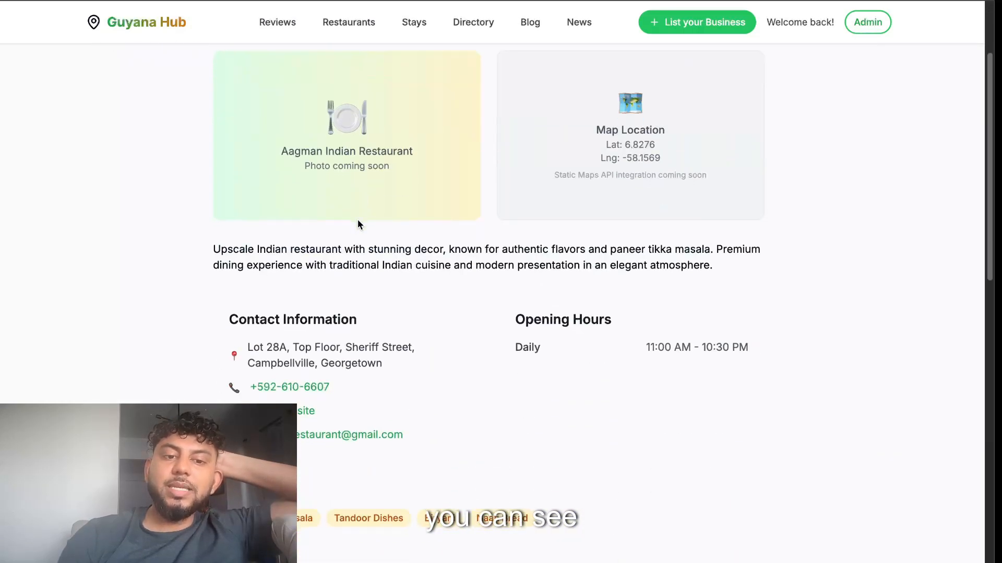
pyautogui.scroll(-3)
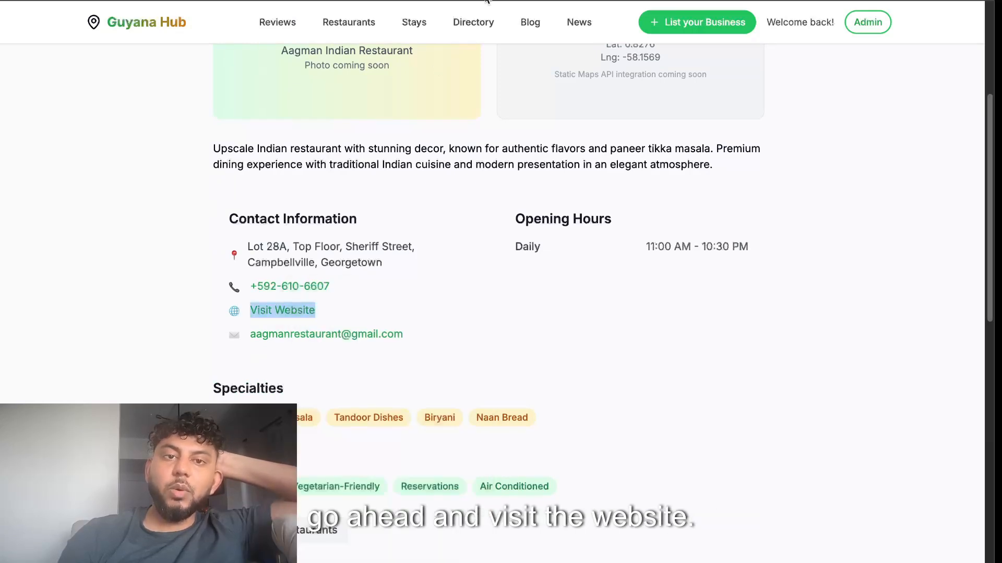
pyautogui.moveTo(374, 136)
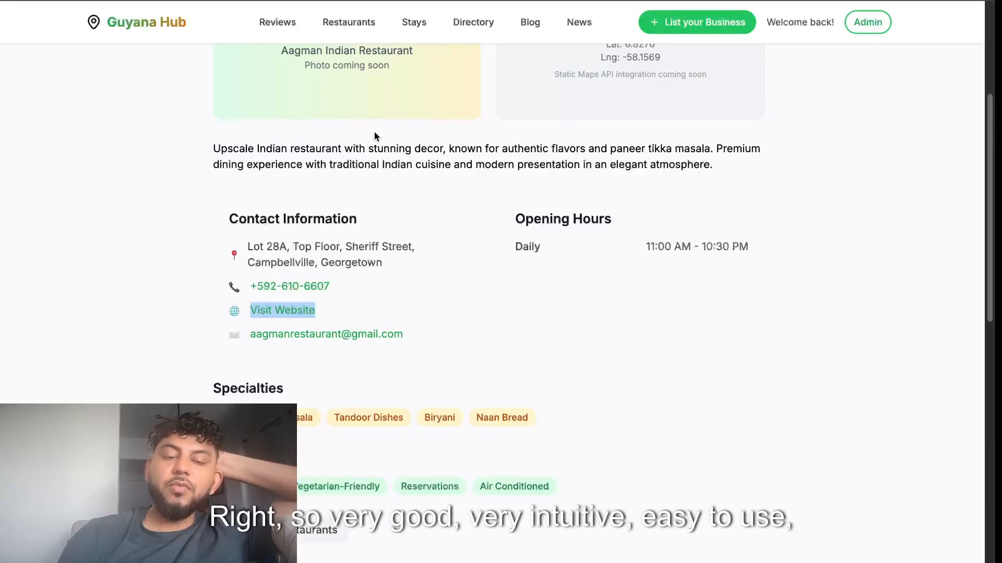
pyautogui.scroll(-3)
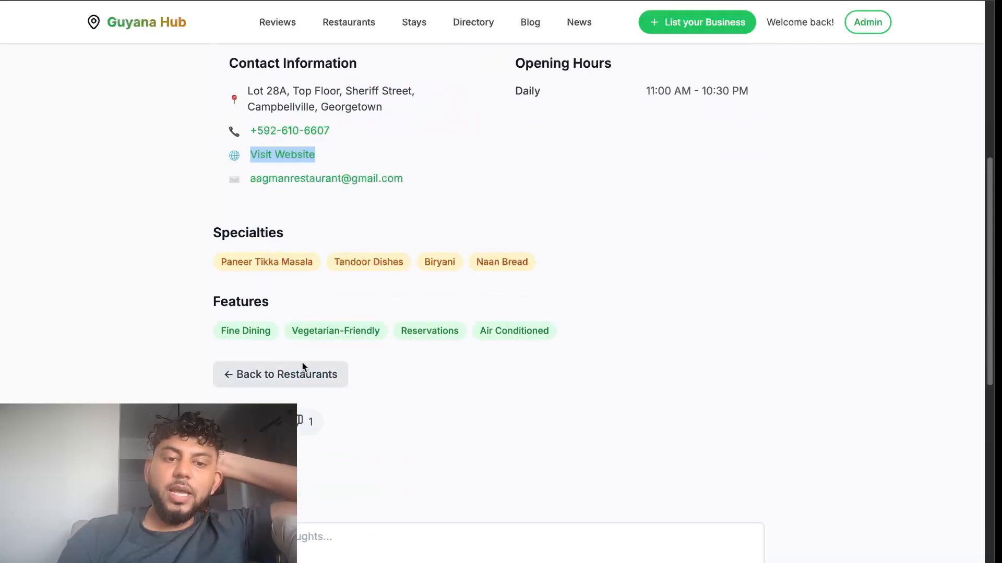
pyautogui.click(280, 374)
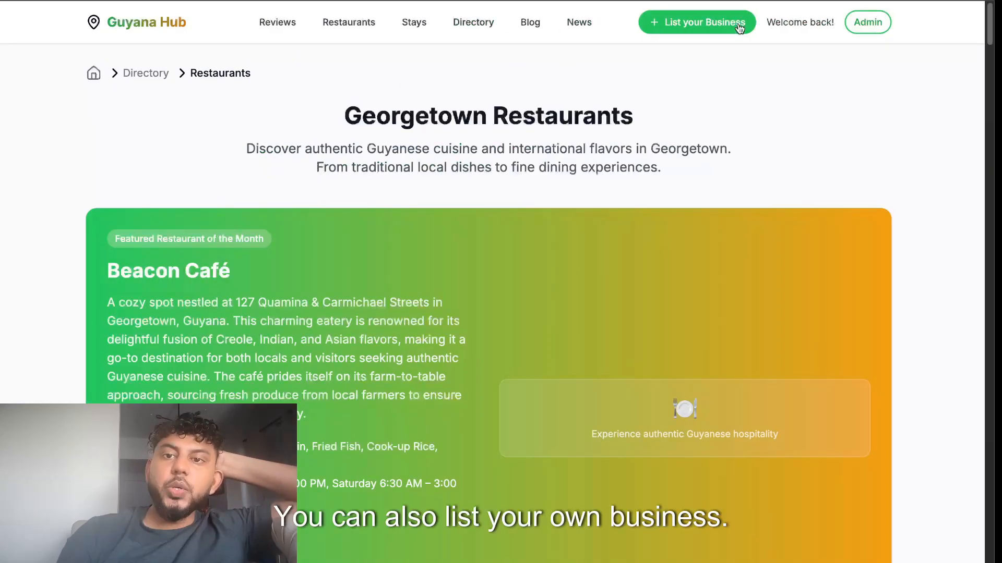
pyautogui.moveTo(823, 36)
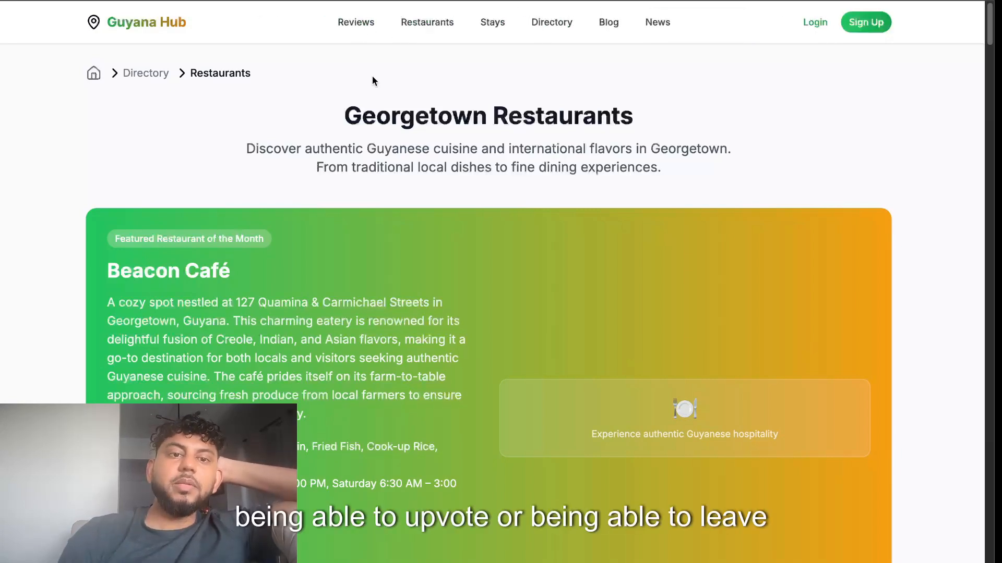
# Scroll down the Georgetown Restaurants directory, then go back to the Guyana Hub home page via the logo
pyautogui.scroll(-3)
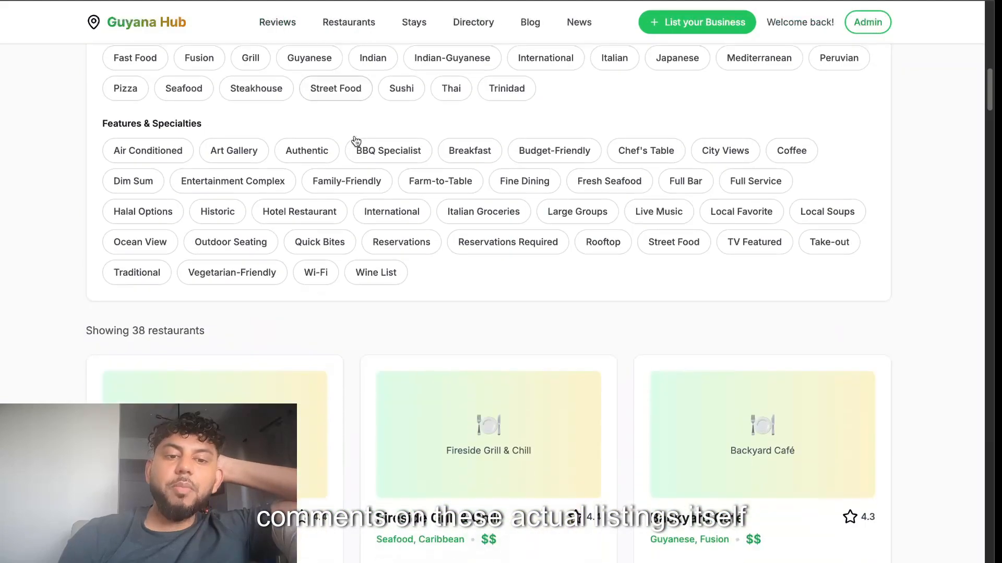
pyautogui.scroll(-3)
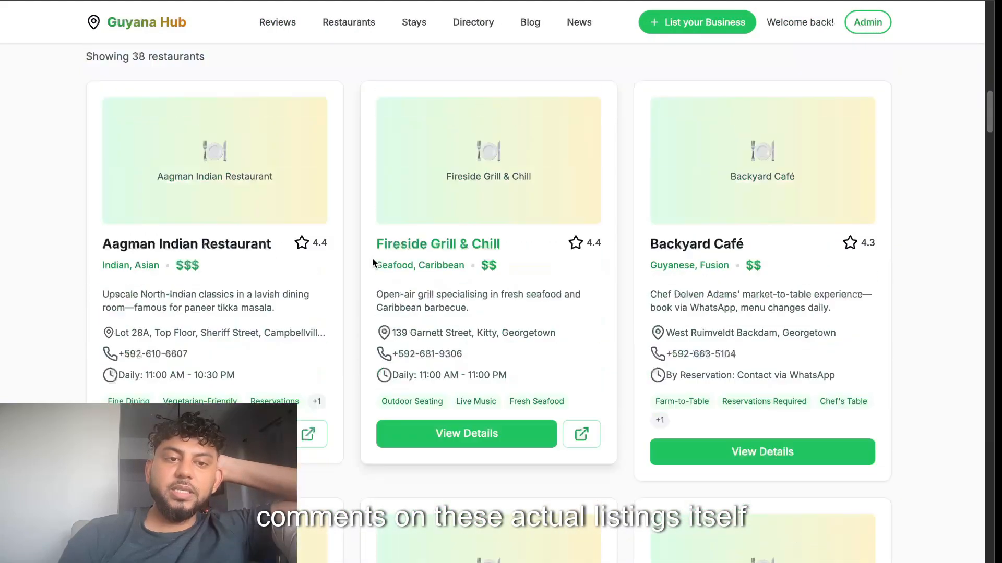
pyautogui.scroll(-3)
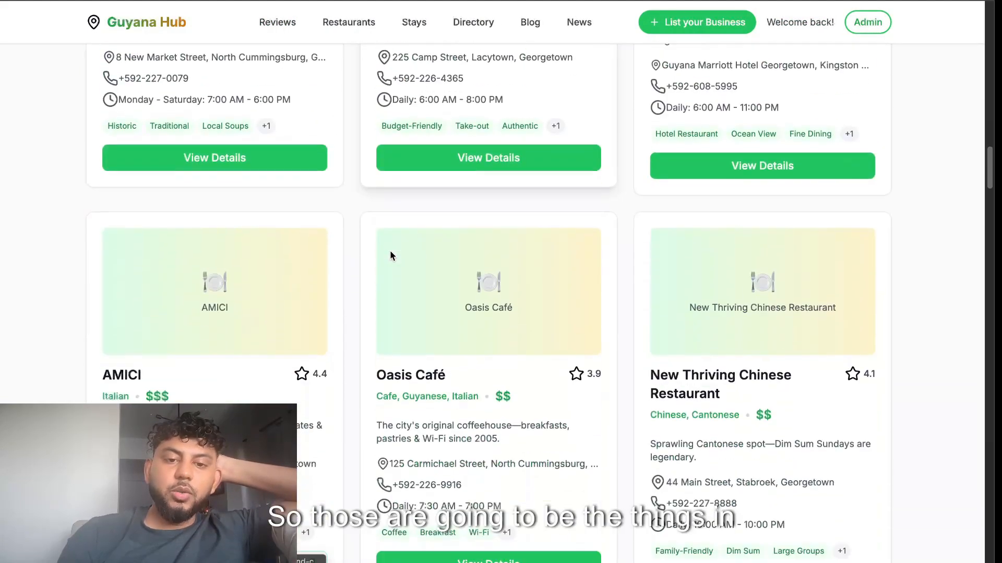
pyautogui.scroll(-3)
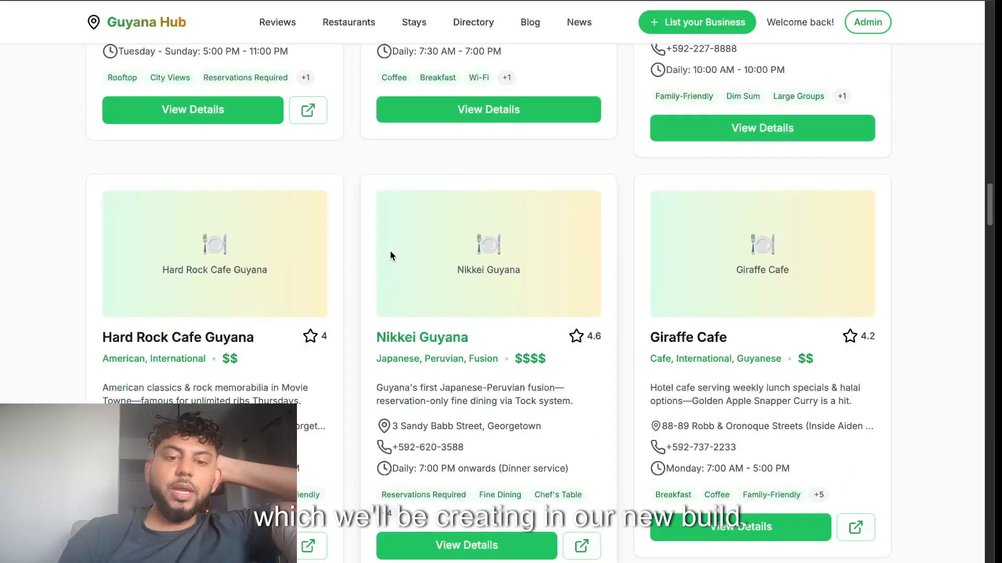
pyautogui.scroll(-3)
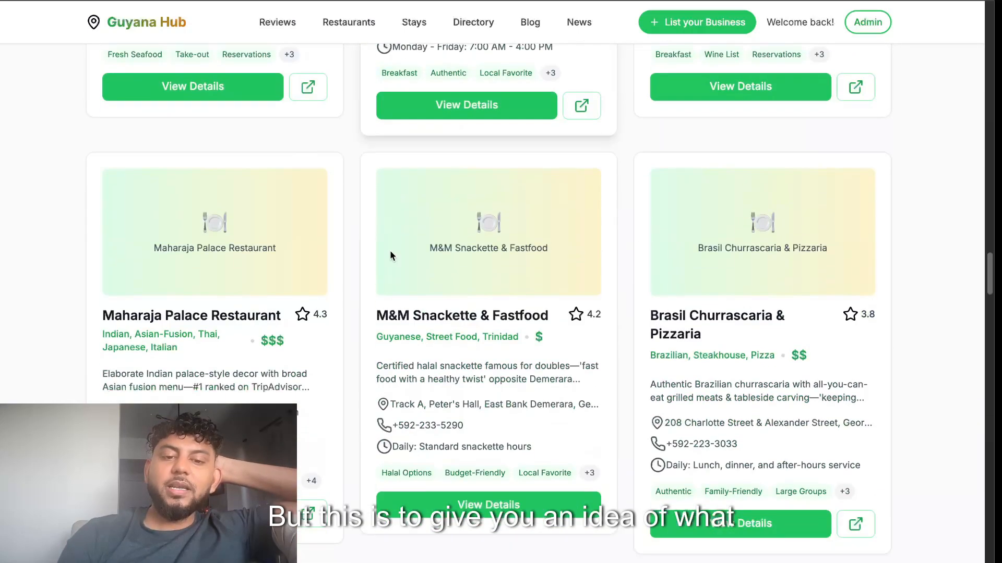
pyautogui.scroll(-3)
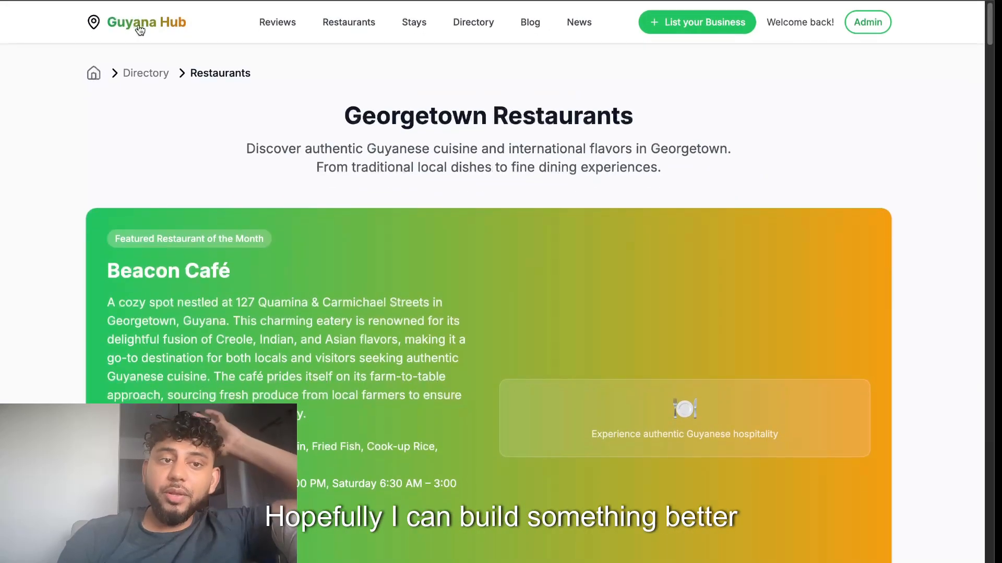
pyautogui.click(147, 22)
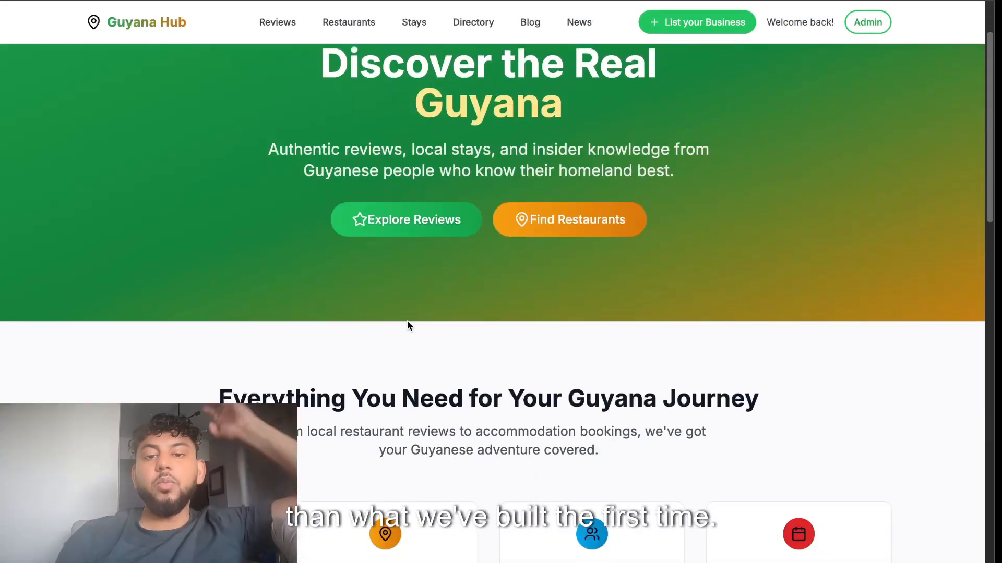
pyautogui.scroll(3)
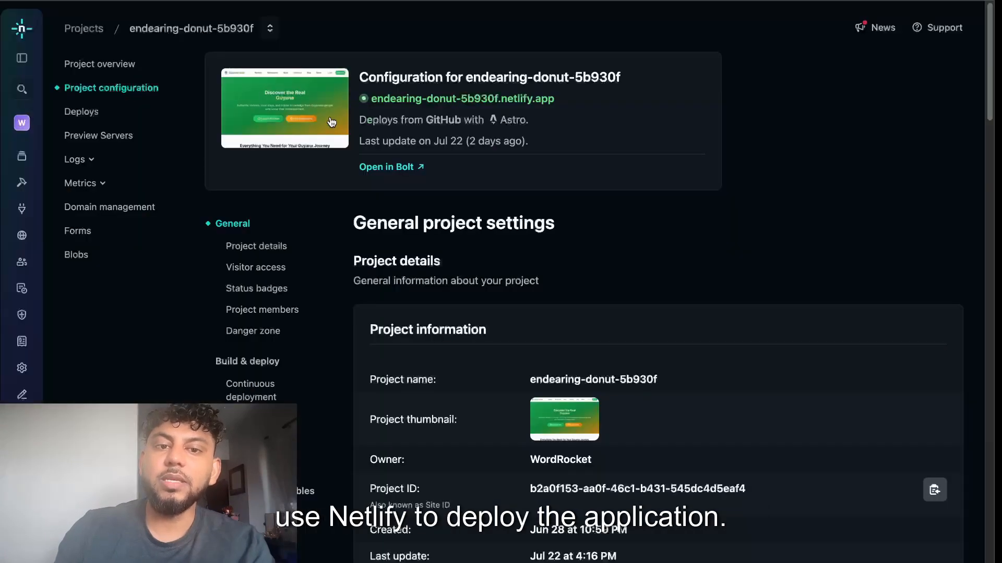
pyautogui.moveTo(462, 180)
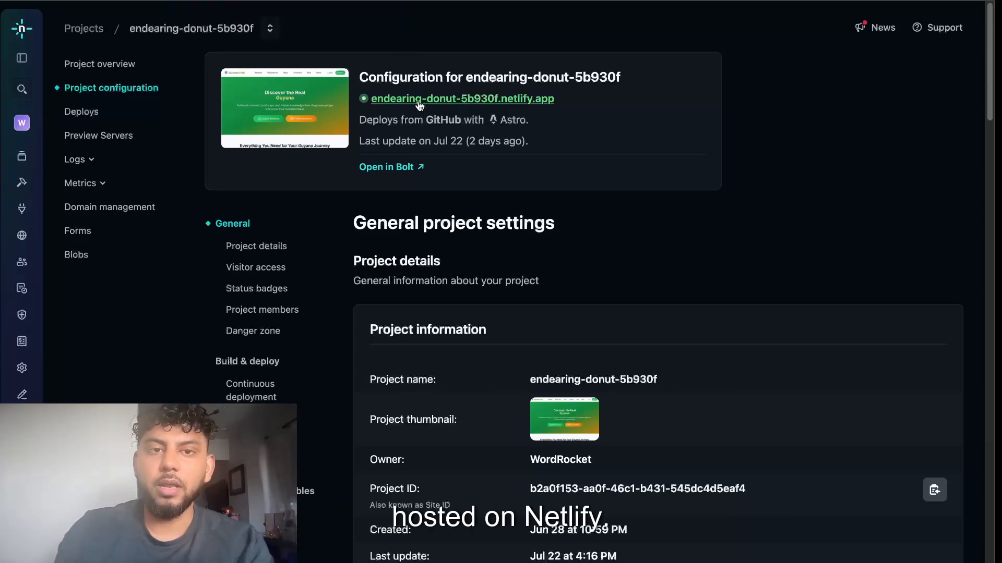
pyautogui.moveTo(350, 25)
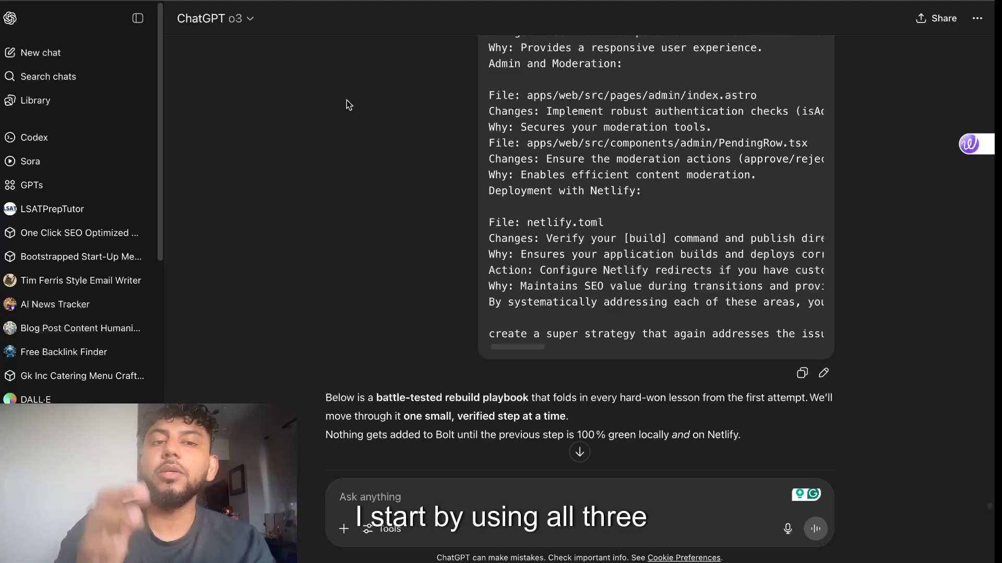
# Keep the o3 model selected and scroll the playbook up to the High-Level Roadmap table of phases 0–10
pyautogui.click(214, 18)
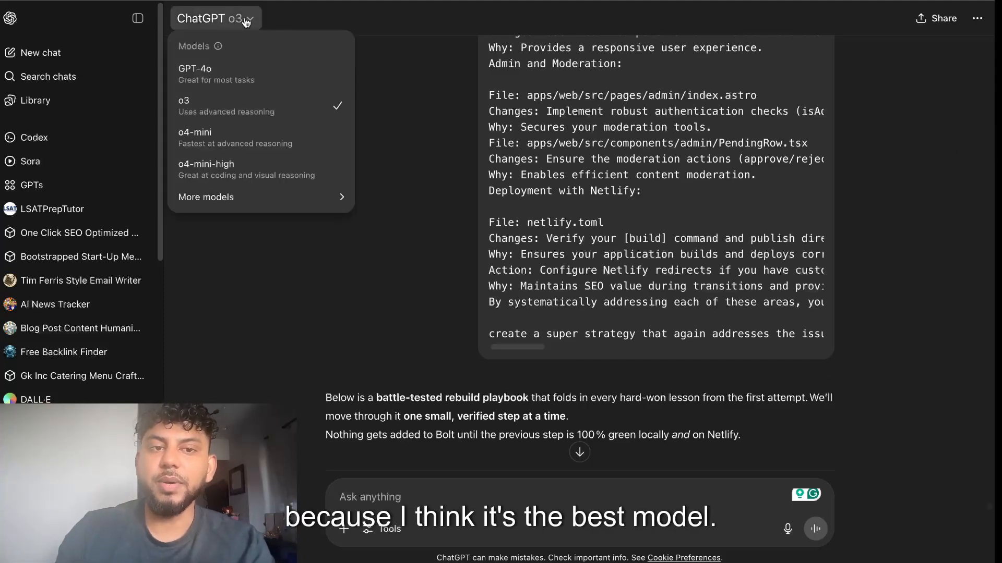
pyautogui.click(398, 157)
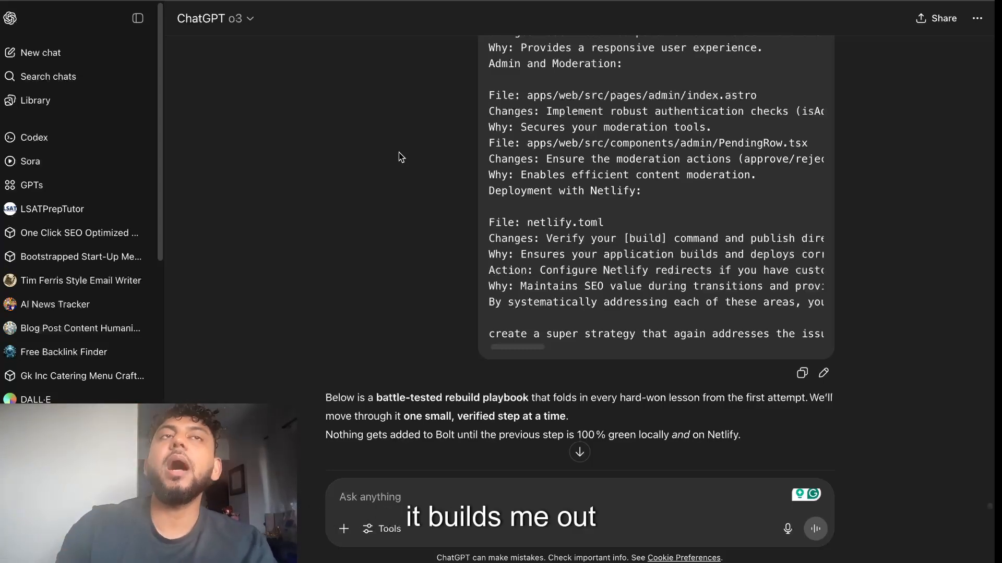
pyautogui.scroll(3)
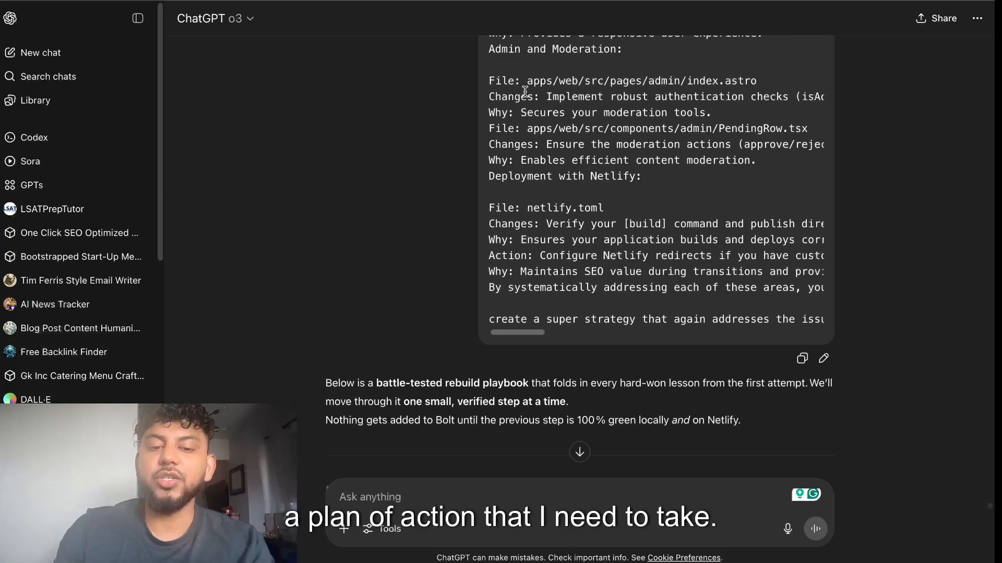
pyautogui.scroll(-3)
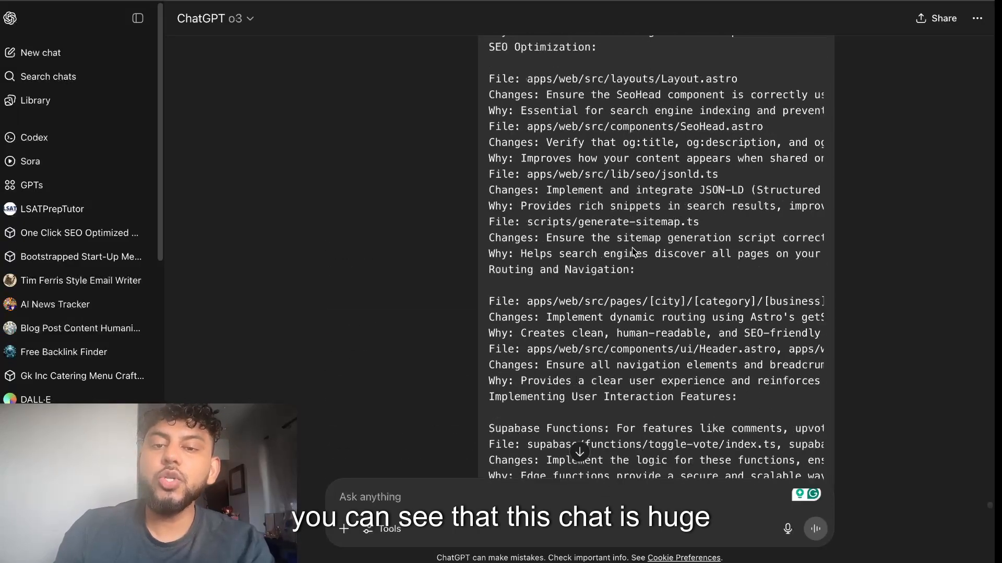
pyautogui.scroll(-3)
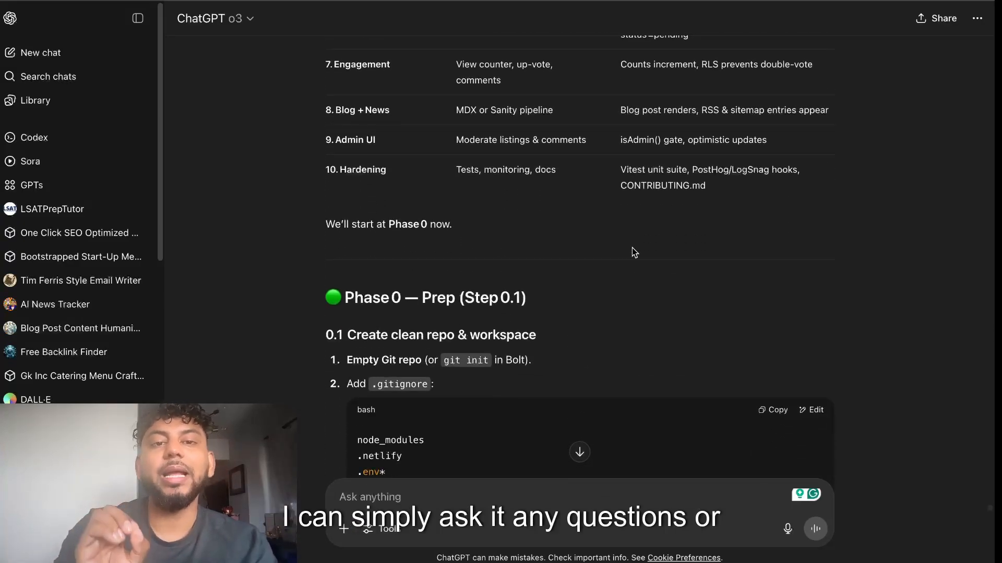
pyautogui.scroll(3)
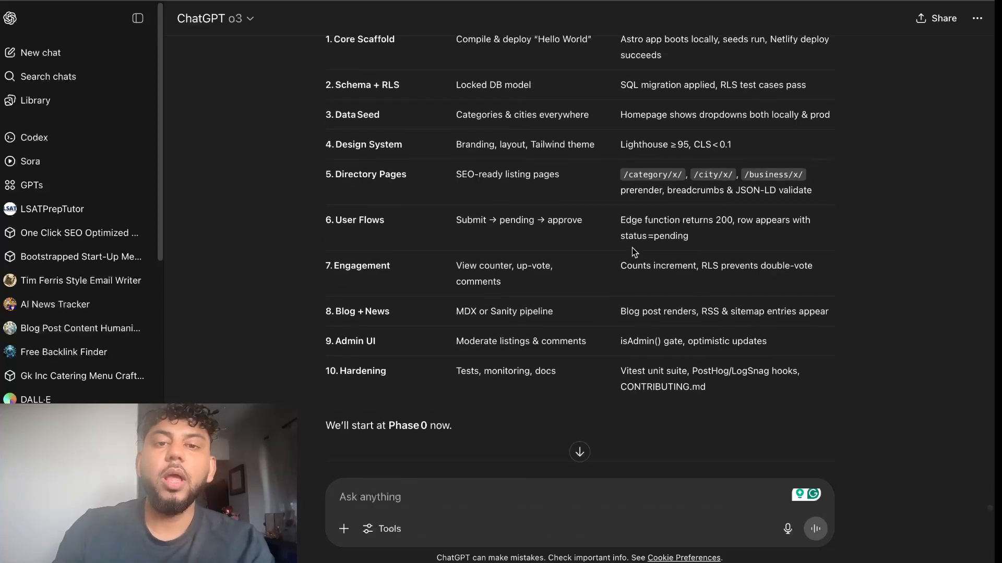
pyautogui.scroll(3)
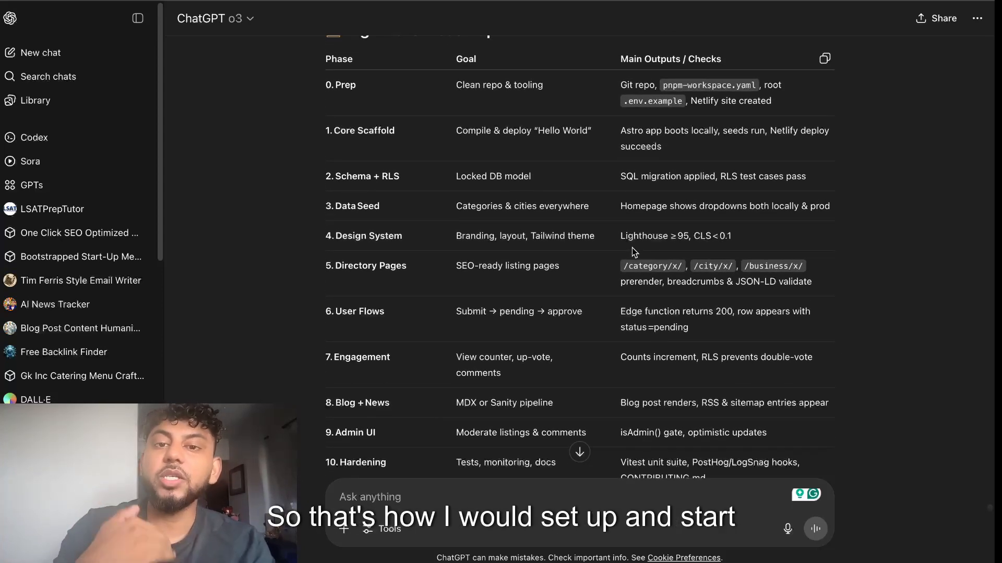
pyautogui.scroll(3)
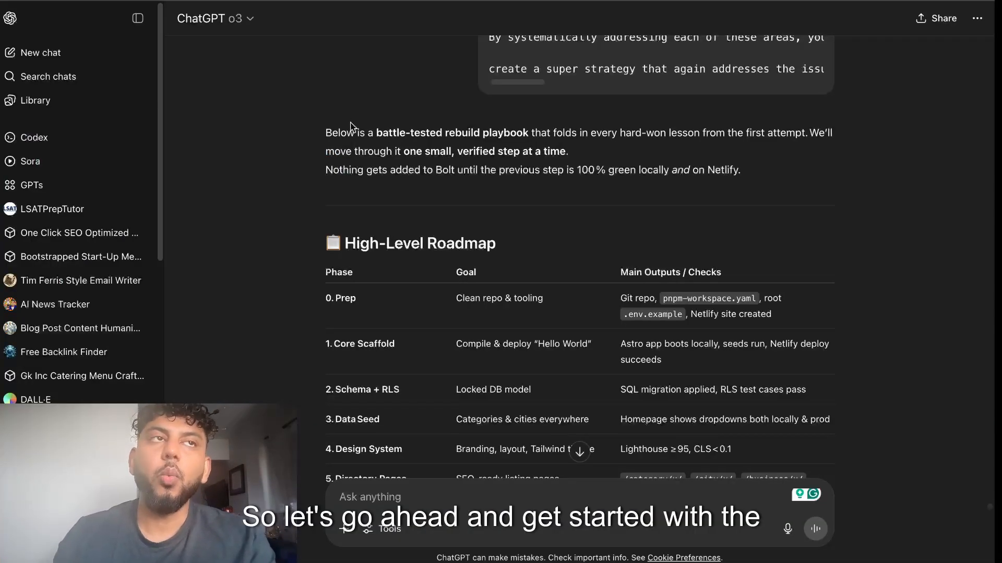
# Scroll through the playbook reply down to the Phase 0 clean repo and workspace section
pyautogui.scroll(3)
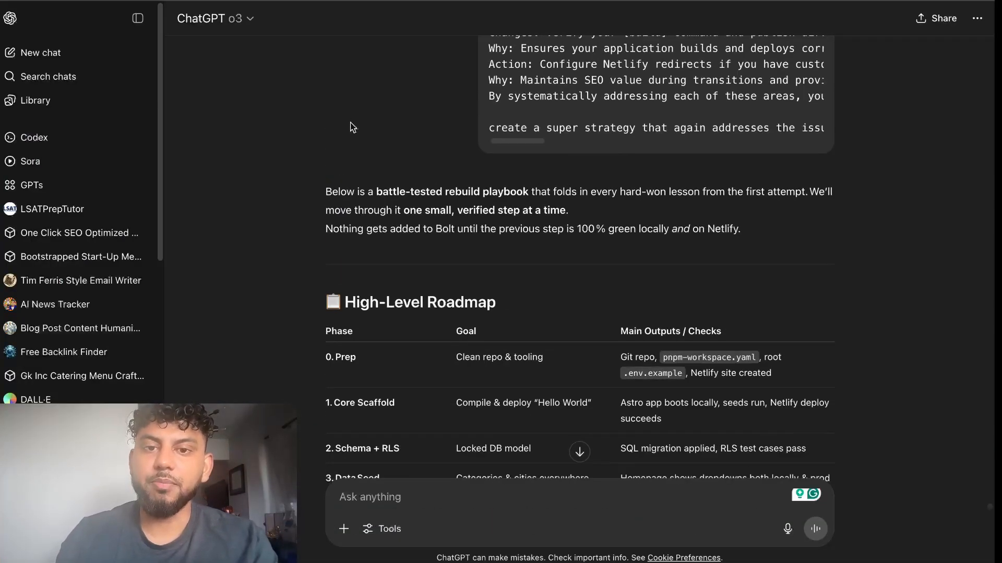
pyautogui.scroll(-3)
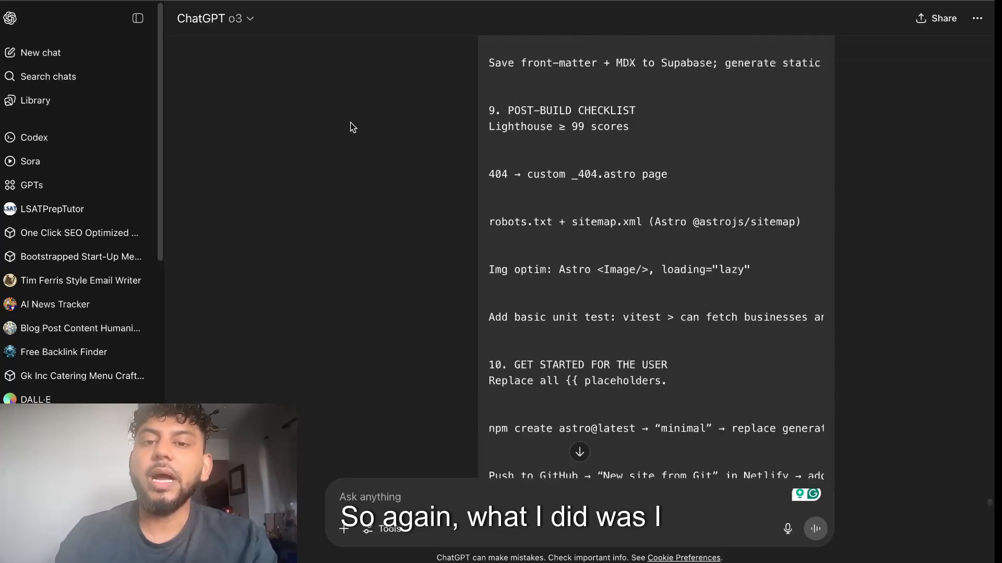
pyautogui.scroll(3)
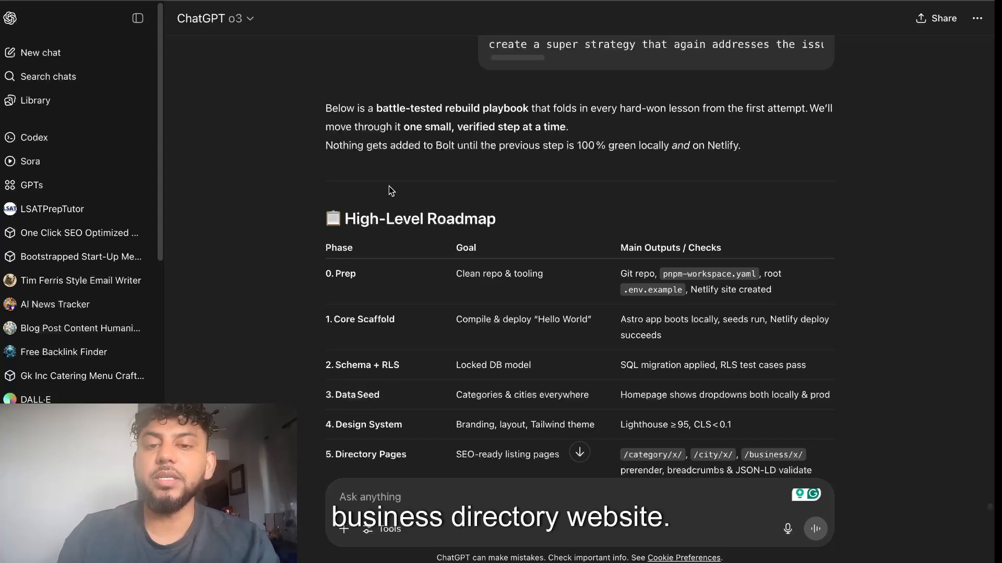
pyautogui.scroll(-3)
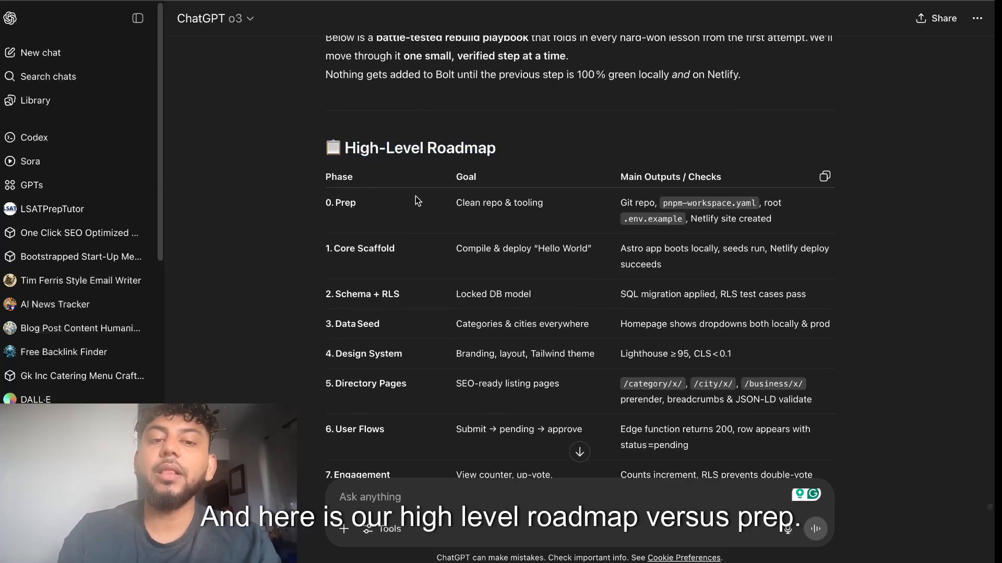
pyautogui.scroll(-3)
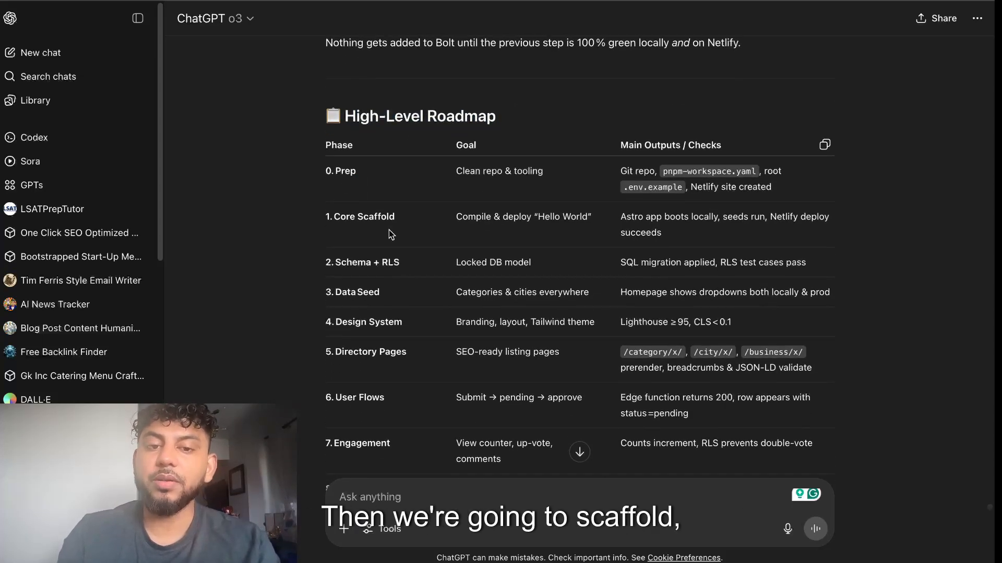
pyautogui.scroll(-3)
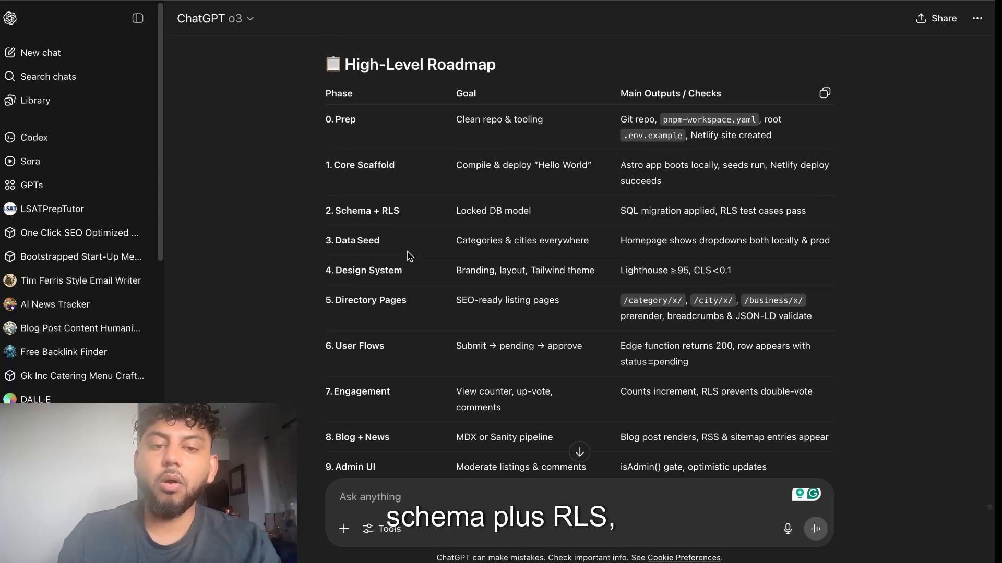
pyautogui.scroll(-3)
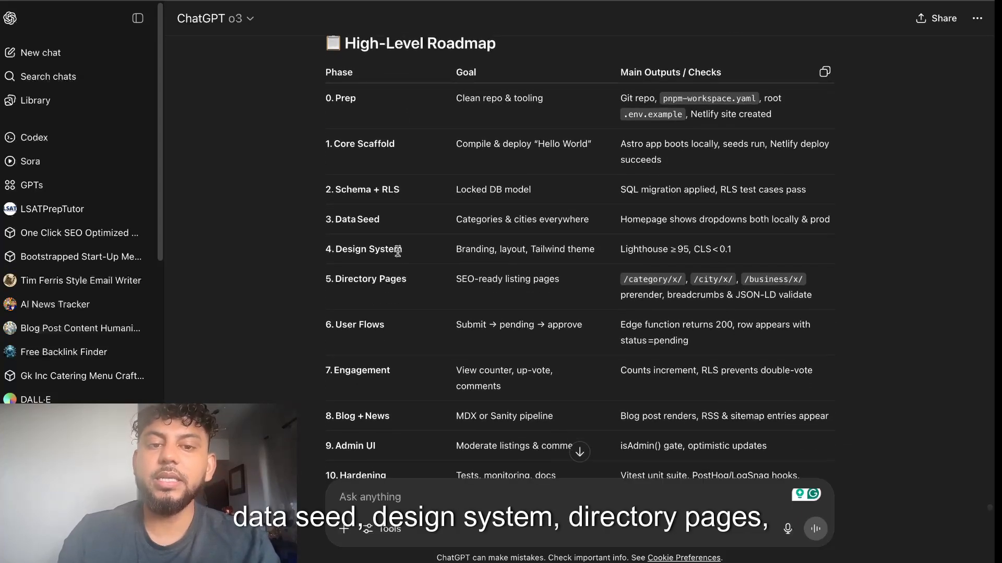
pyautogui.scroll(-3)
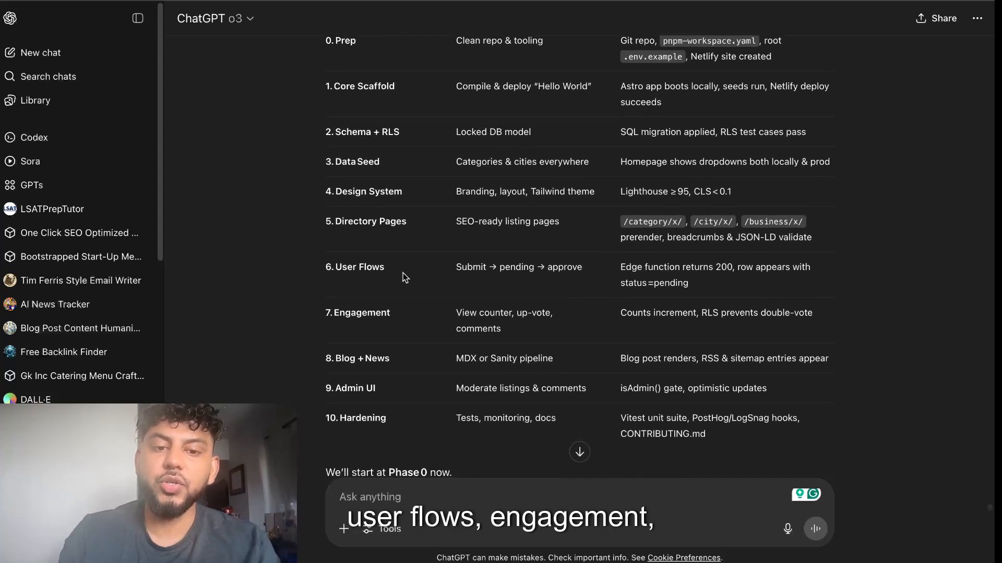
pyautogui.scroll(-3)
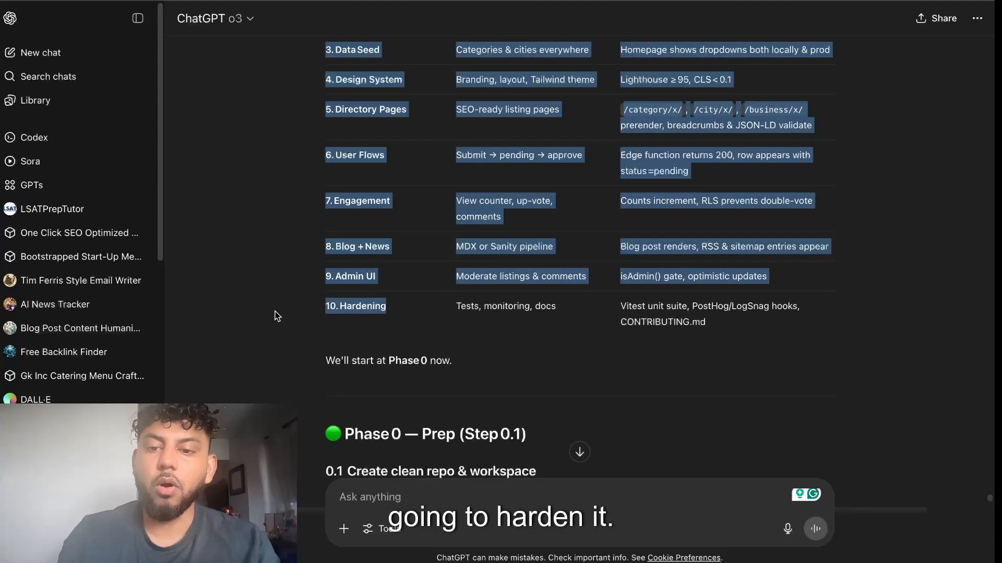
pyautogui.scroll(-3)
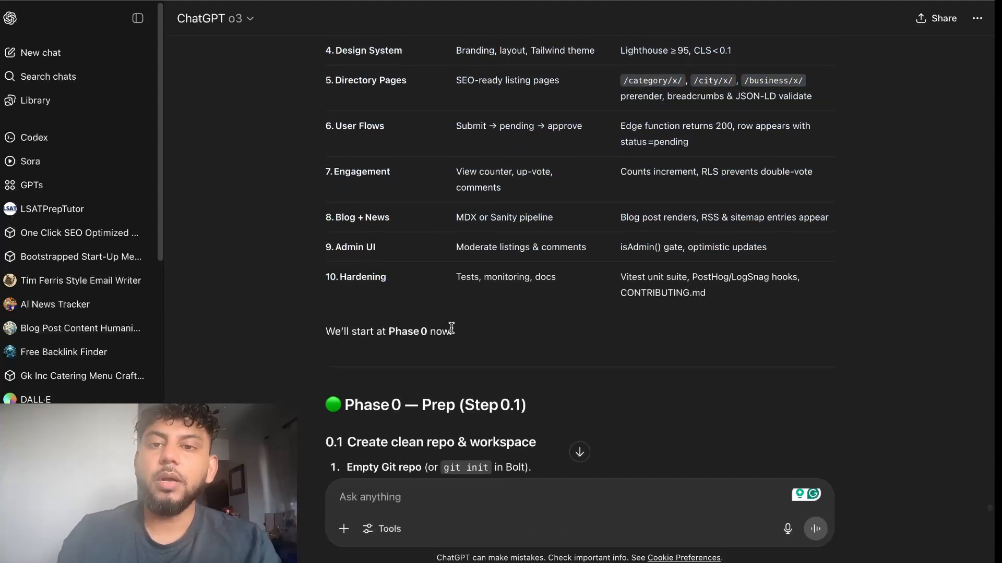
# Copy the Phase 0 step 0.1 clean-repo instructions for handing to Bolt
pyautogui.scroll(3)
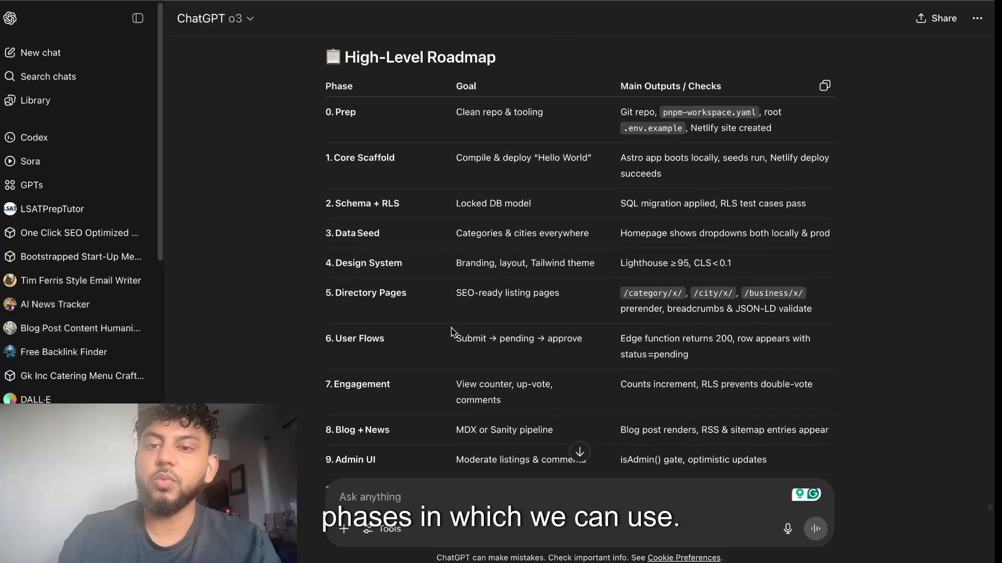
pyautogui.scroll(-3)
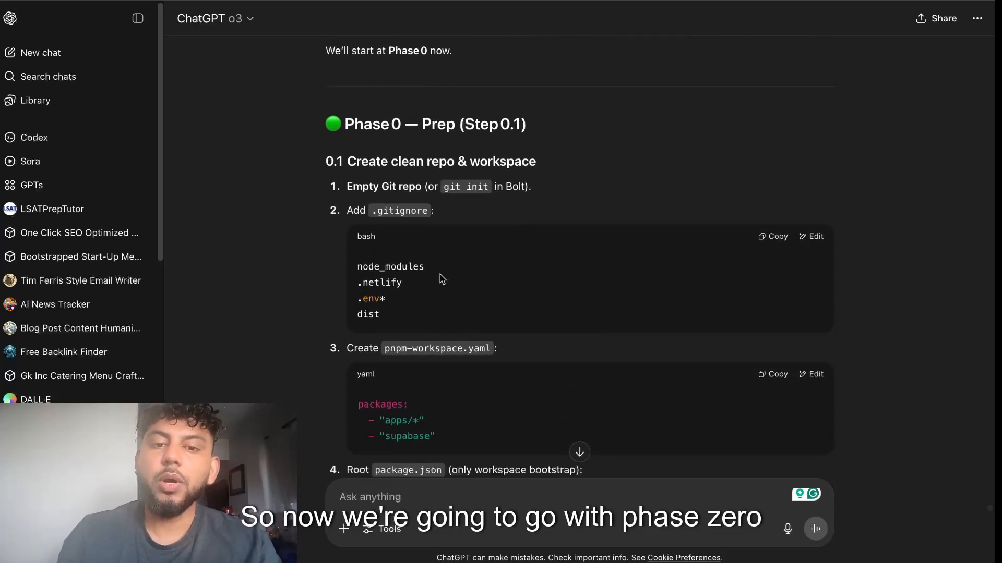
pyautogui.scroll(-3)
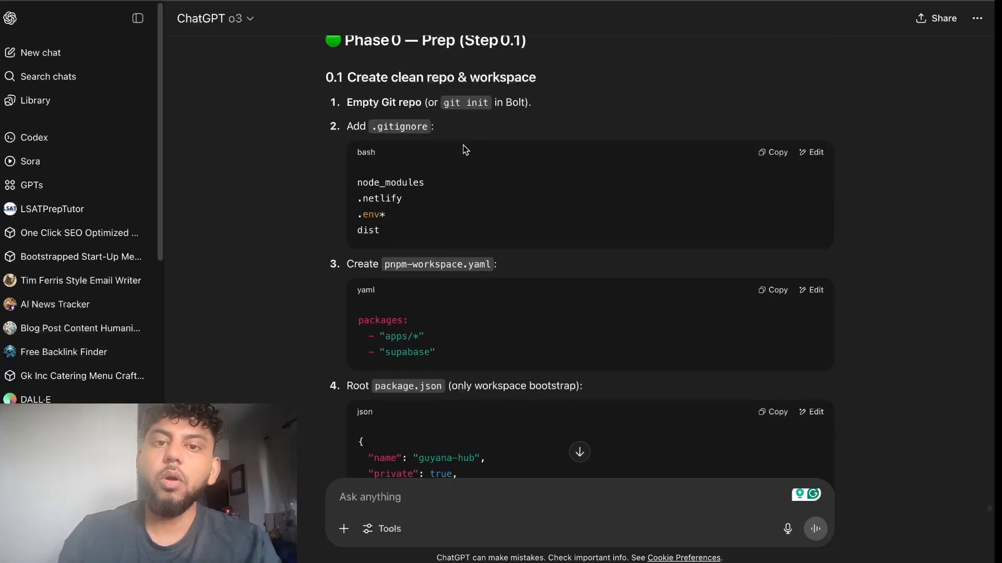
pyautogui.scroll(3)
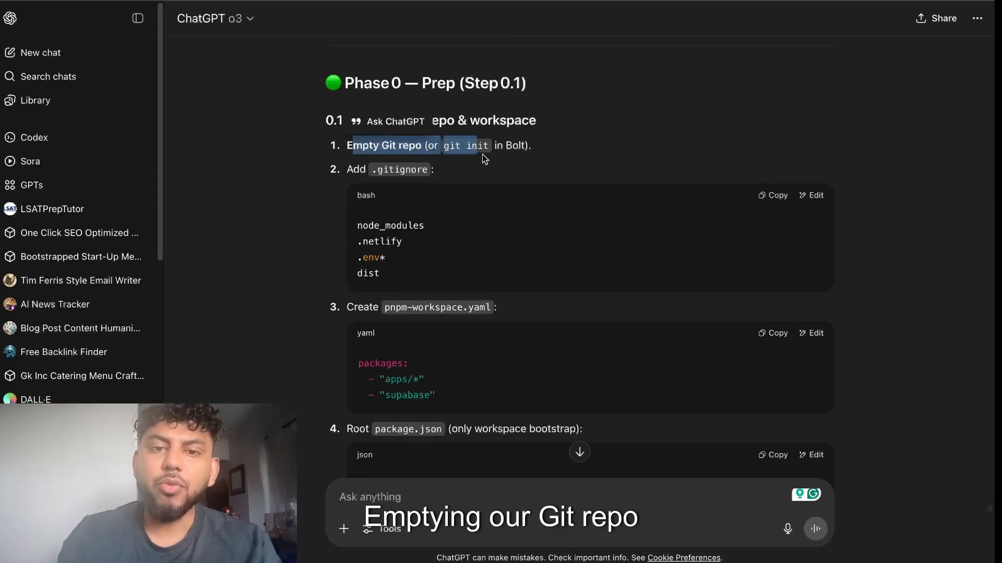
pyautogui.scroll(-3)
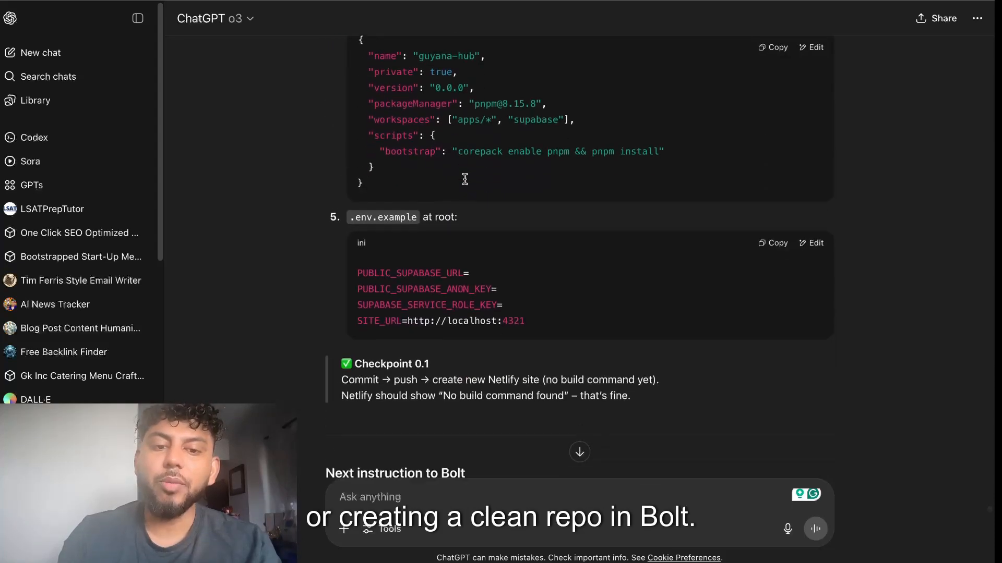
pyautogui.scroll(-3)
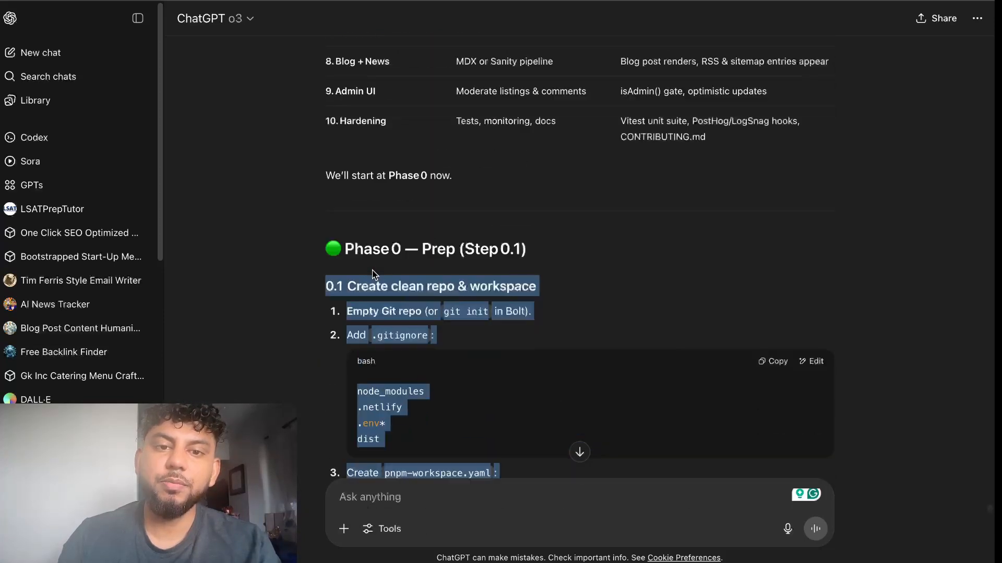
pyautogui.rightClick(349, 331)
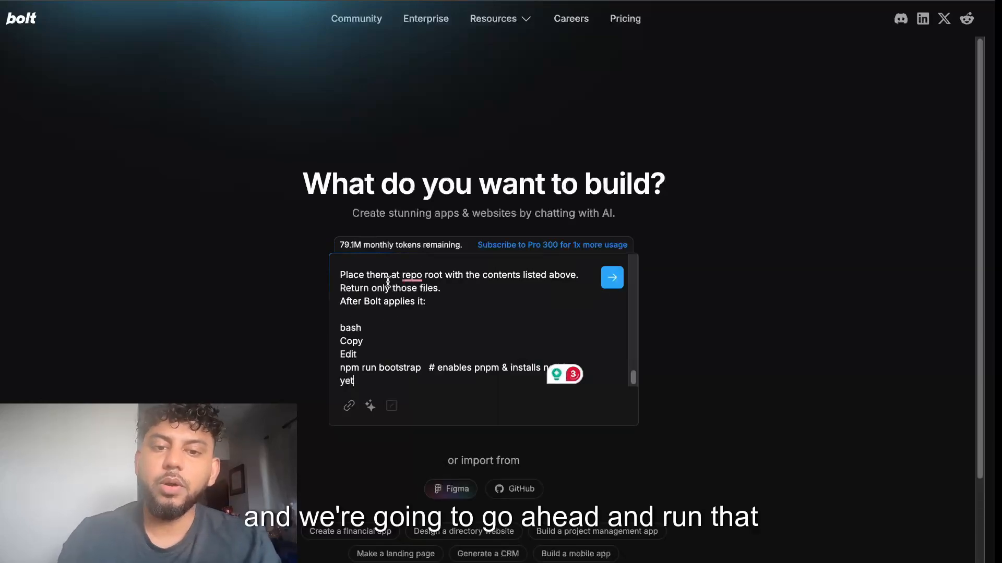
# Send the clean monorepo scaffold request to Bolt and have it fix the failed bootstrap by dropping corepack
pyautogui.click(611, 278)
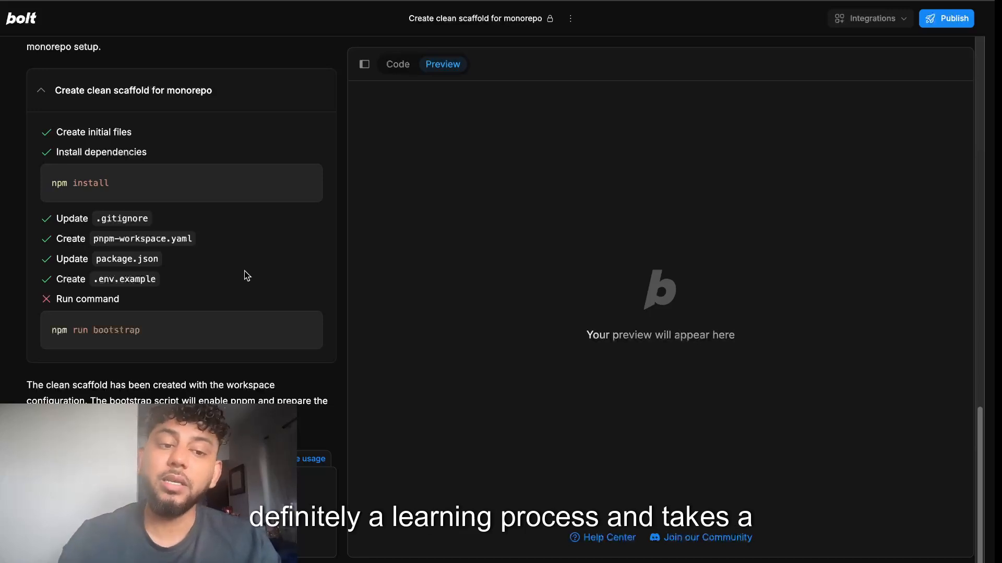
pyautogui.scroll(-3)
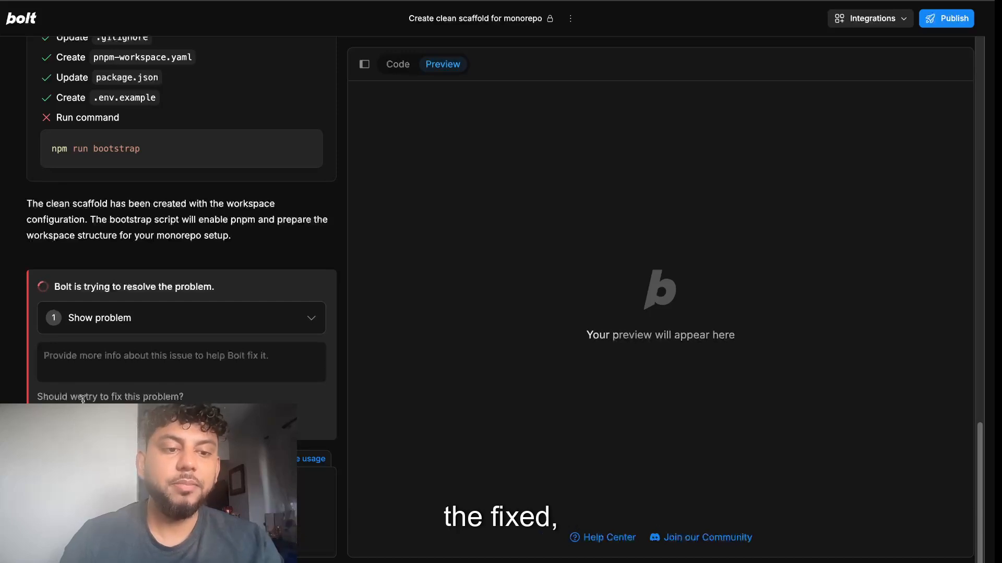
pyautogui.click(181, 317)
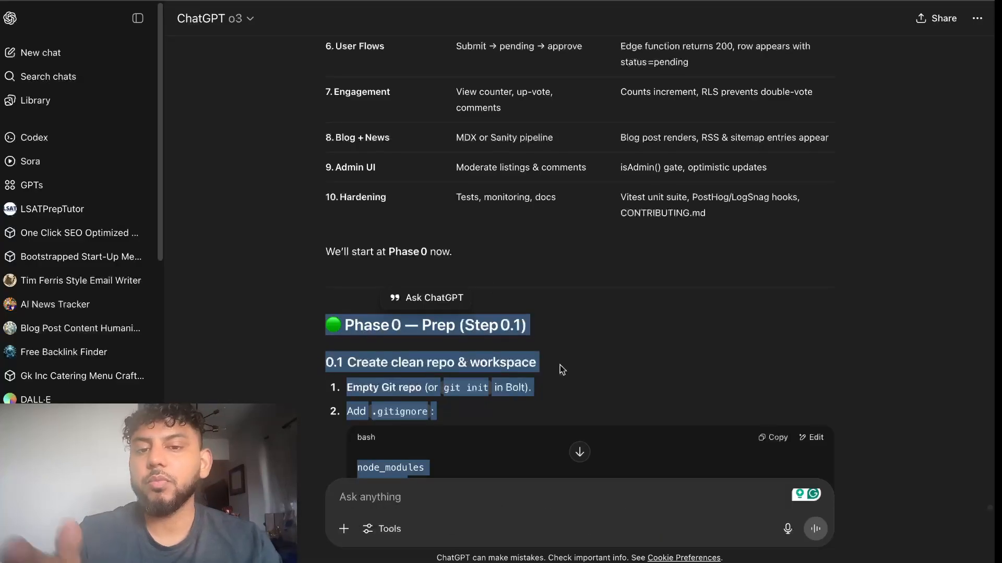
pyautogui.scroll(-3)
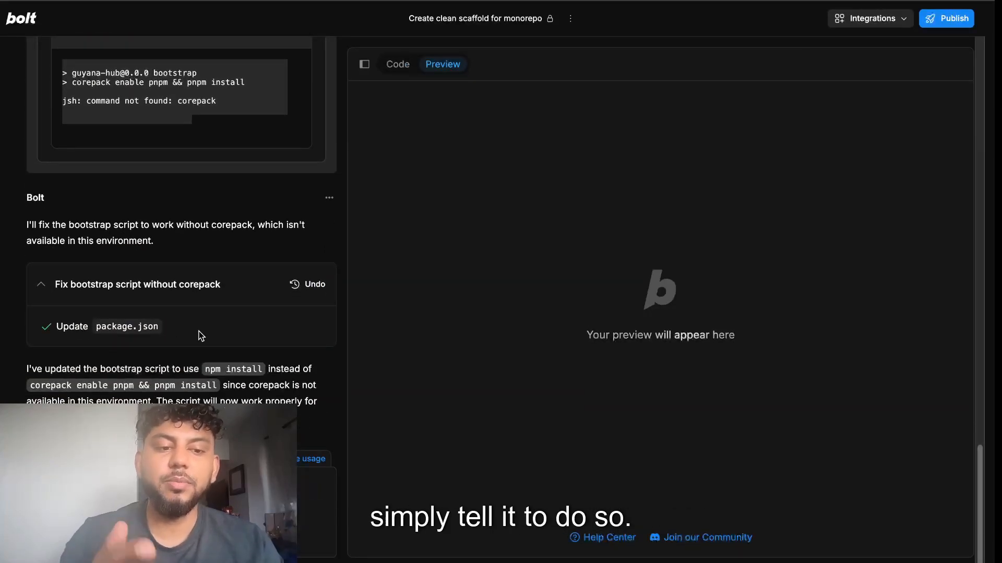
pyautogui.moveTo(194, 289)
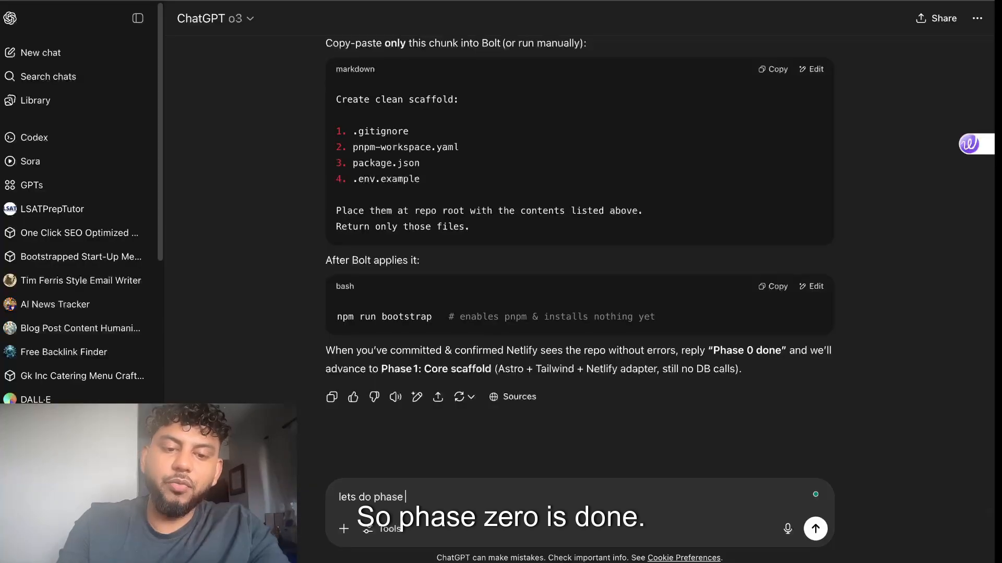
# Create a new Supabase project named guyana hub 4.0 in East US (Ohio), accepting the extra compute cost
pyautogui.click(815, 528)
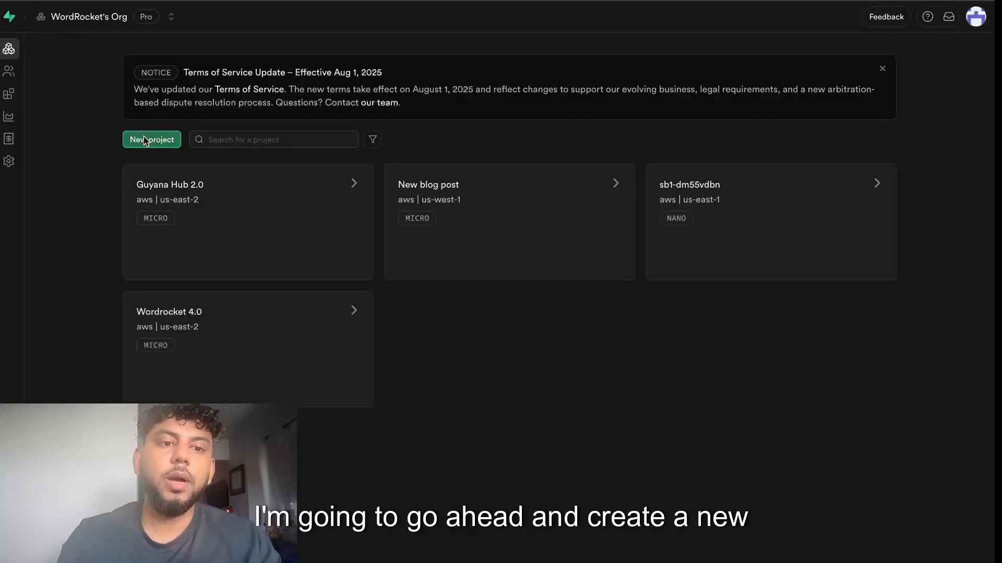
pyautogui.click(151, 139)
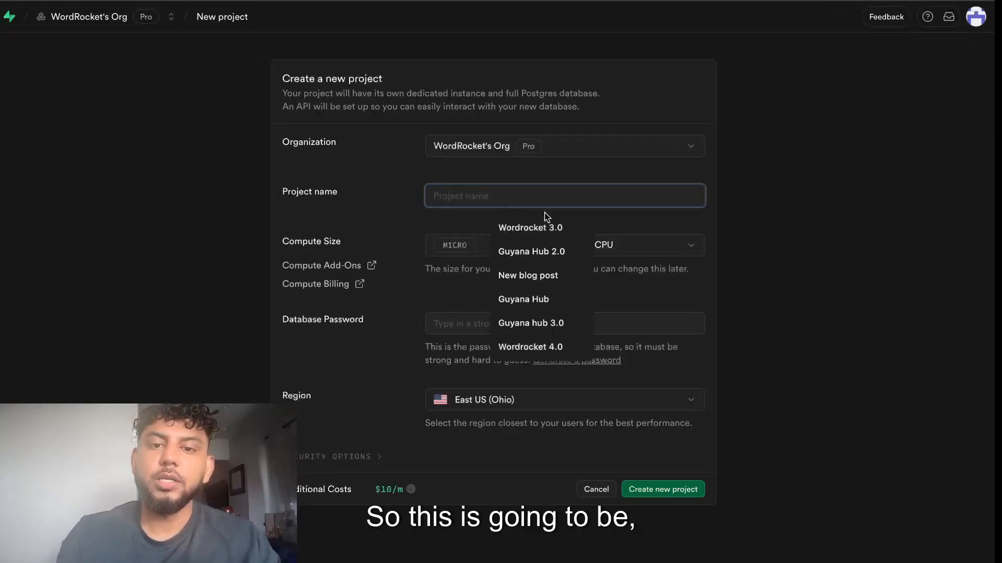
pyautogui.write('guyana hub 4.0')
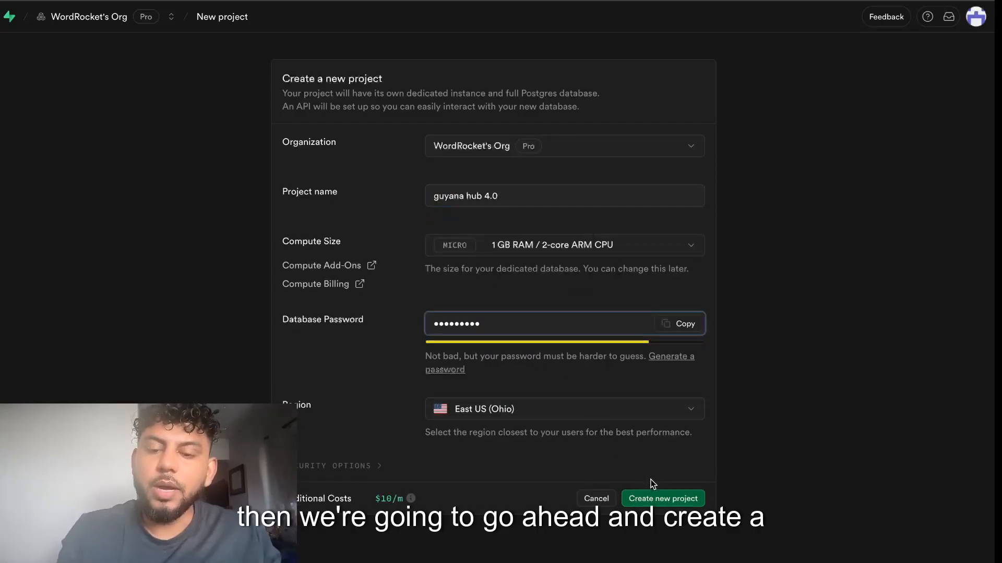
pyautogui.click(662, 499)
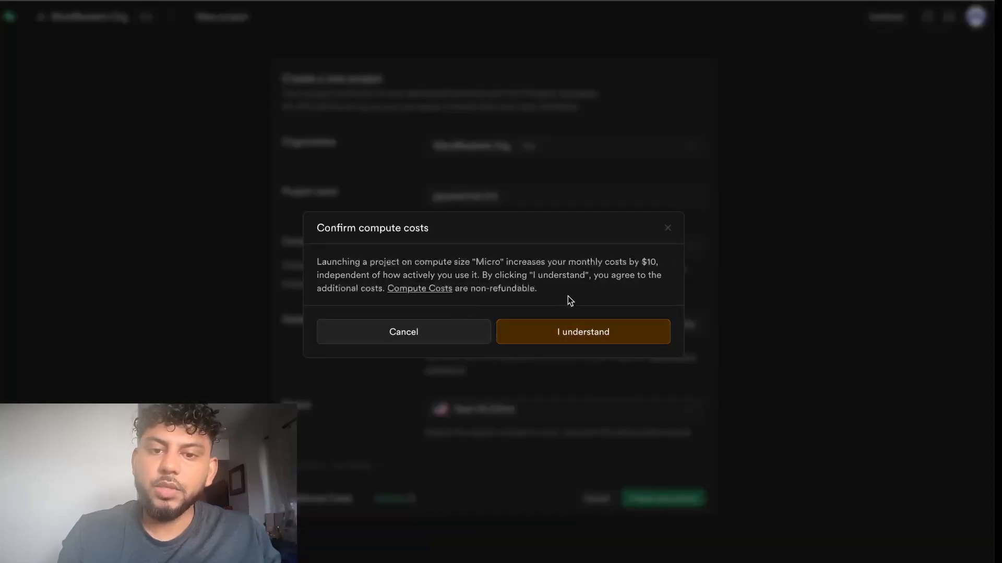
pyautogui.click(582, 332)
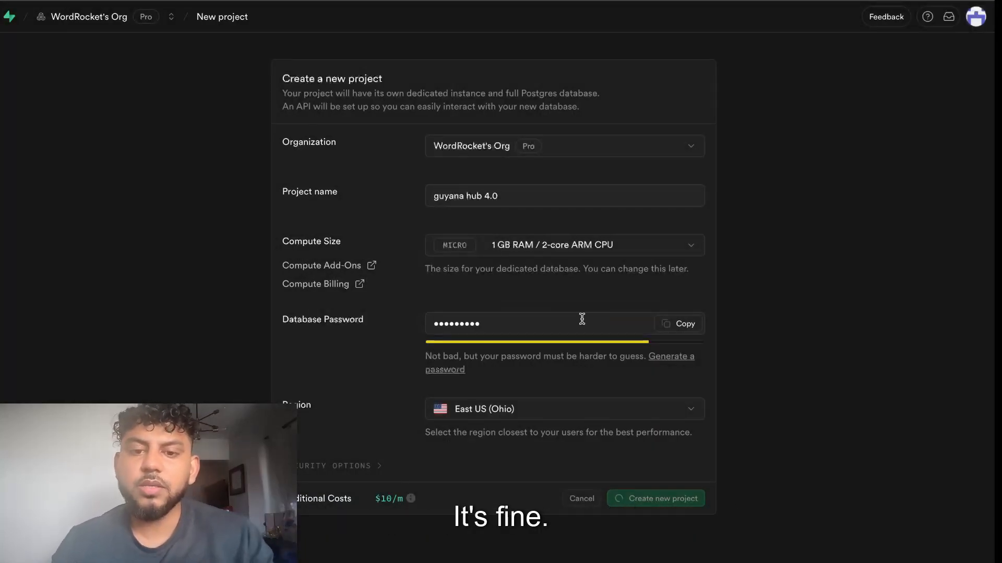
pyautogui.click(655, 498)
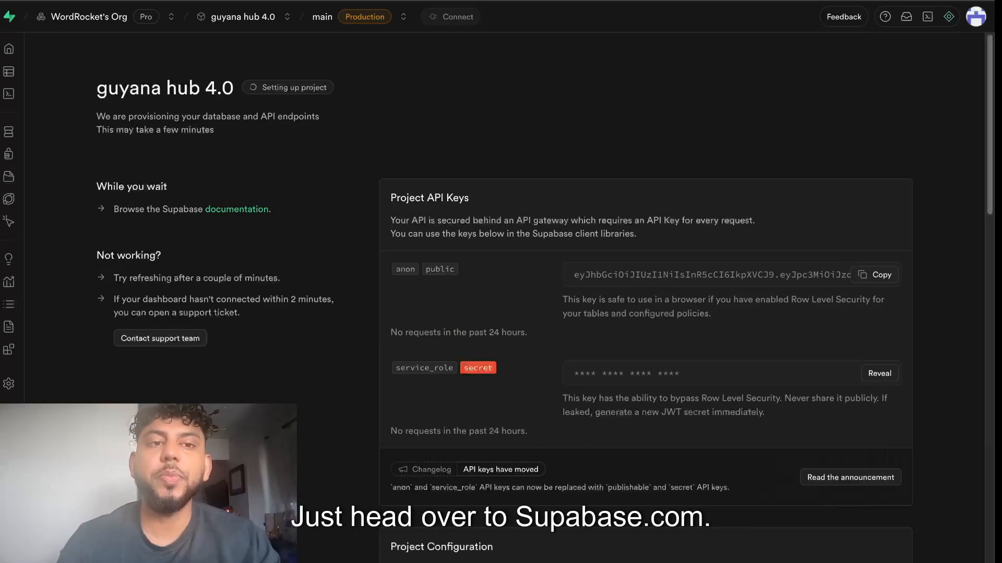
pyautogui.moveTo(225, 55)
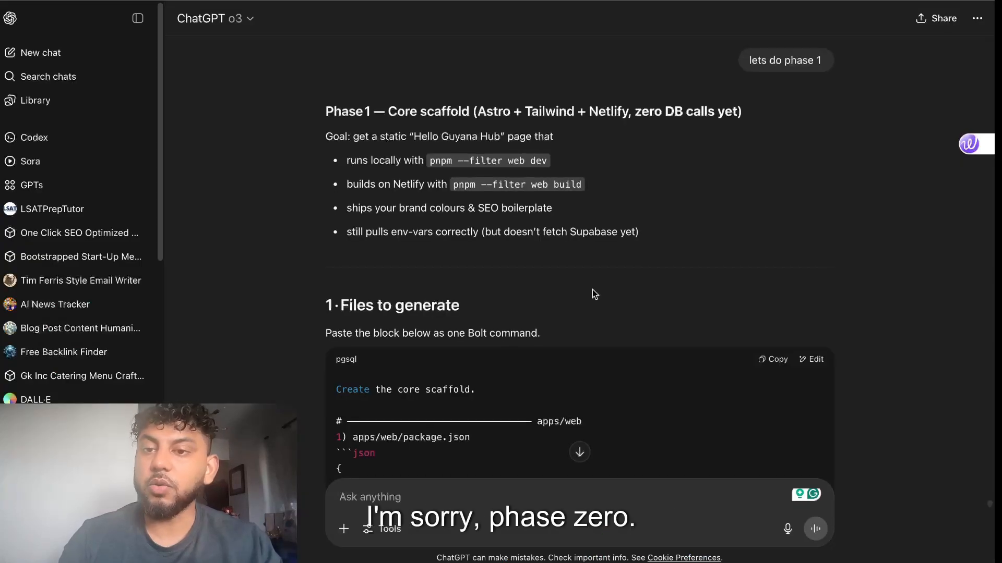
# Scroll the Phase 1 reply to the core scaffold files-to-generate block for Astro, Tailwind and Netlify
pyautogui.scroll(-3)
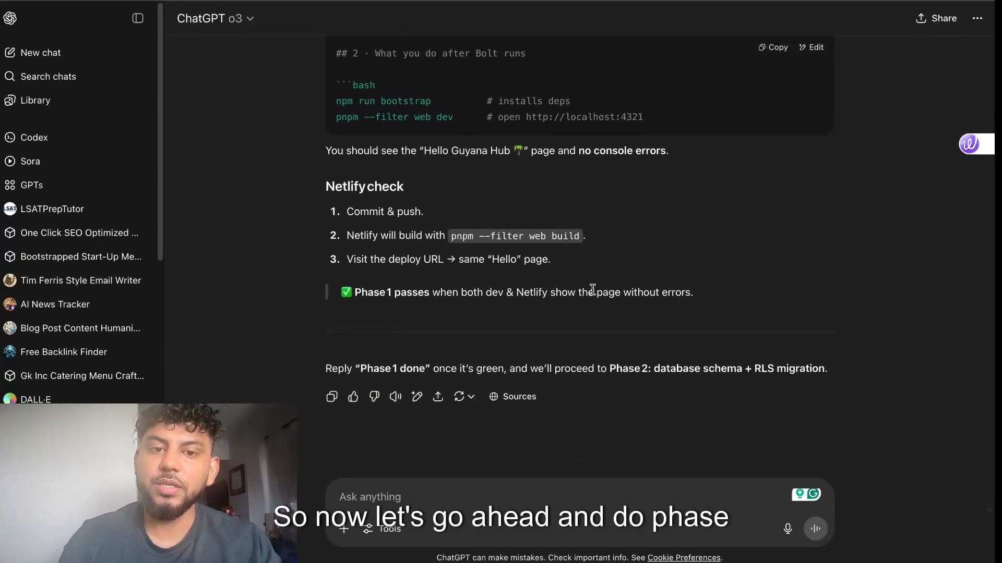
pyautogui.scroll(3)
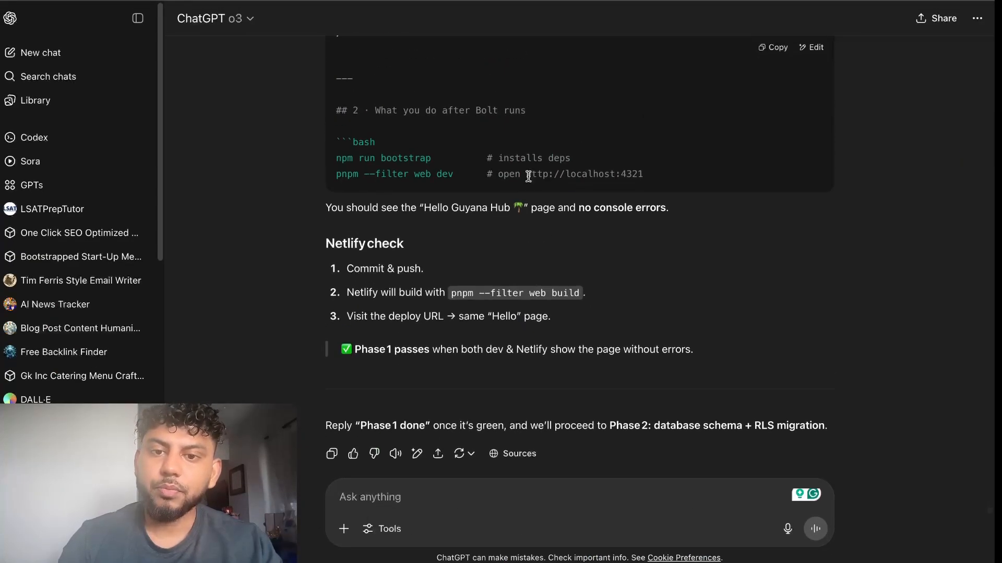
pyautogui.scroll(3)
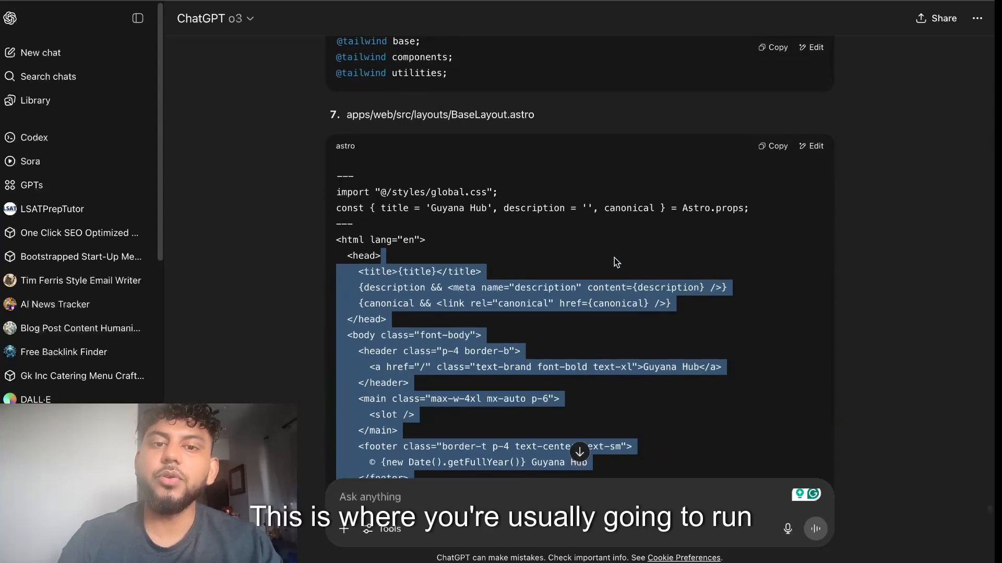
pyautogui.scroll(3)
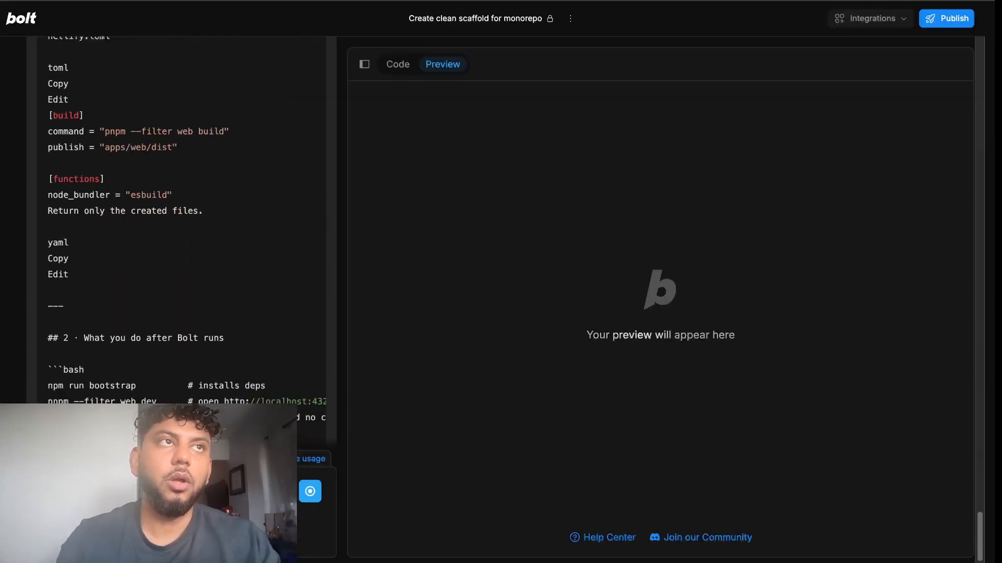
# Review Bolt's created apps/web scaffold files: Astro, Tailwind and Netlify configs, pages and layout
pyautogui.scroll(-3)
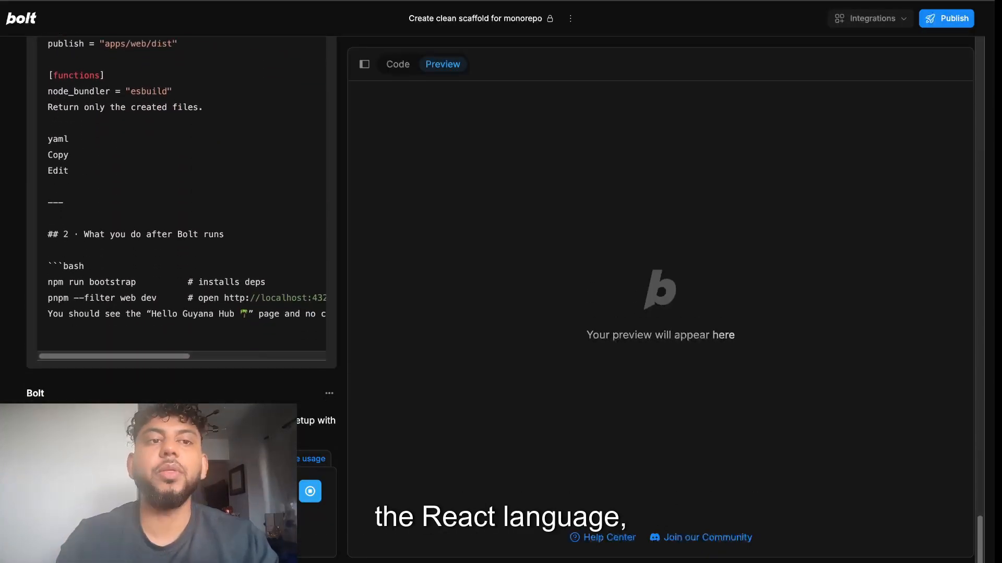
pyautogui.scroll(-3)
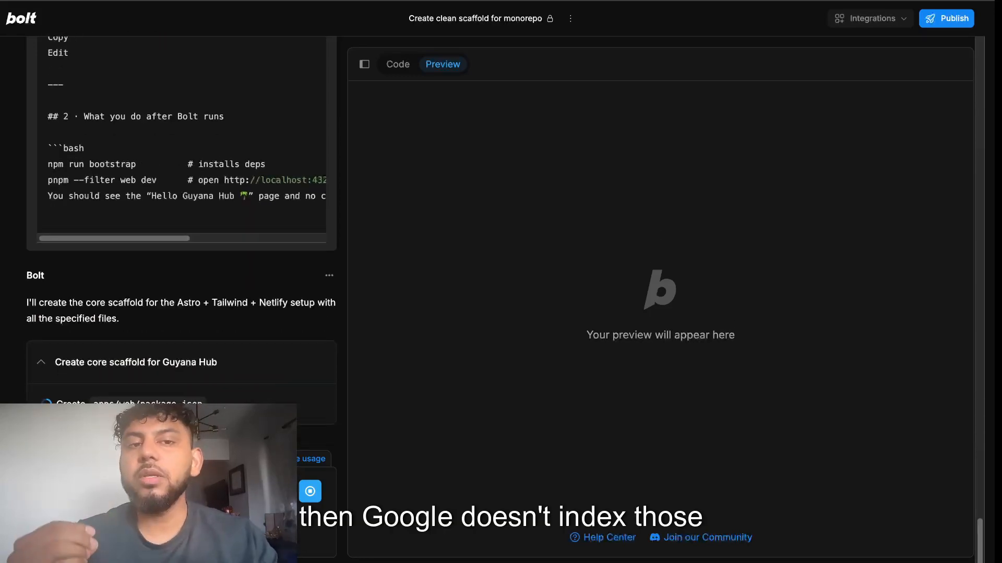
pyautogui.scroll(-3)
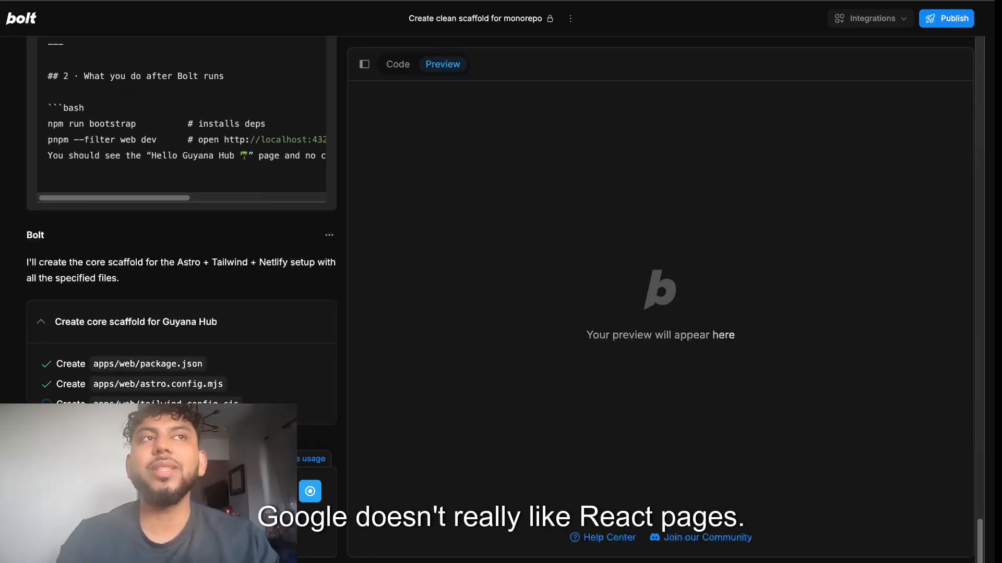
pyautogui.scroll(3)
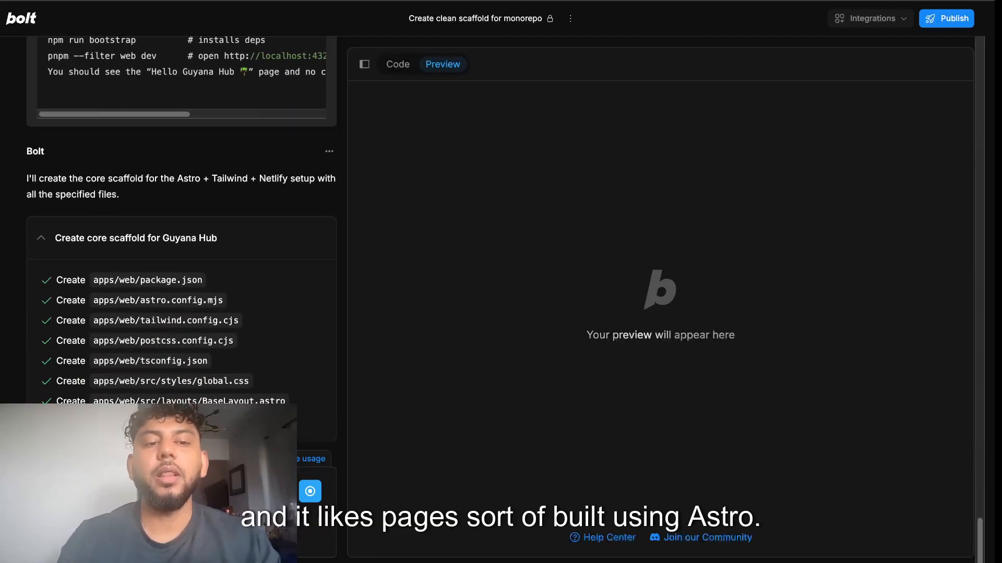
pyautogui.scroll(-3)
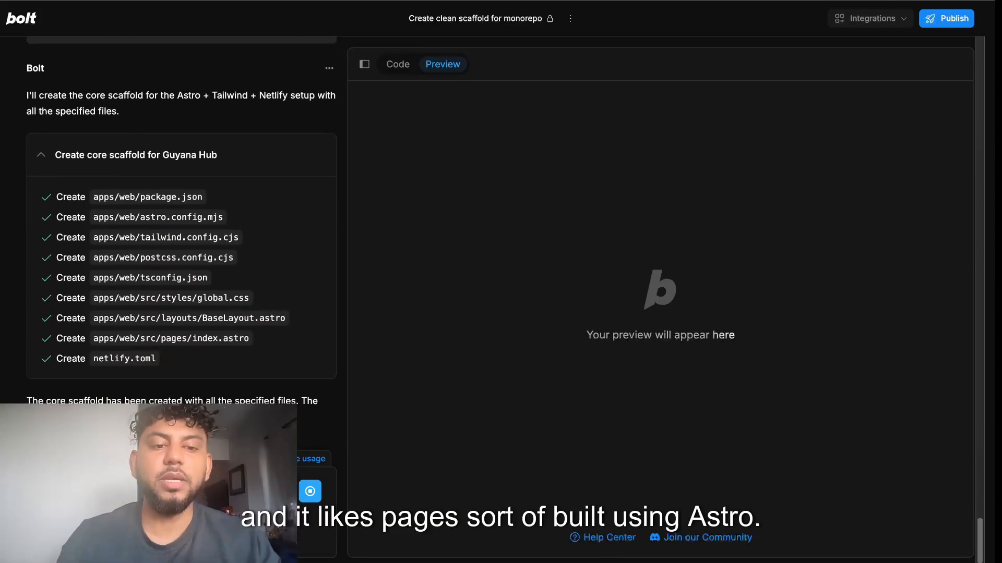
pyautogui.scroll(-3)
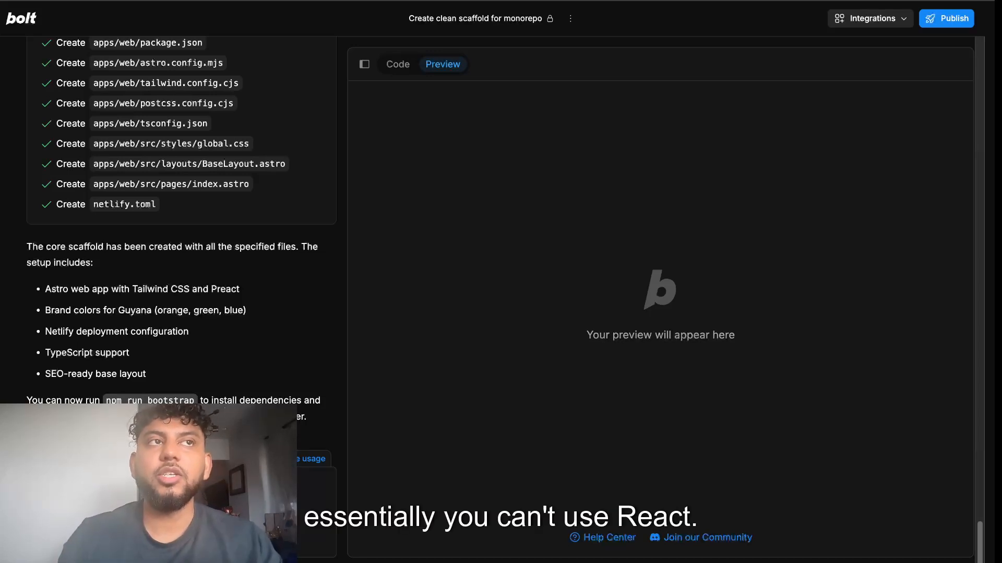
pyautogui.scroll(3)
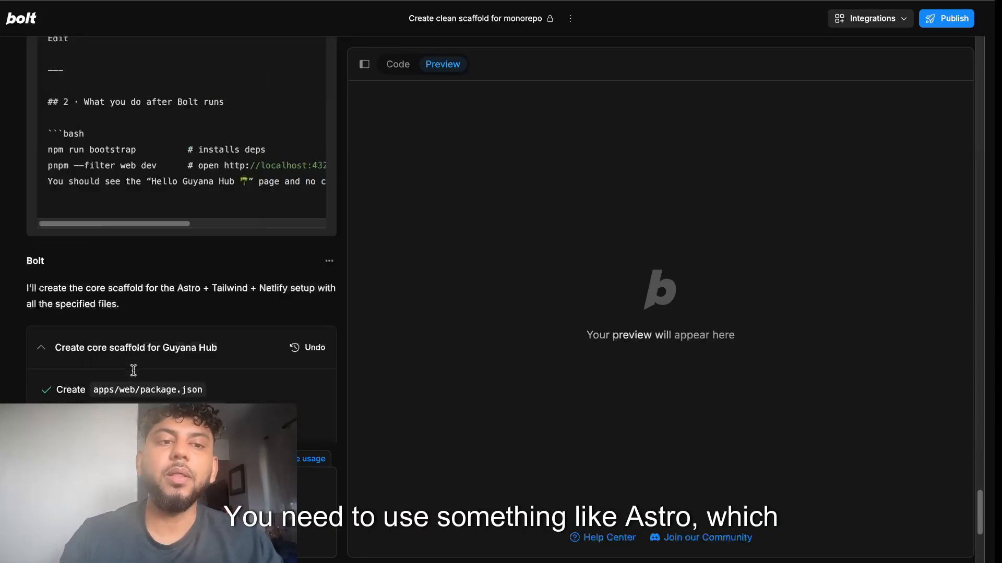
pyautogui.scroll(-3)
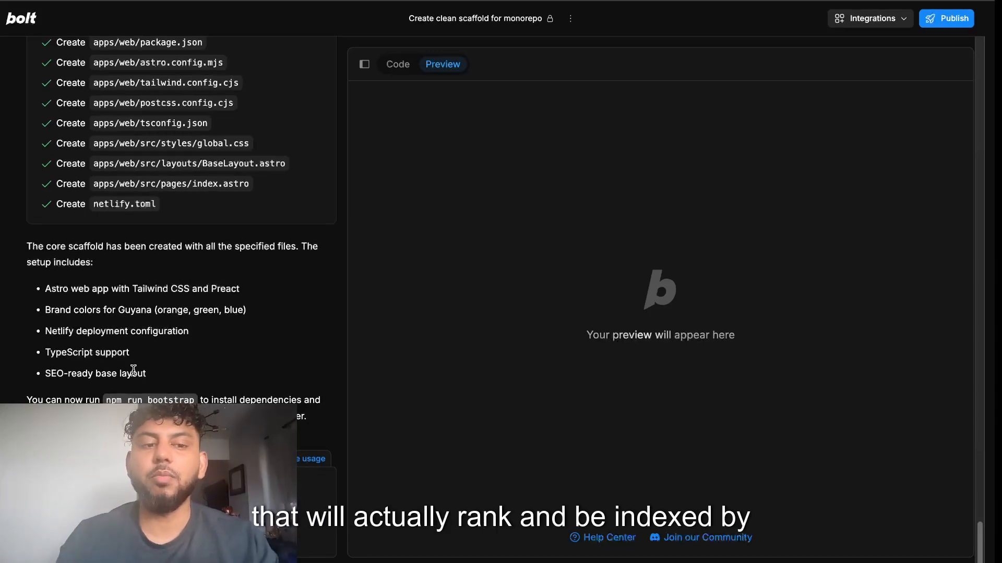
pyautogui.scroll(3)
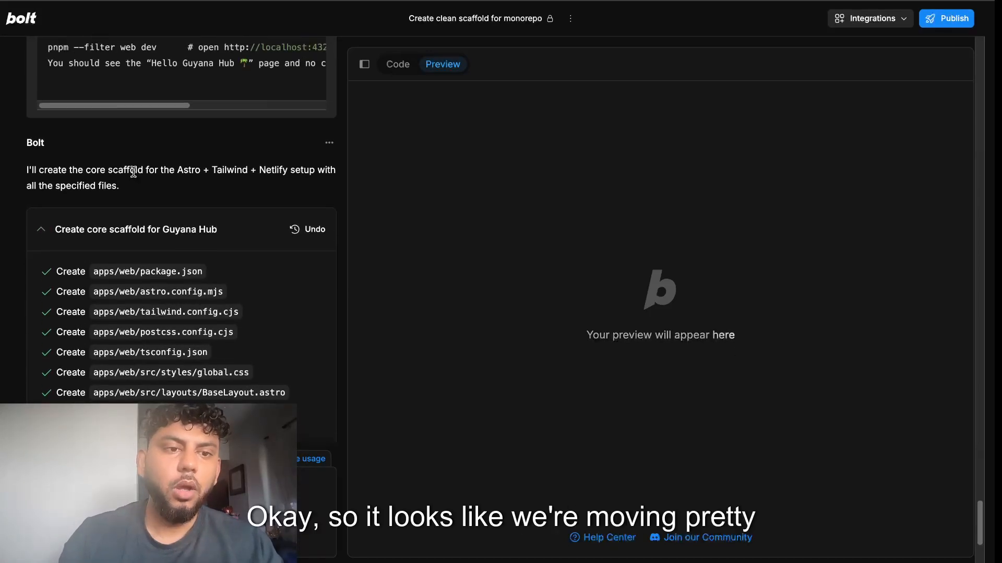
pyautogui.scroll(3)
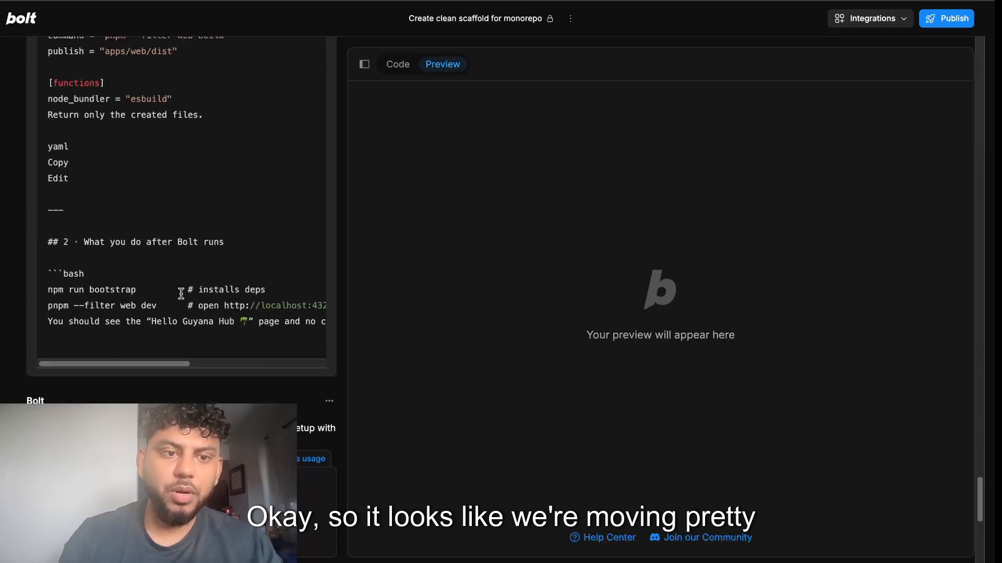
# Read the Phase 1 reply down to the Netlify Hello Guyana Hub check and checkpoint
pyautogui.scroll(-3)
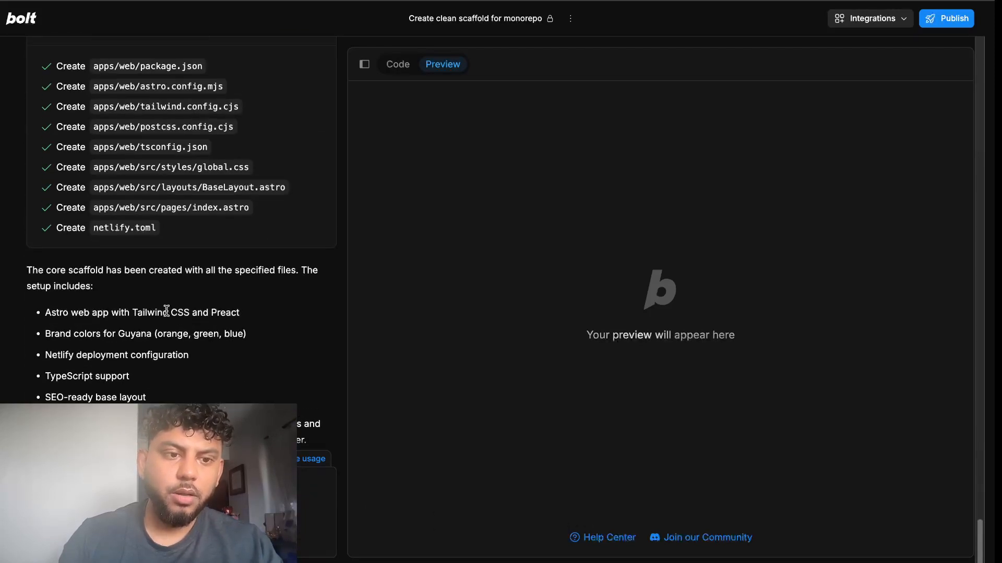
pyautogui.scroll(-3)
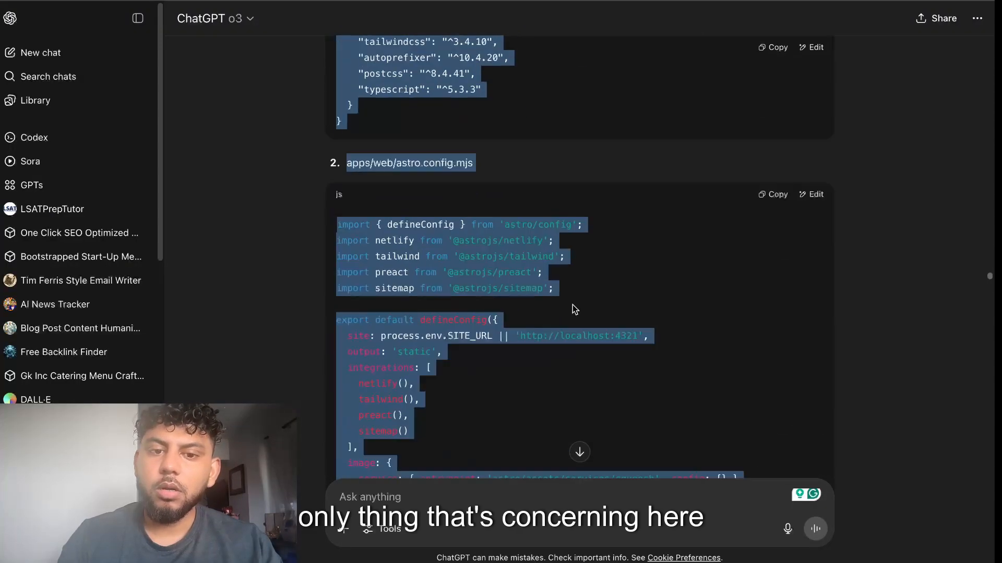
pyautogui.scroll(-3)
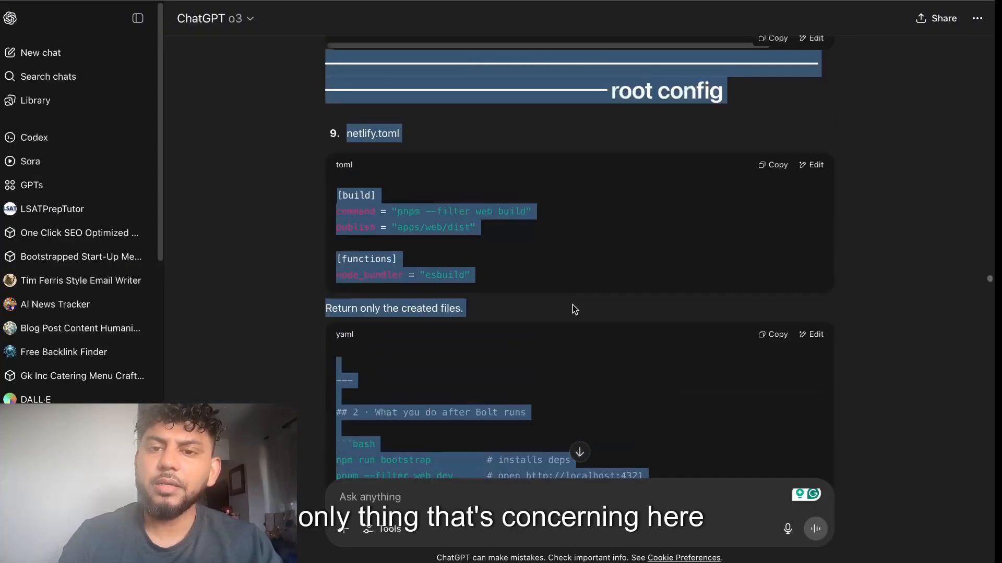
pyautogui.scroll(-3)
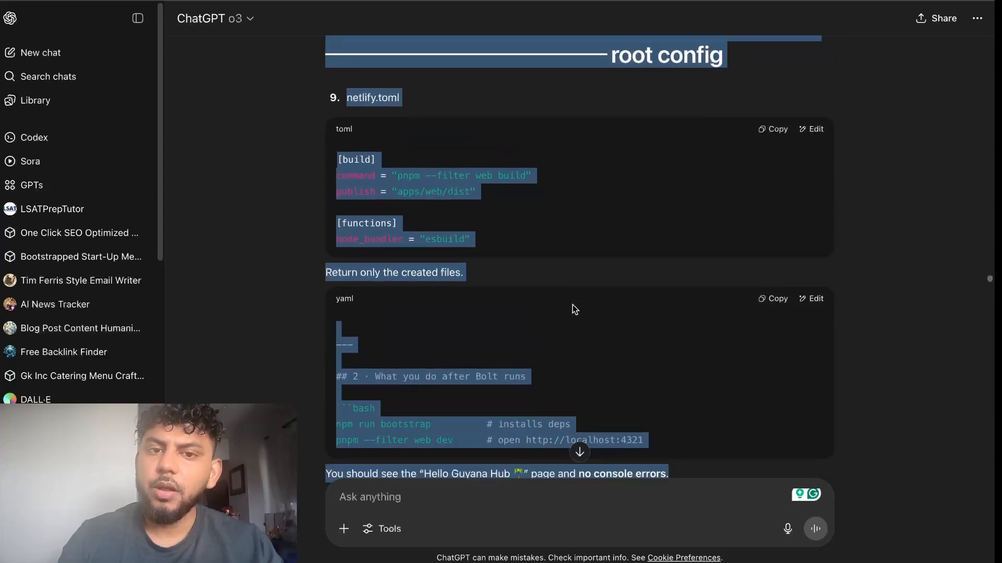
pyautogui.scroll(-3)
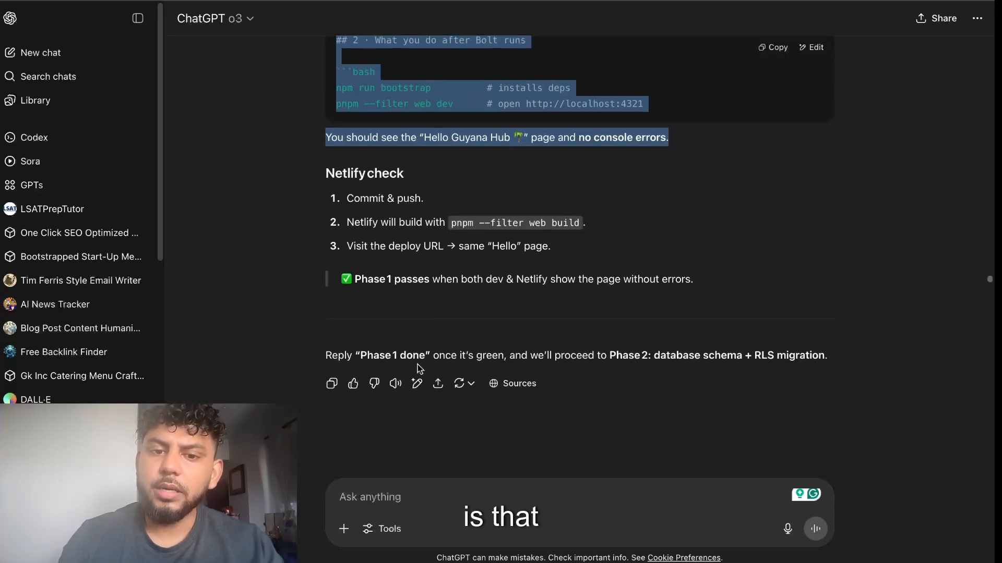
pyautogui.scroll(3)
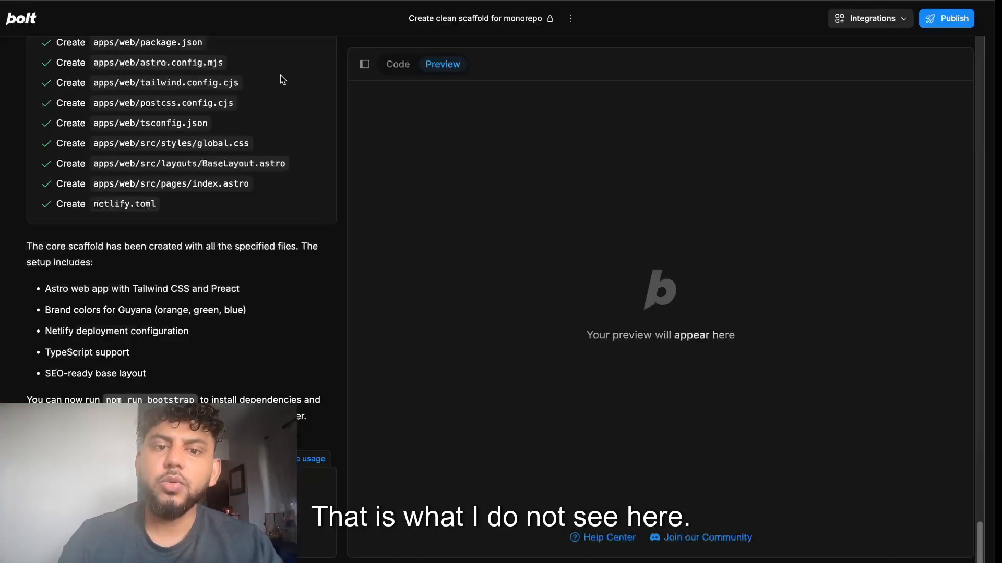
pyautogui.click(396, 64)
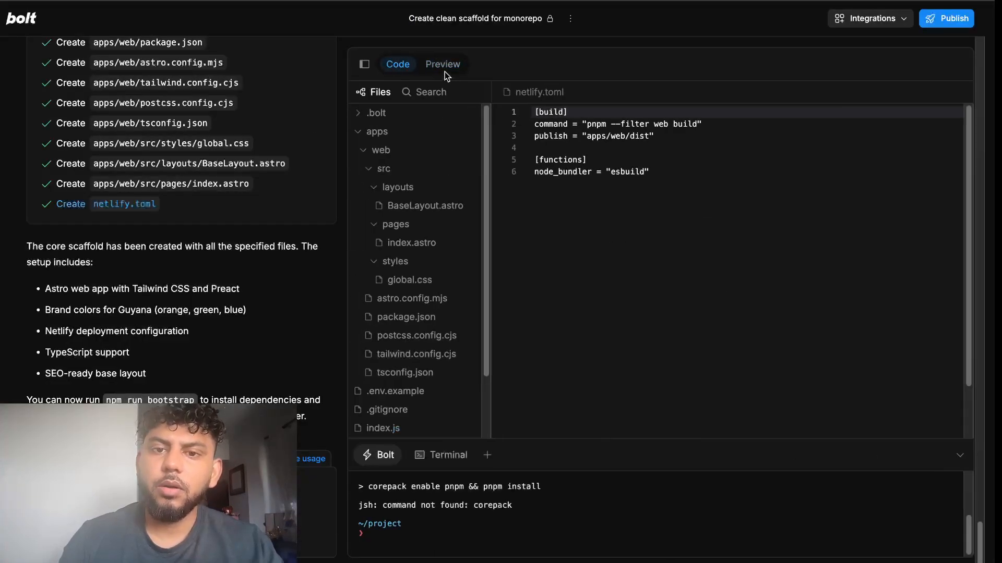
pyautogui.click(443, 64)
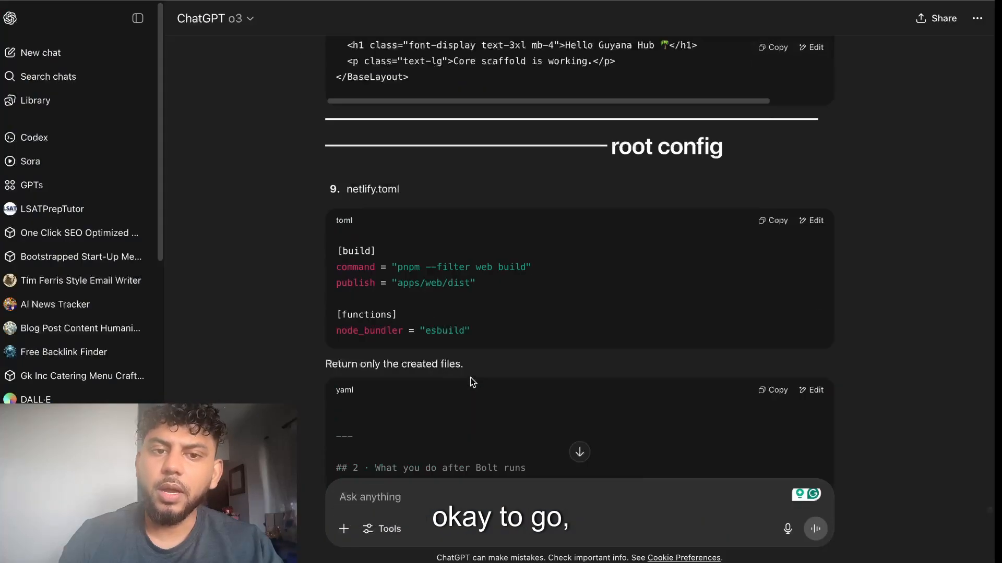
pyautogui.scroll(3)
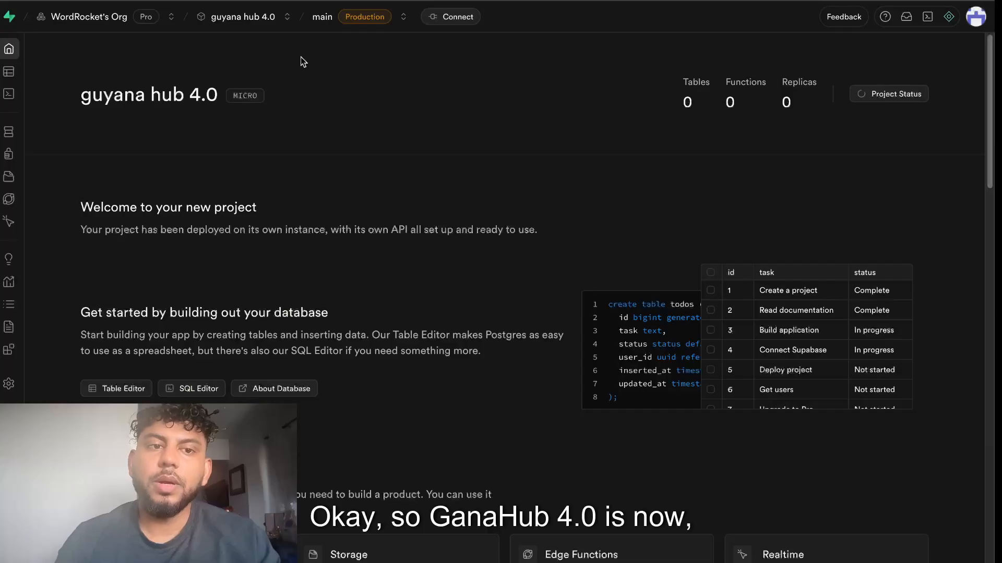
pyautogui.moveTo(409, 203)
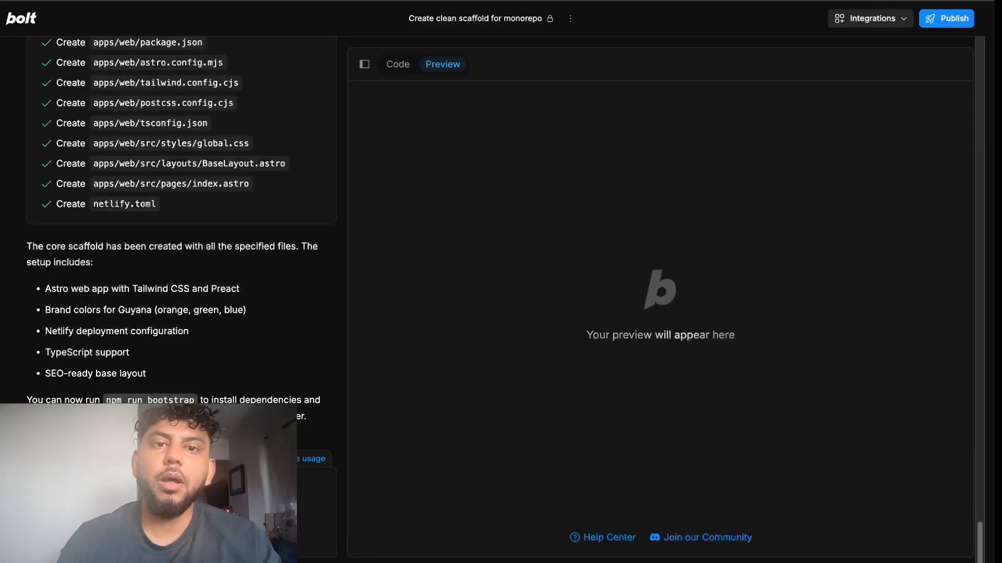
# Connect the Bolt scaffold project to the existing Supabase database via the Integrations menu
pyautogui.click(869, 18)
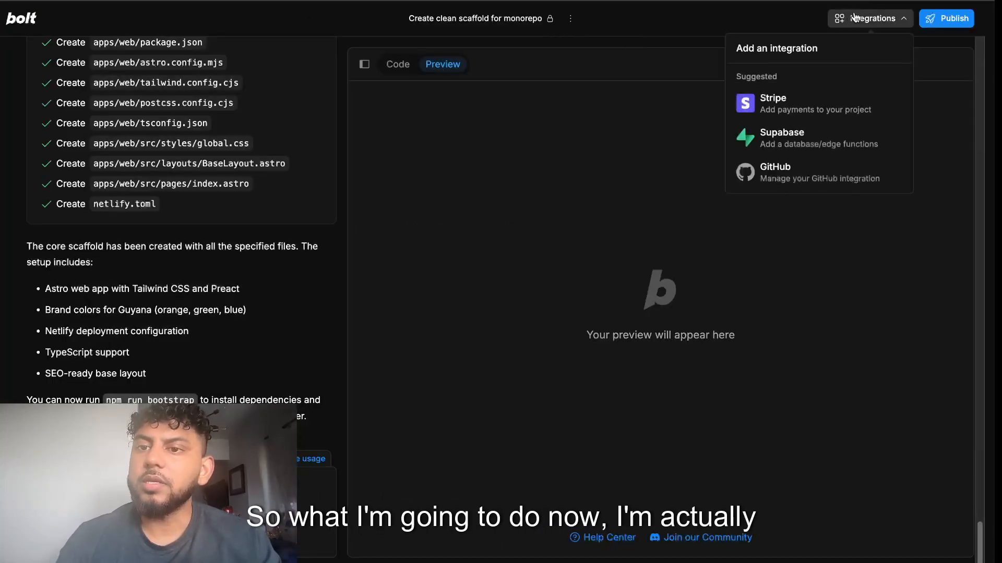
pyautogui.click(781, 138)
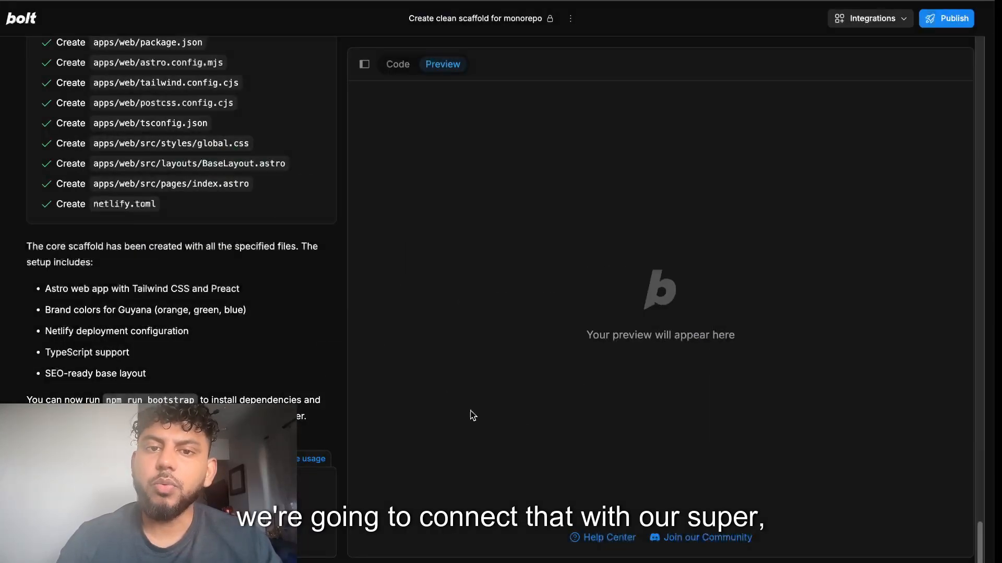
pyautogui.scroll(-3)
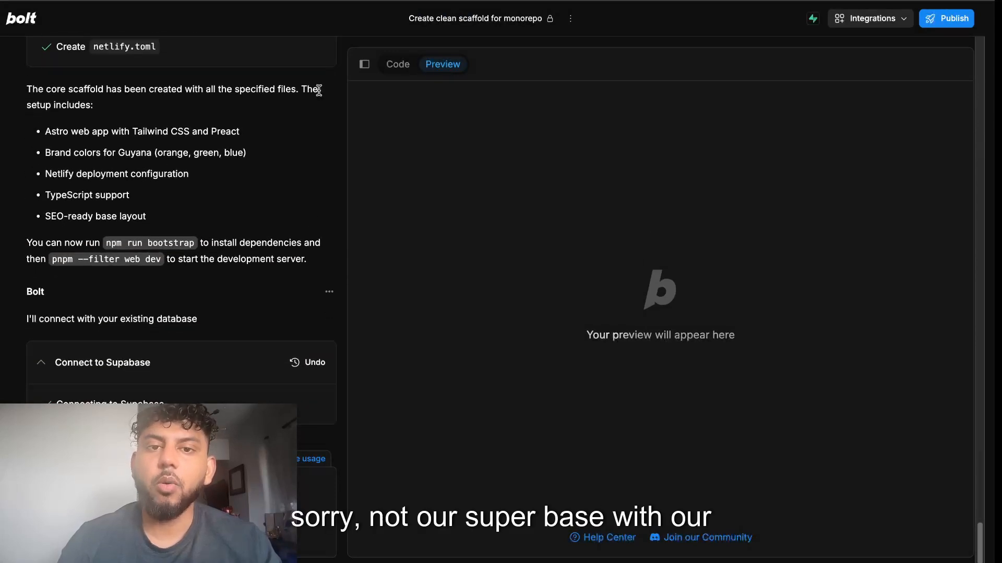
pyautogui.scroll(3)
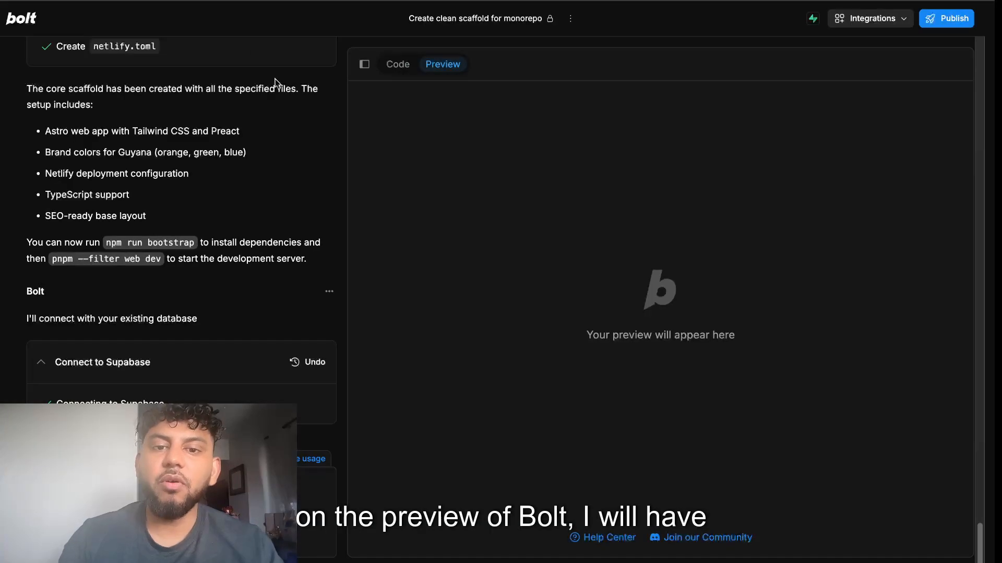
pyautogui.moveTo(332, 84)
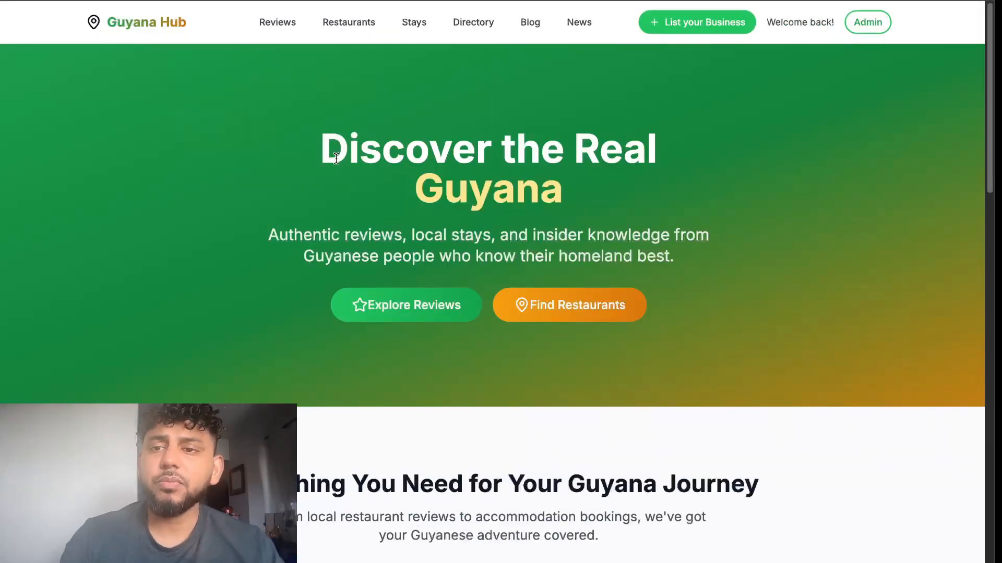
# Browse the Guyana Hub homepage and Restaurants listing, filtering by Indian-Guyanese cuisine down to one match
pyautogui.scroll(-3)
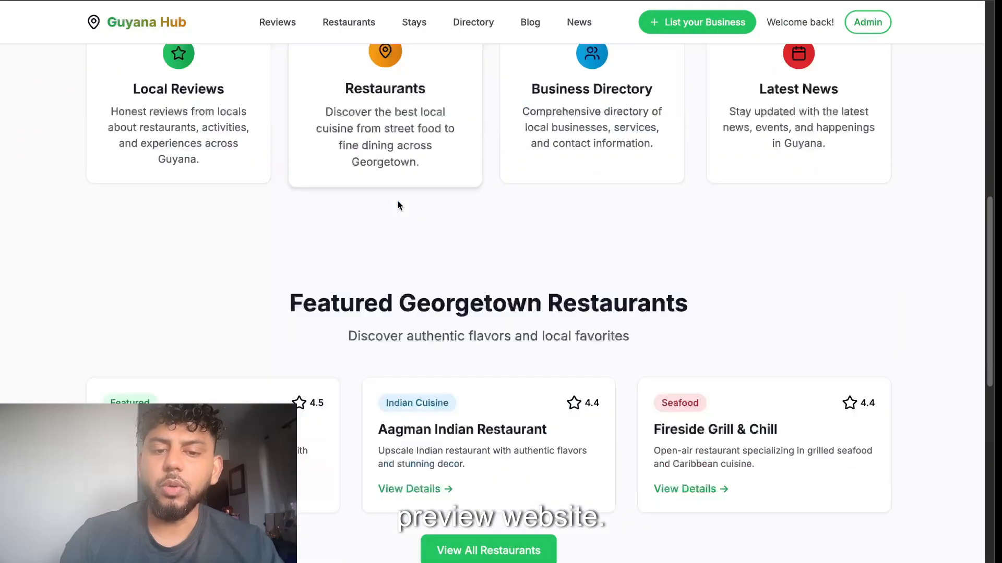
pyautogui.scroll(3)
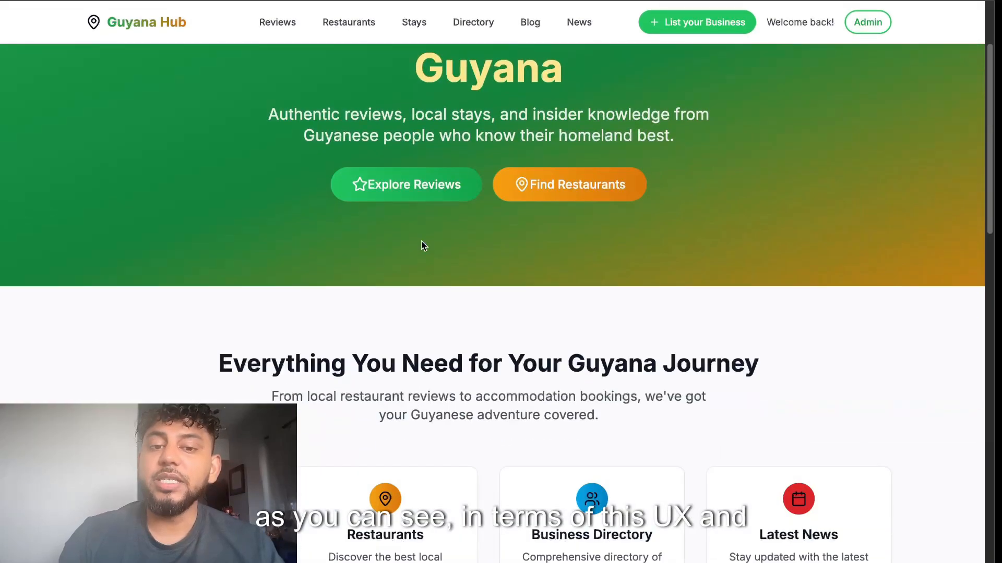
pyautogui.scroll(-3)
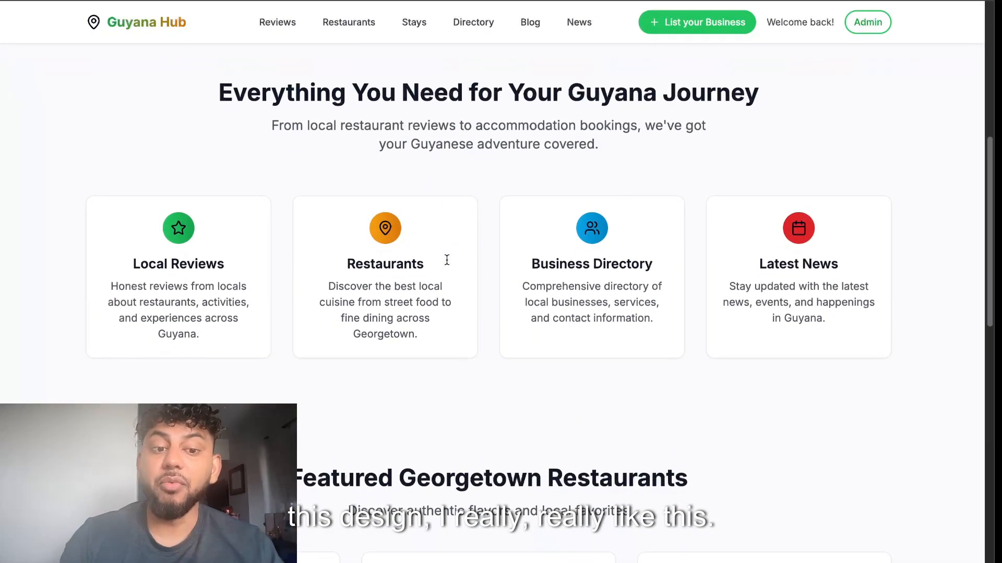
pyautogui.scroll(-3)
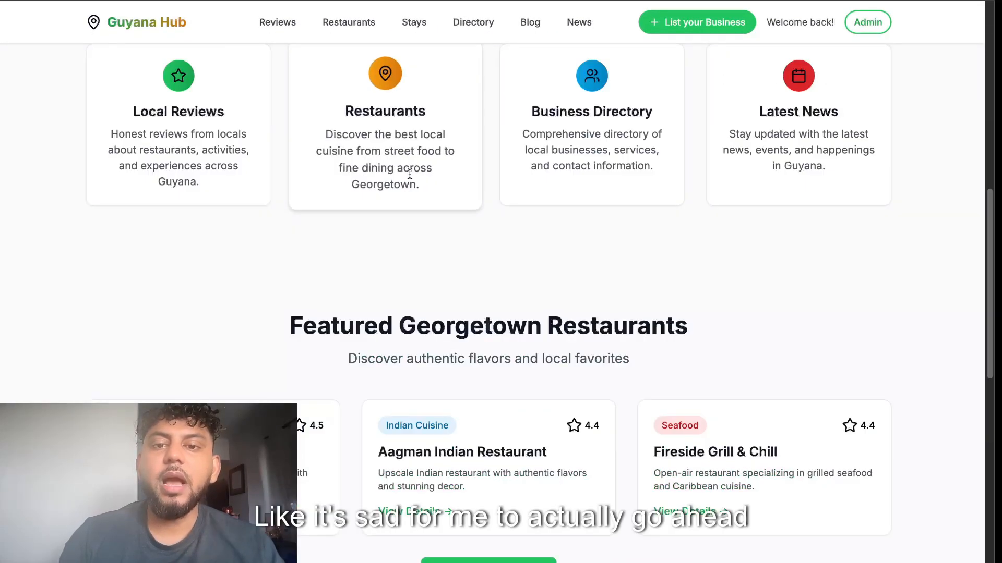
pyautogui.scroll(-3)
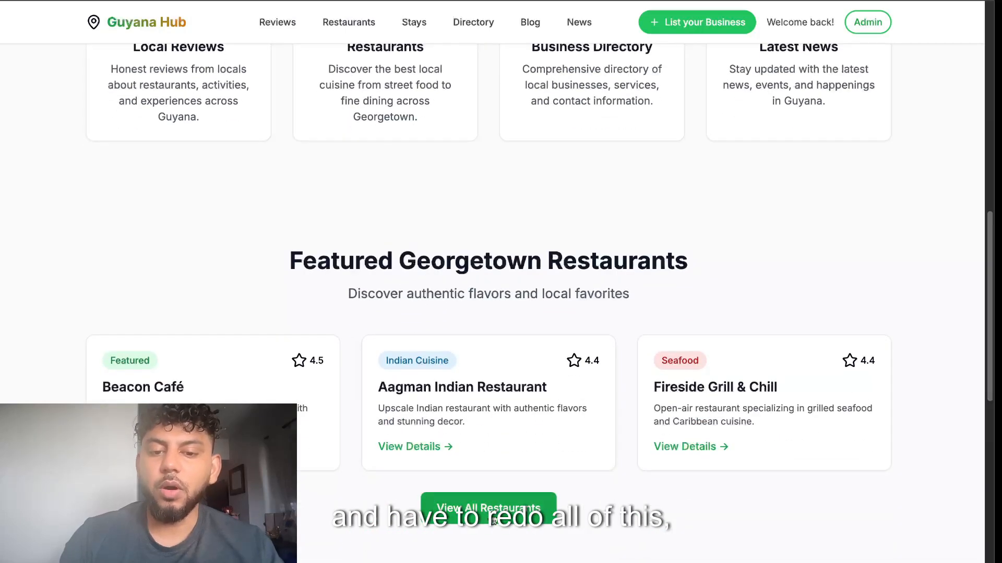
pyautogui.scroll(3)
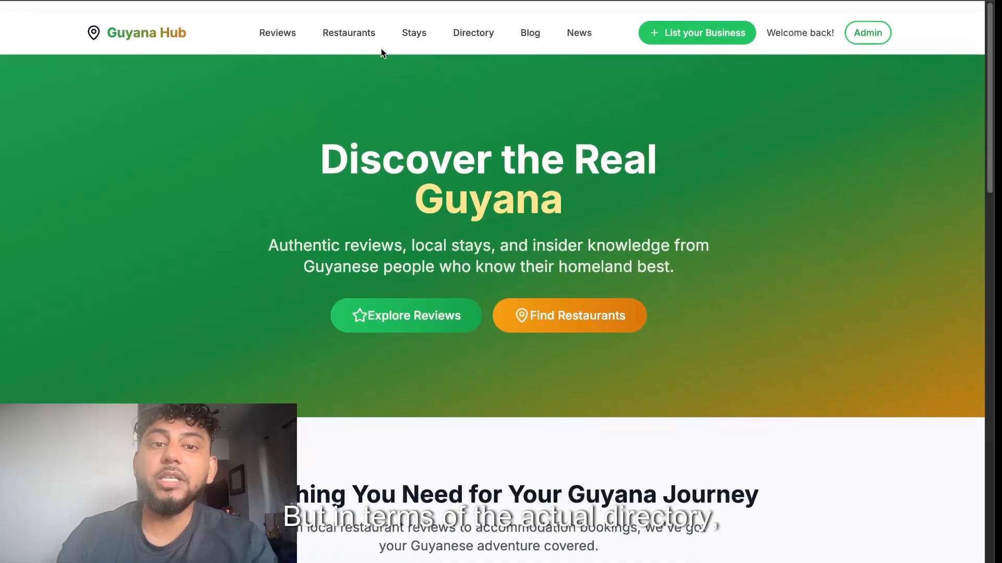
pyautogui.scroll(-3)
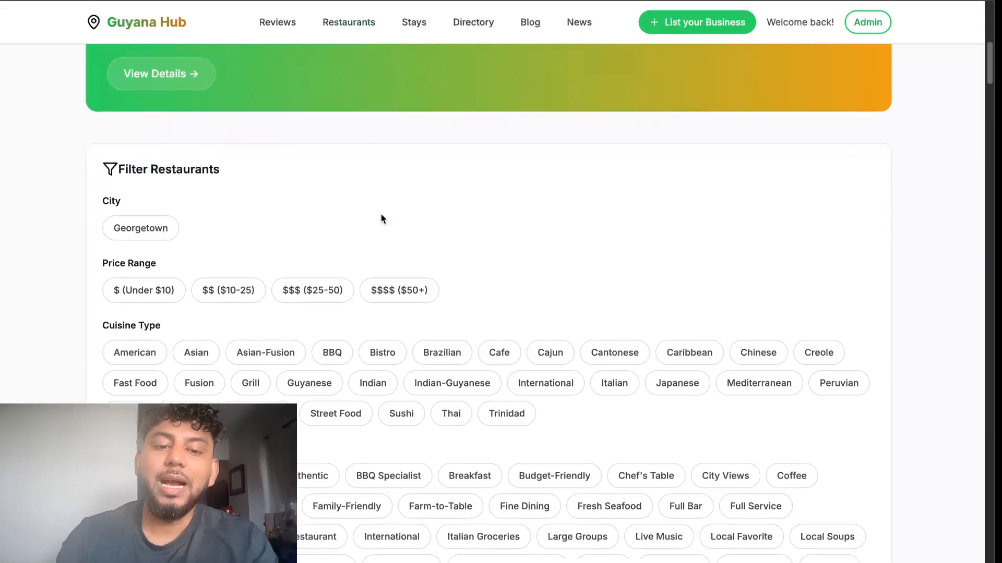
pyautogui.scroll(-3)
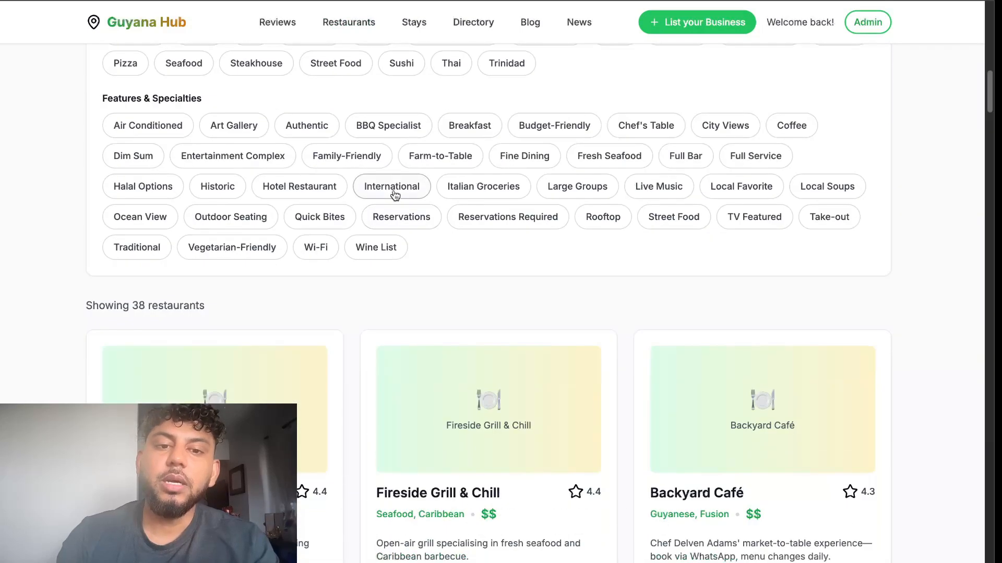
pyautogui.scroll(-3)
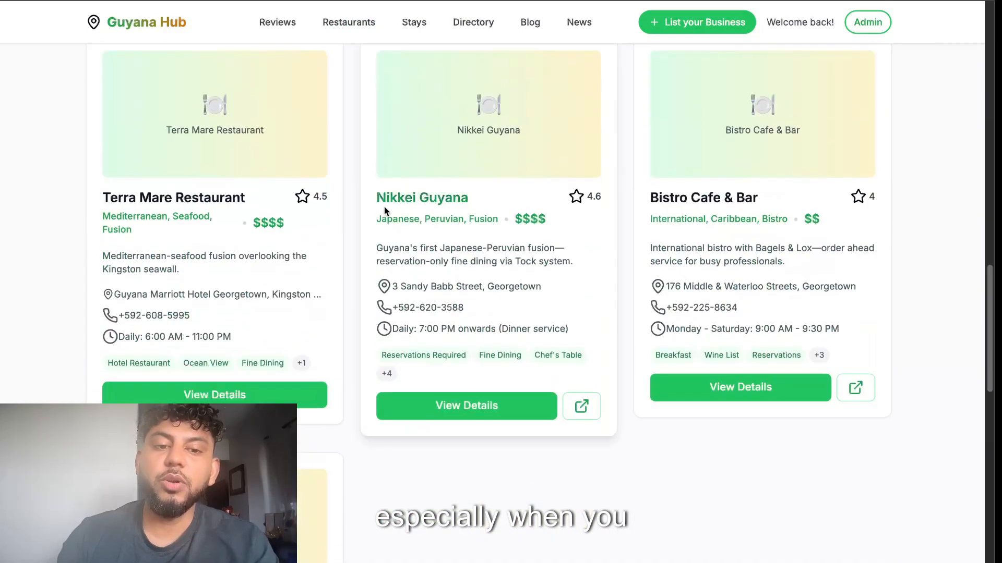
pyautogui.scroll(3)
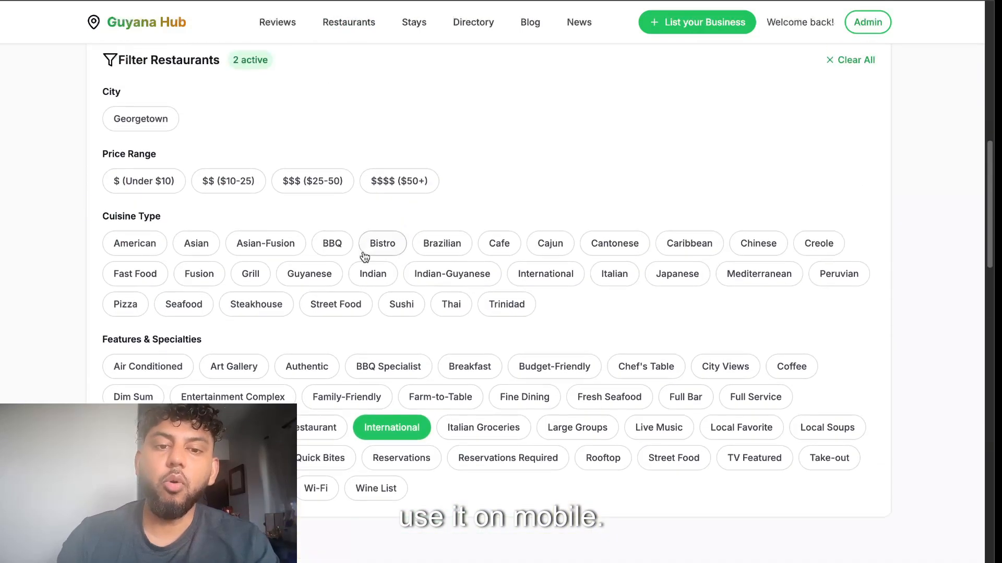
pyautogui.click(452, 269)
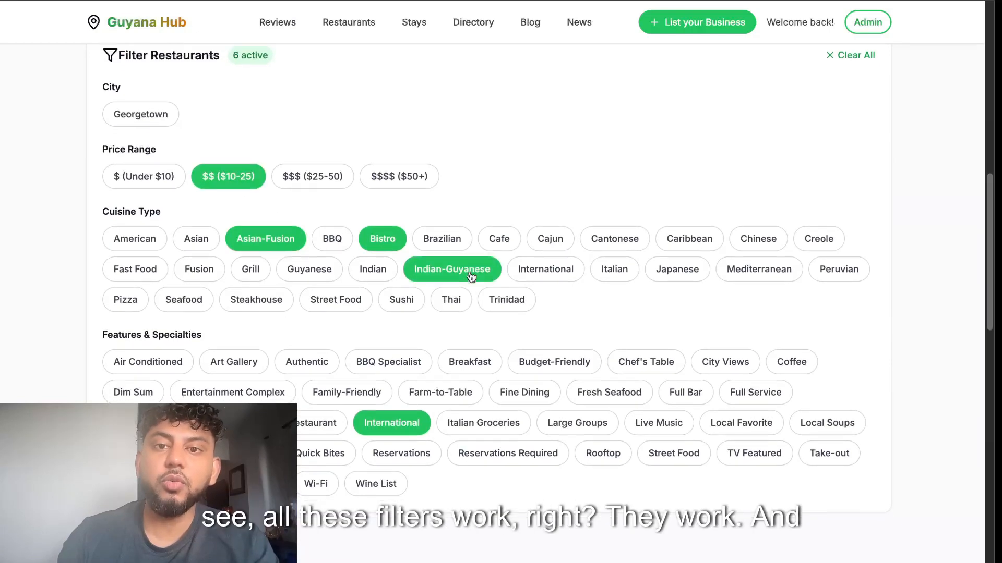
pyautogui.scroll(-3)
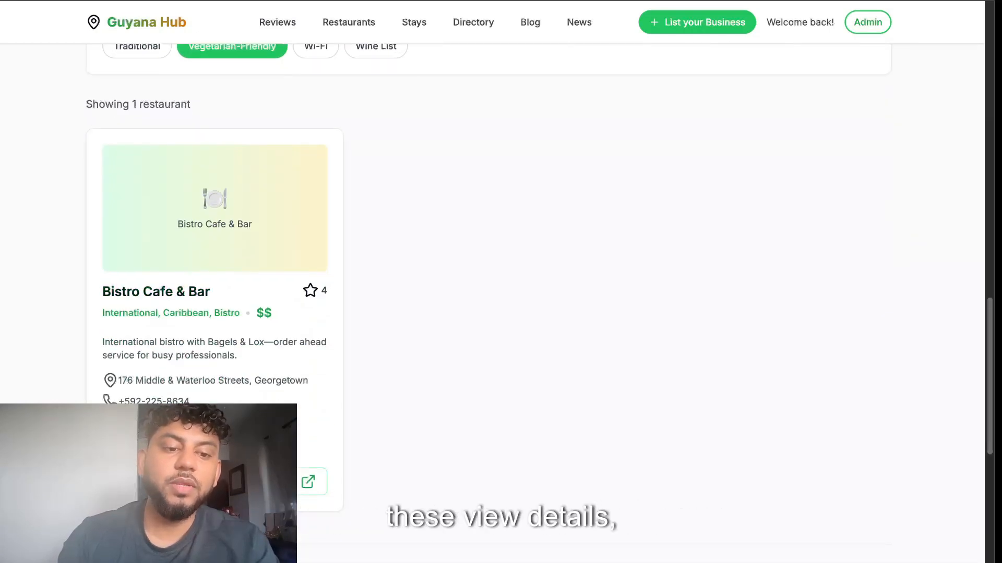
# View the Bistro Cafe & Bar details page and scroll through it
pyautogui.click(309, 482)
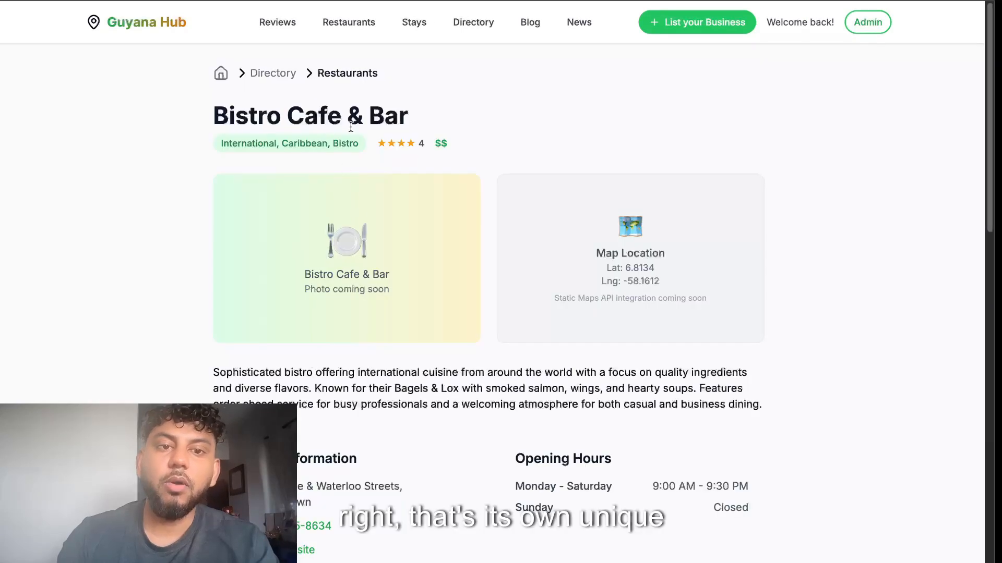
pyautogui.scroll(-3)
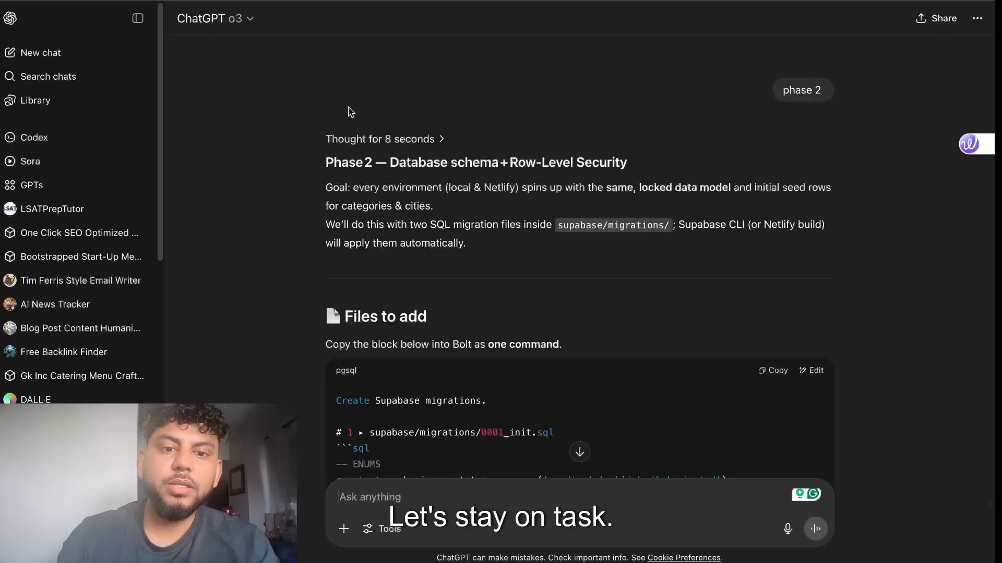
# Copy ChatGPT's Phase 2 schema and security instructions for pasting into Bolt's prompt
pyautogui.scroll(-3)
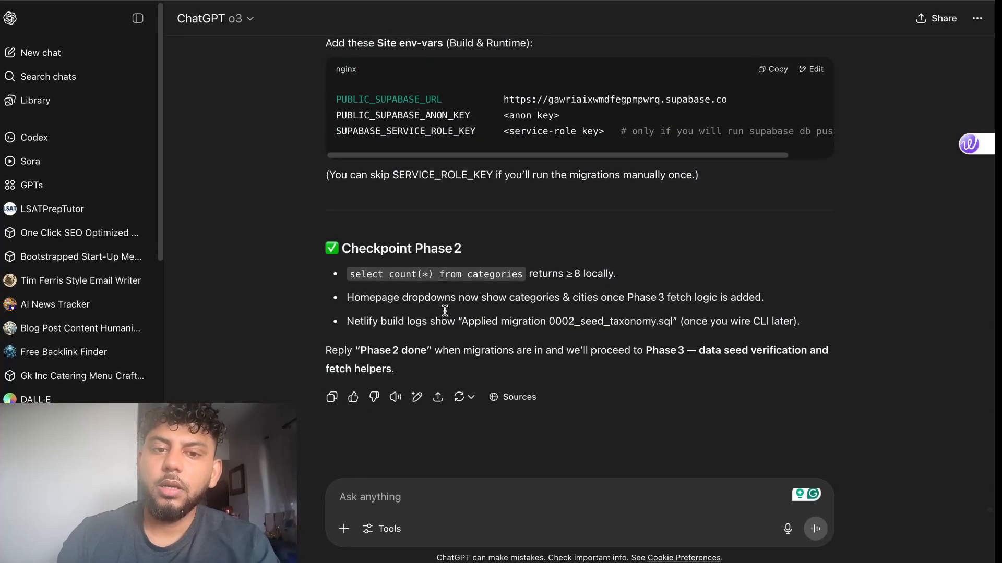
pyautogui.scroll(3)
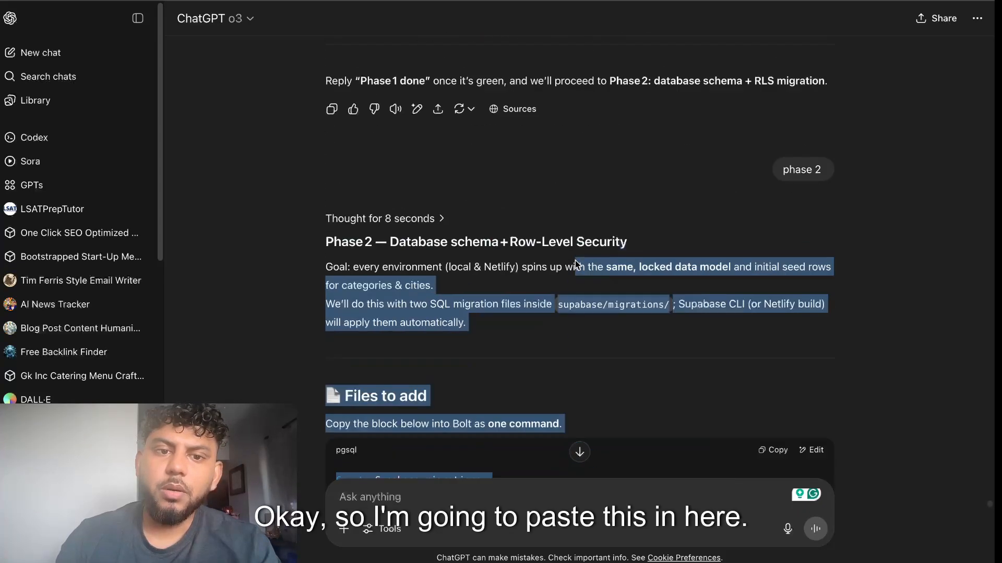
pyautogui.rightClick(476, 337)
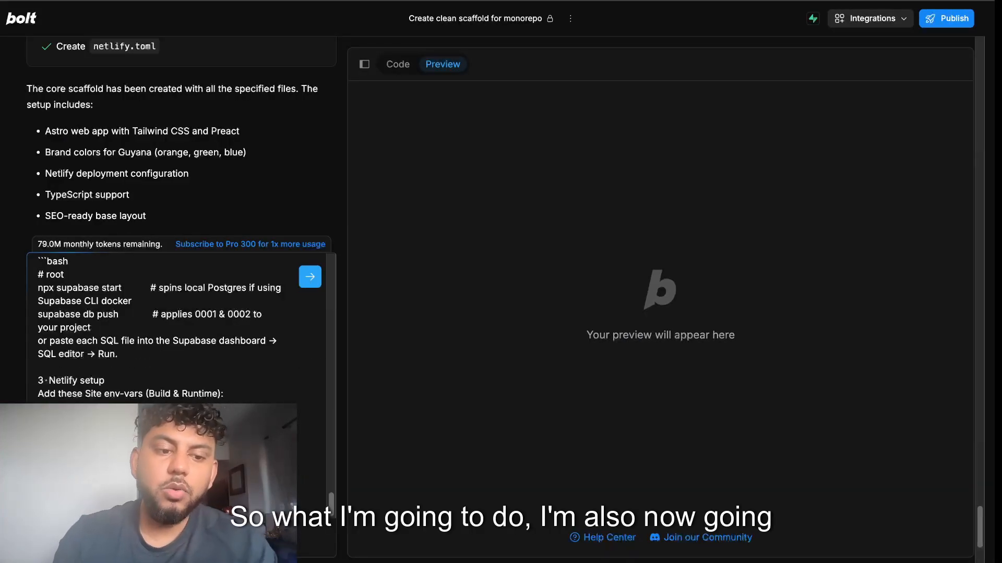
pyautogui.scroll(-3)
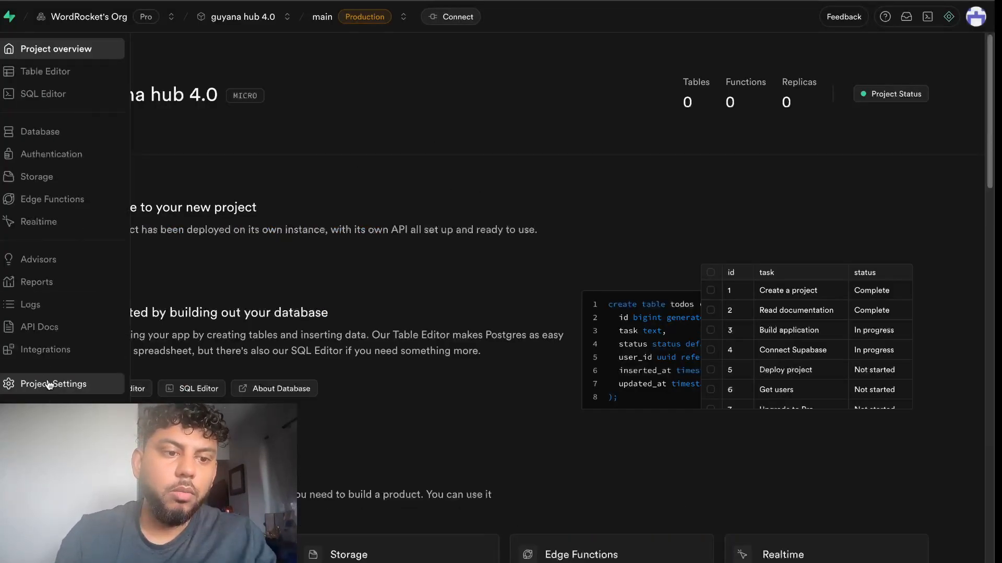
# Review the guyana hub 4.0 project settings and Data API project URL in Supabase
pyautogui.click(53, 384)
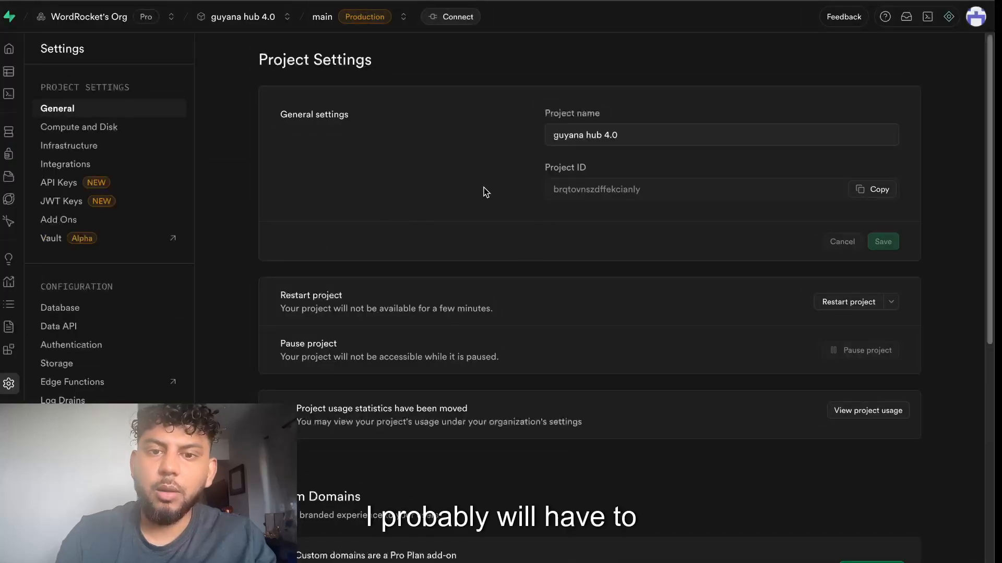
pyautogui.click(871, 188)
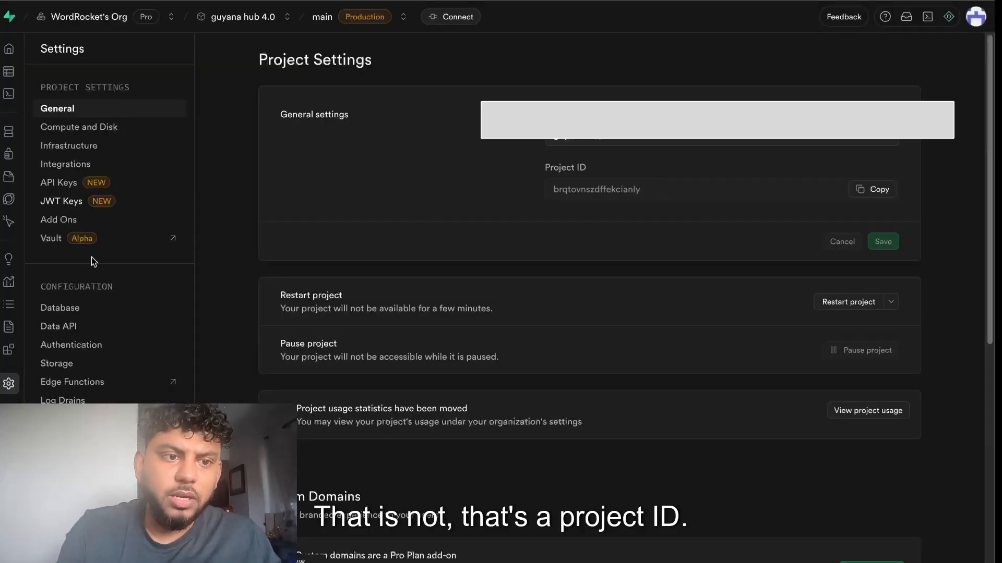
pyautogui.click(59, 326)
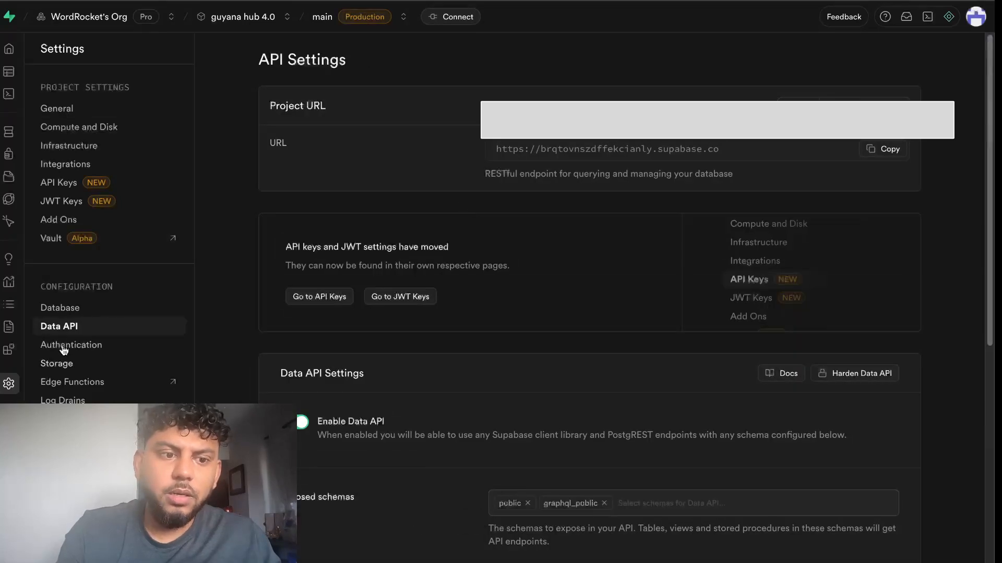
pyautogui.click(884, 149)
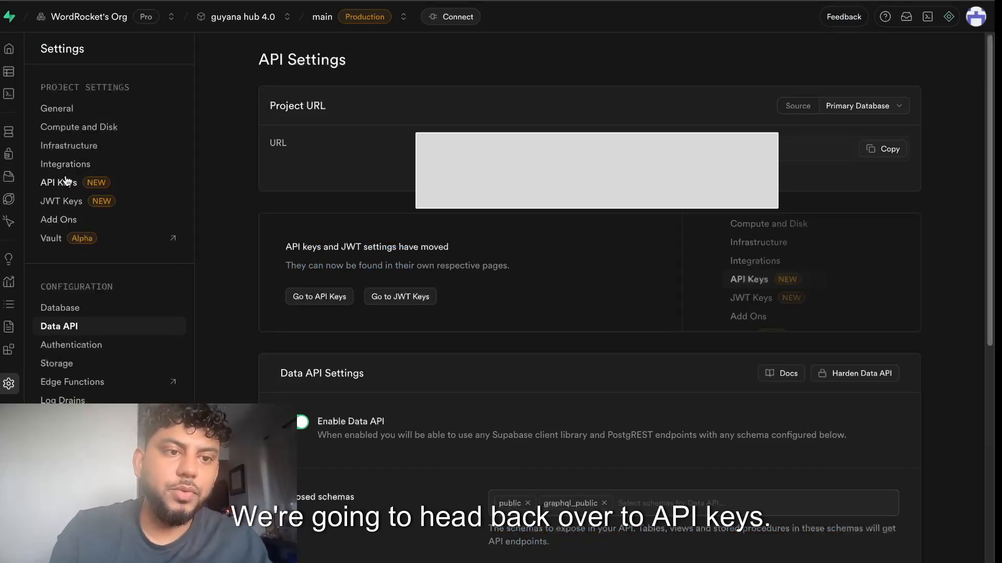
# Copy the anon public key from the project's legacy API keys
pyautogui.click(57, 182)
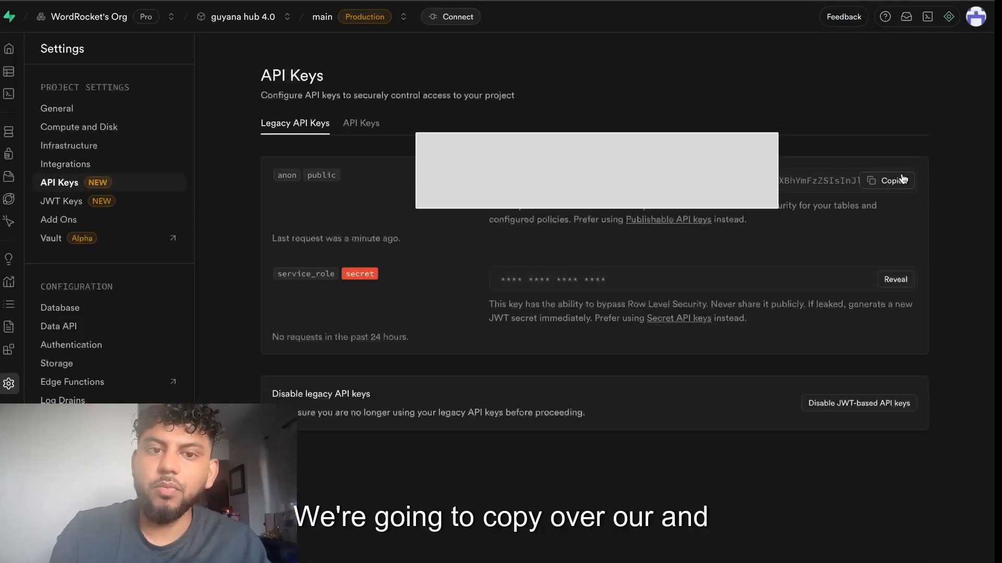
pyautogui.click(887, 181)
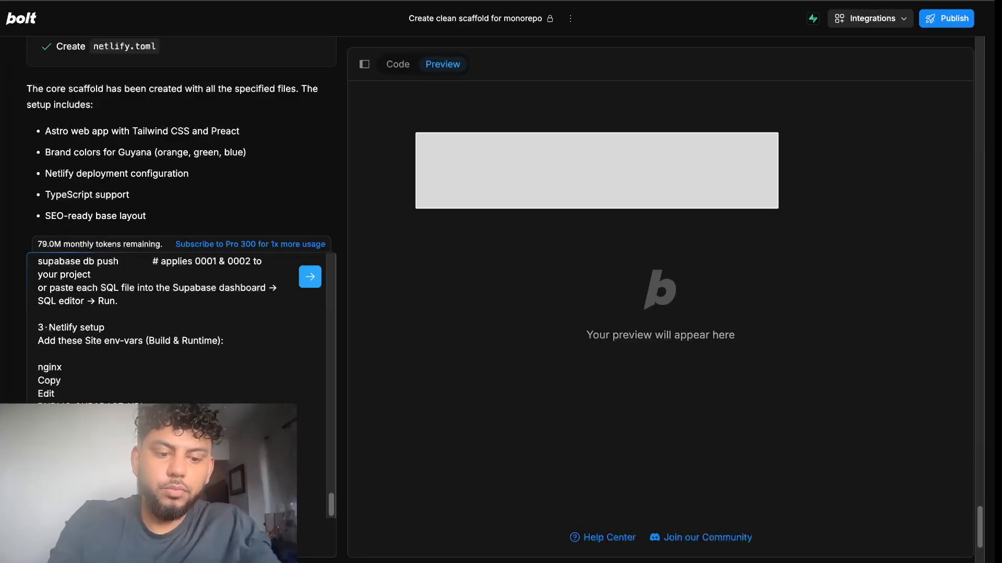
# Follow Bolt creating and applying the Supabase schema and seed taxonomy migrations
pyautogui.scroll(-3)
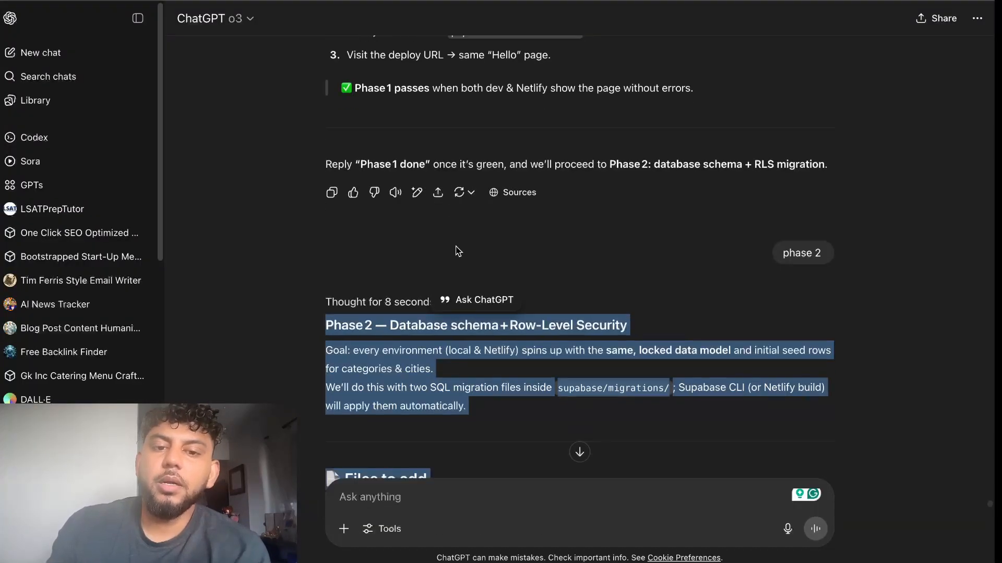
pyautogui.scroll(-3)
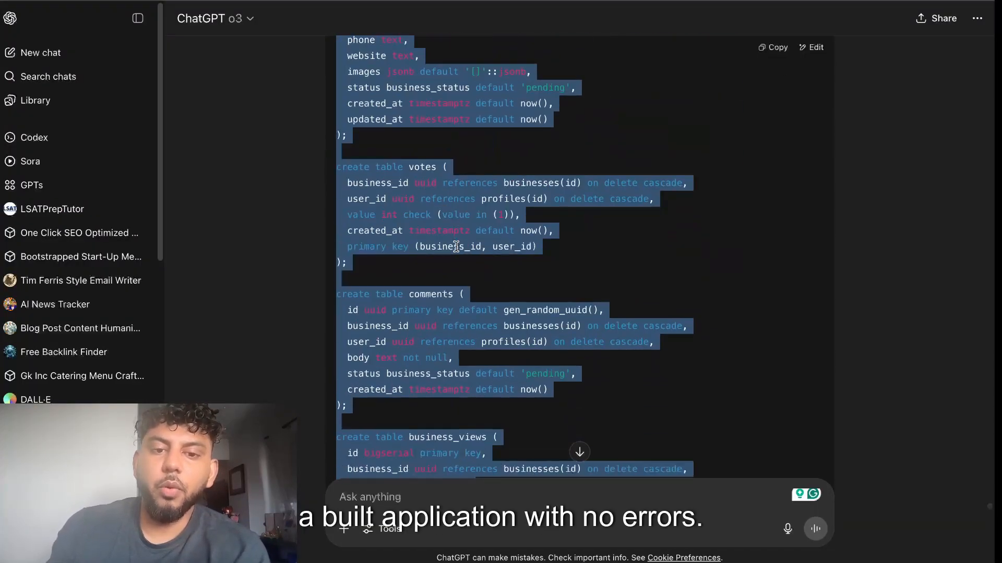
pyautogui.scroll(-3)
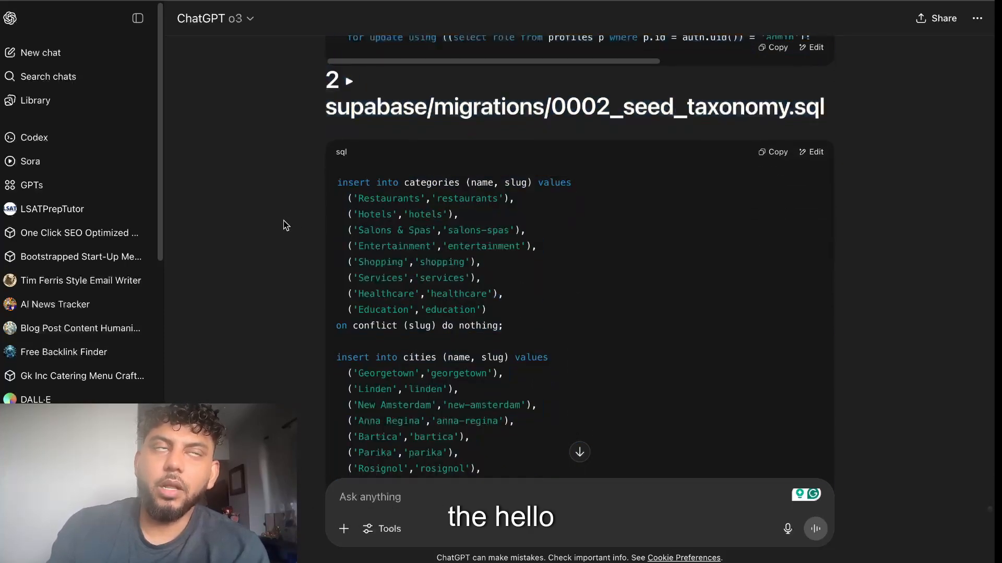
pyautogui.scroll(-3)
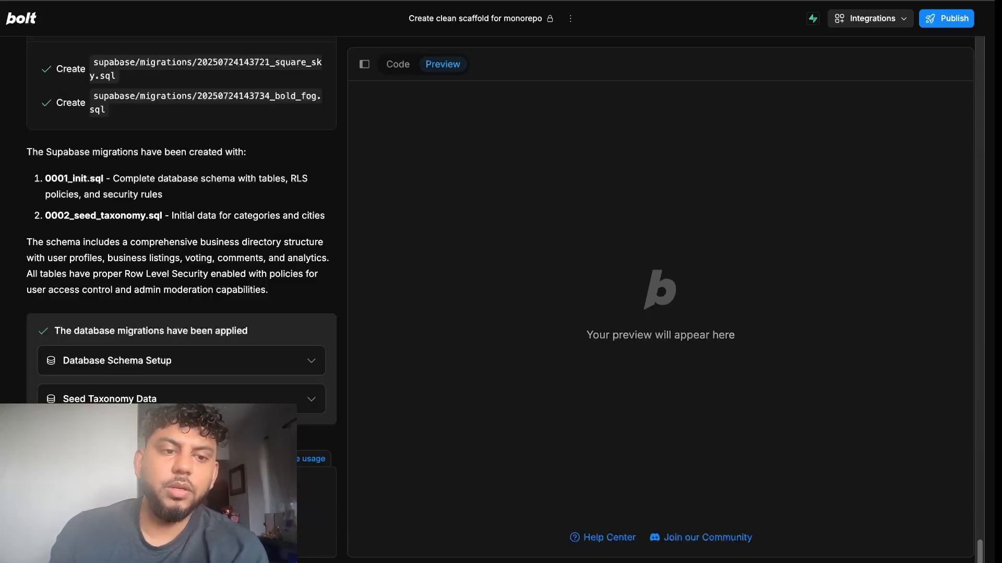
pyautogui.moveTo(301, 29)
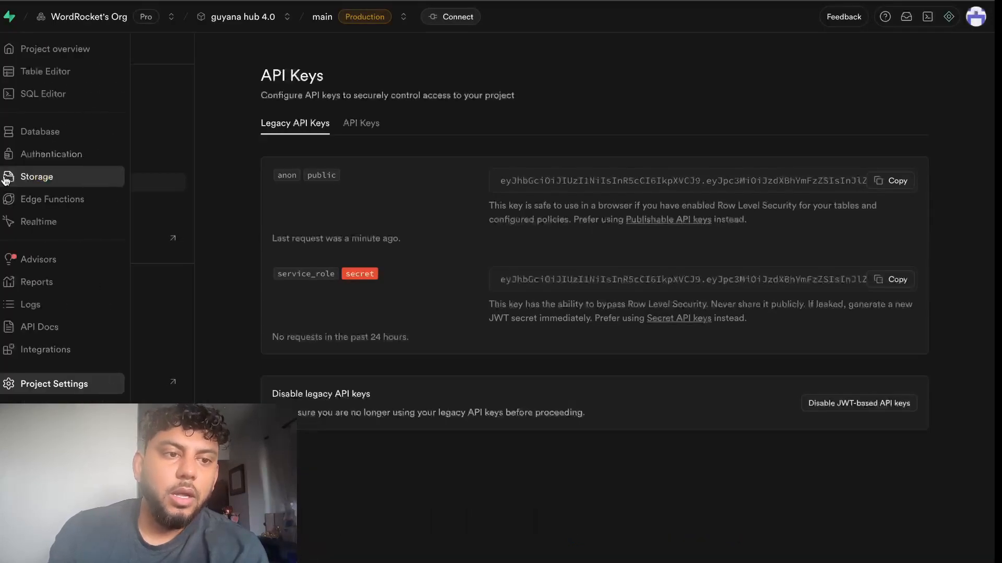
# View the schema diagram, then the Table Editor list of migrated tables (businesses, categories, cities, etc.)
pyautogui.click(38, 131)
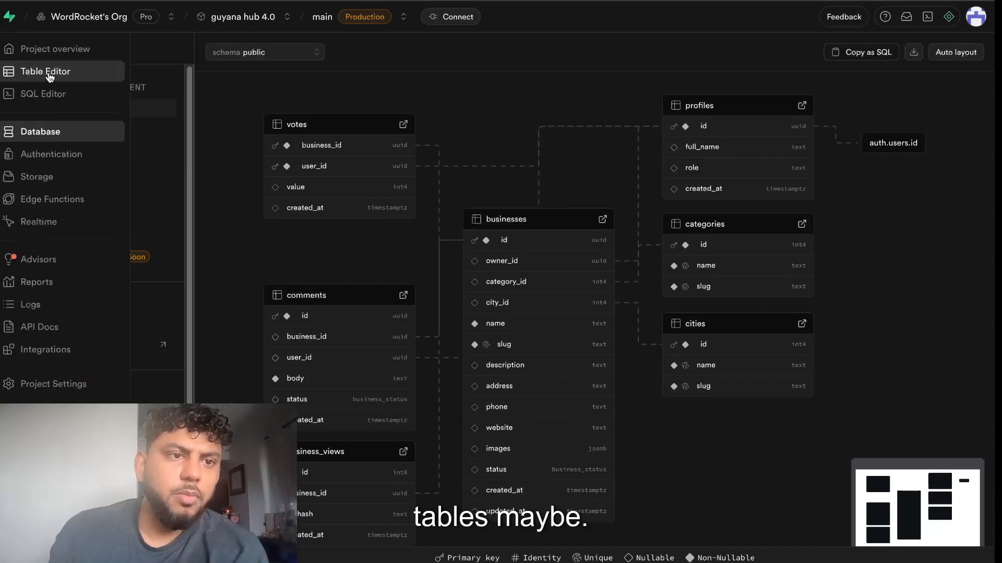
pyautogui.click(45, 70)
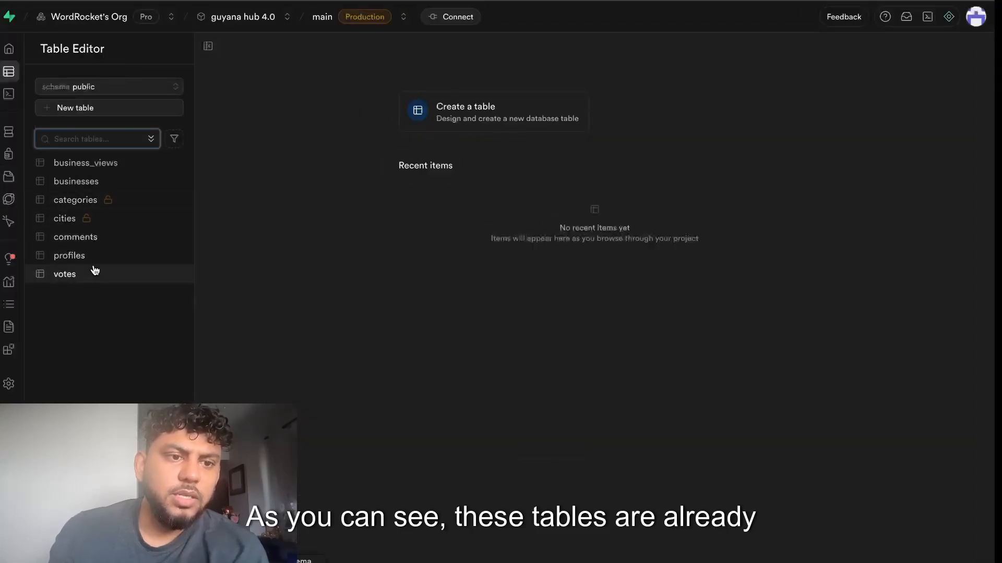
pyautogui.moveTo(106, 203)
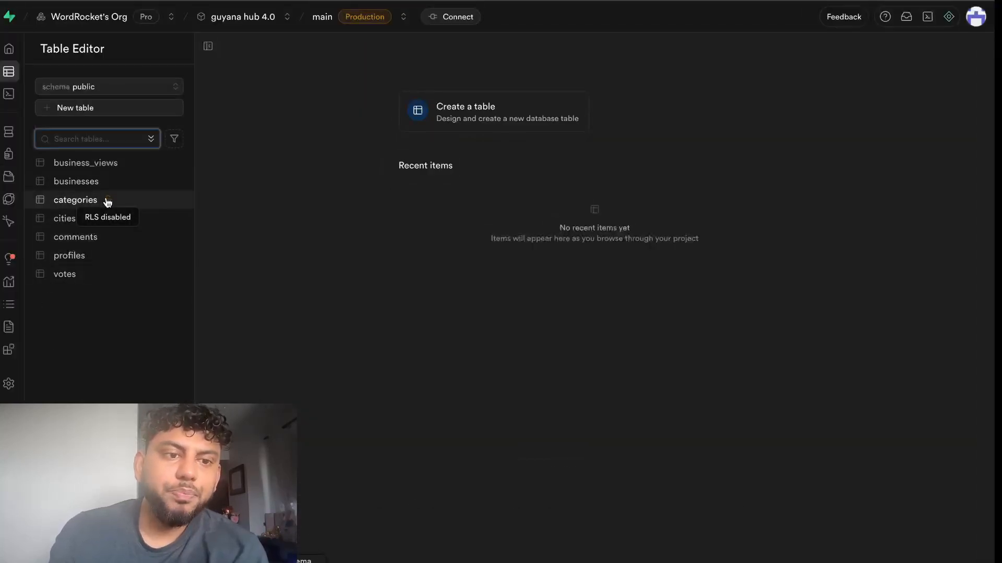
pyautogui.moveTo(96, 236)
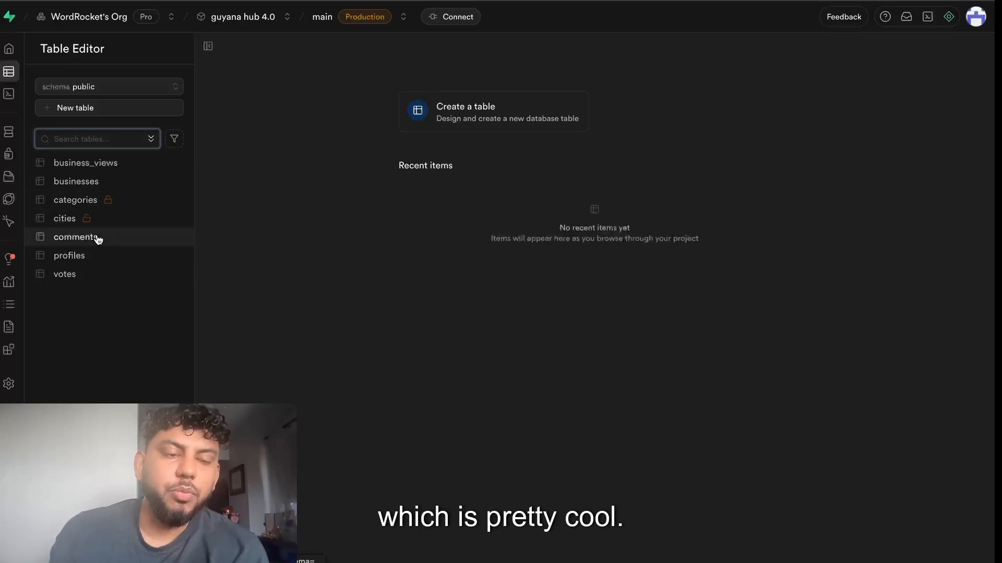
pyautogui.moveTo(330, 39)
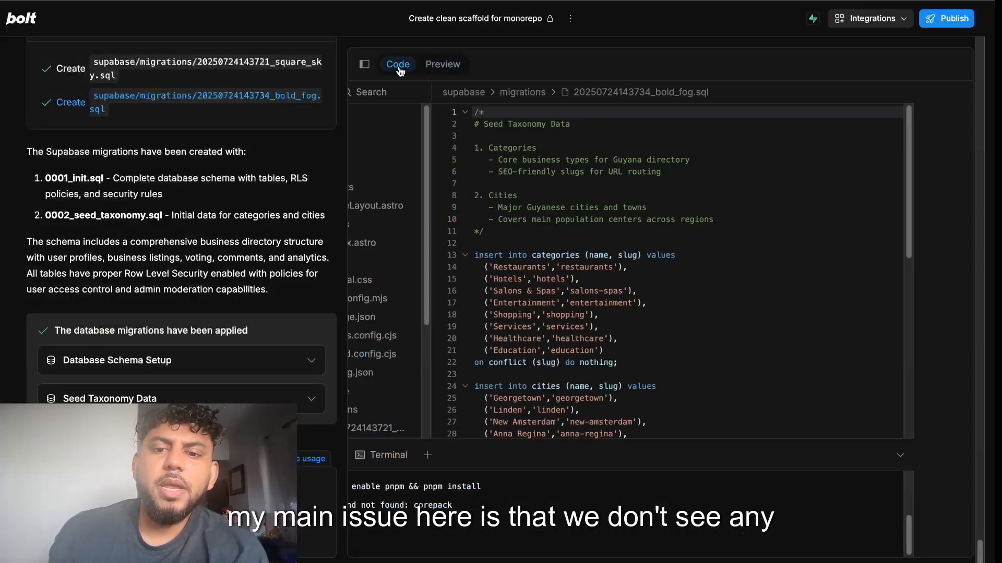
# Switch between the seed migration code and the still-blank preview, attaching a screenshot to the prompt
pyautogui.click(443, 63)
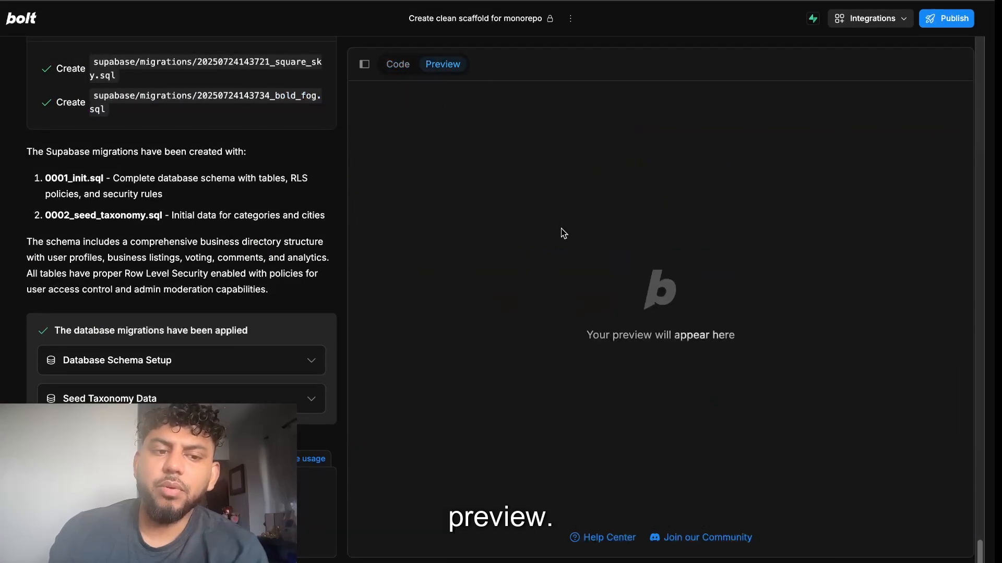
pyautogui.click(397, 63)
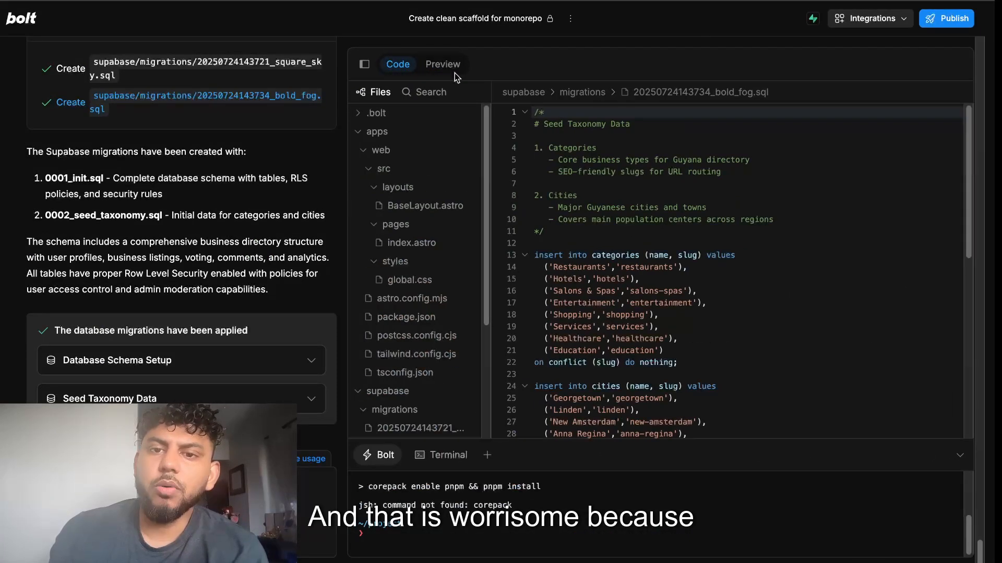
pyautogui.click(443, 63)
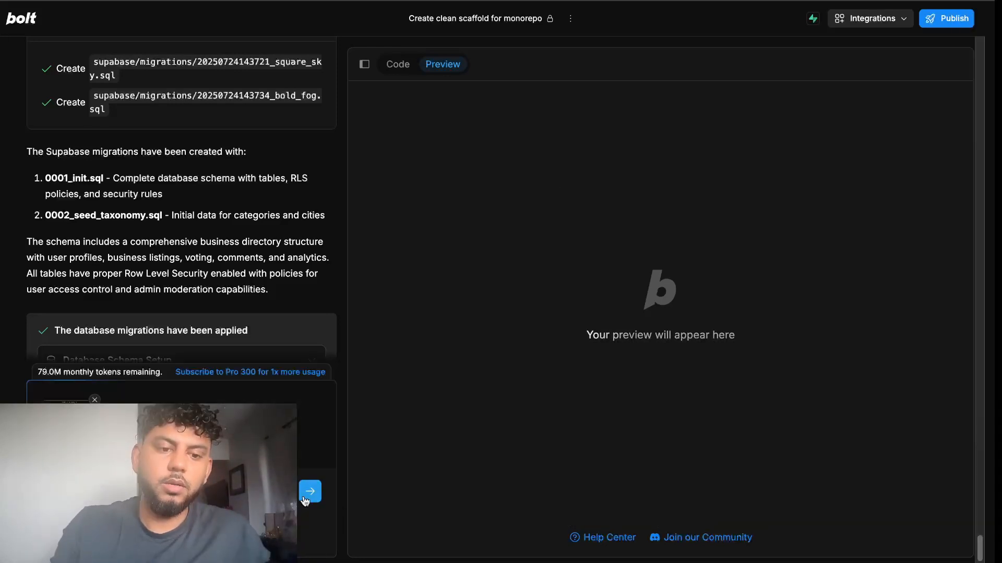
pyautogui.scroll(-3)
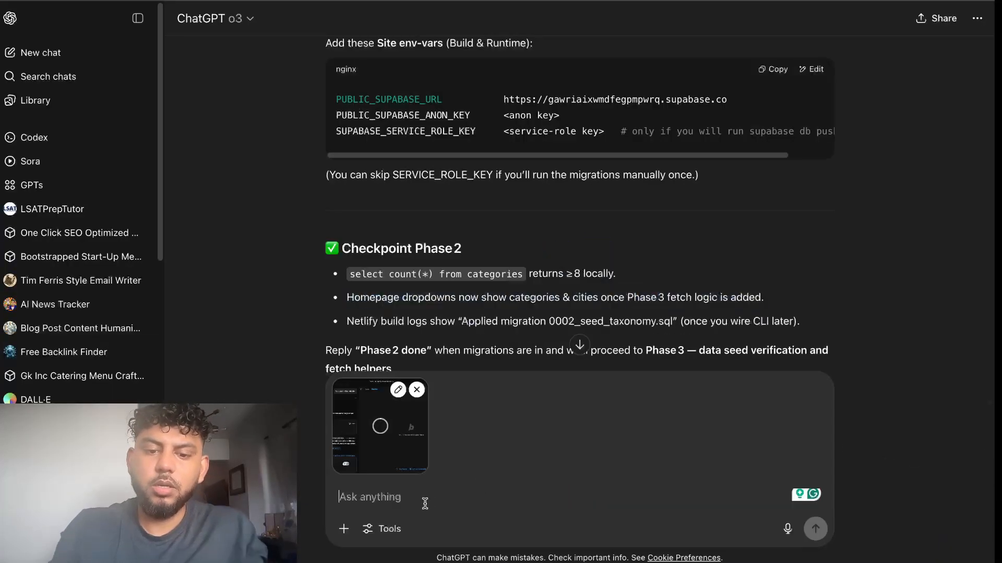
# Write 'i did phase 2 but my preivew on bo...' noting Bolt's preview isn't showing
pyautogui.write('i did')
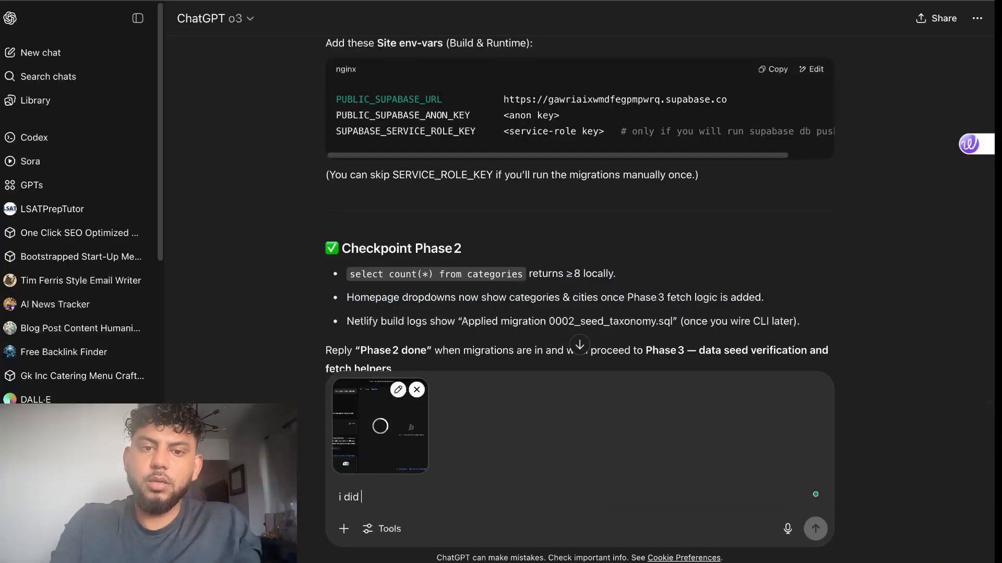
pyautogui.write('phase 2')
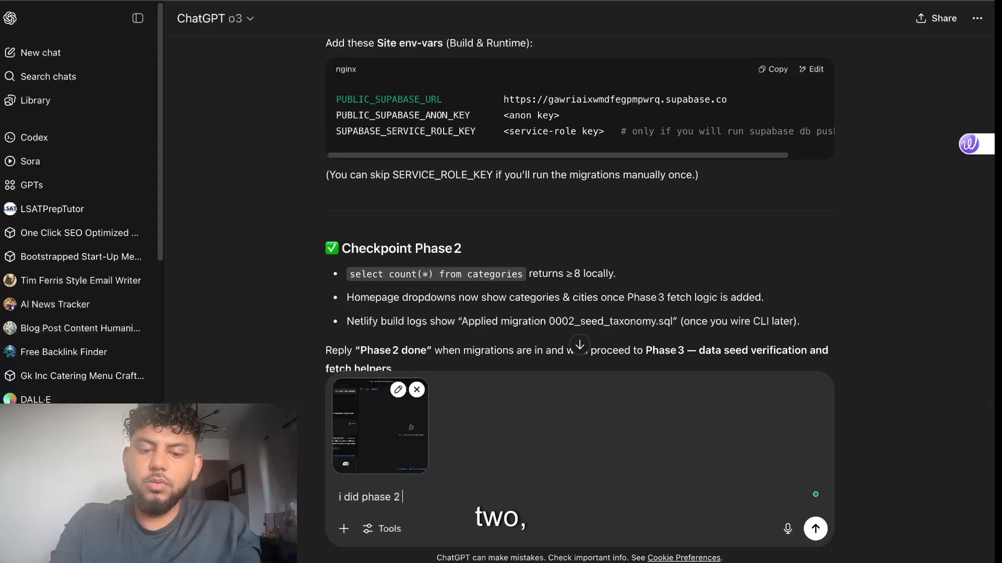
pyautogui.write('but my')
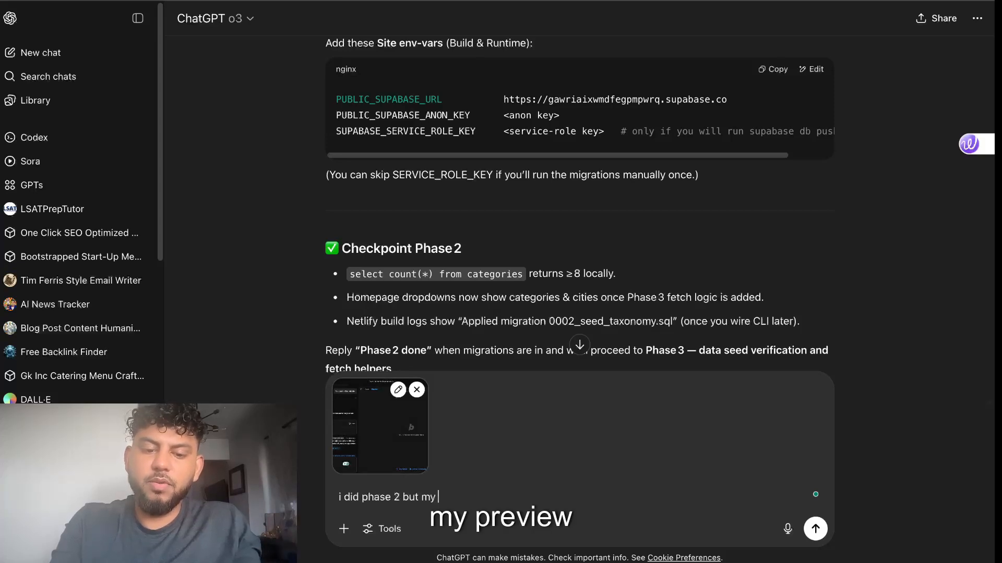
pyautogui.write('preivew on bolt is not show')
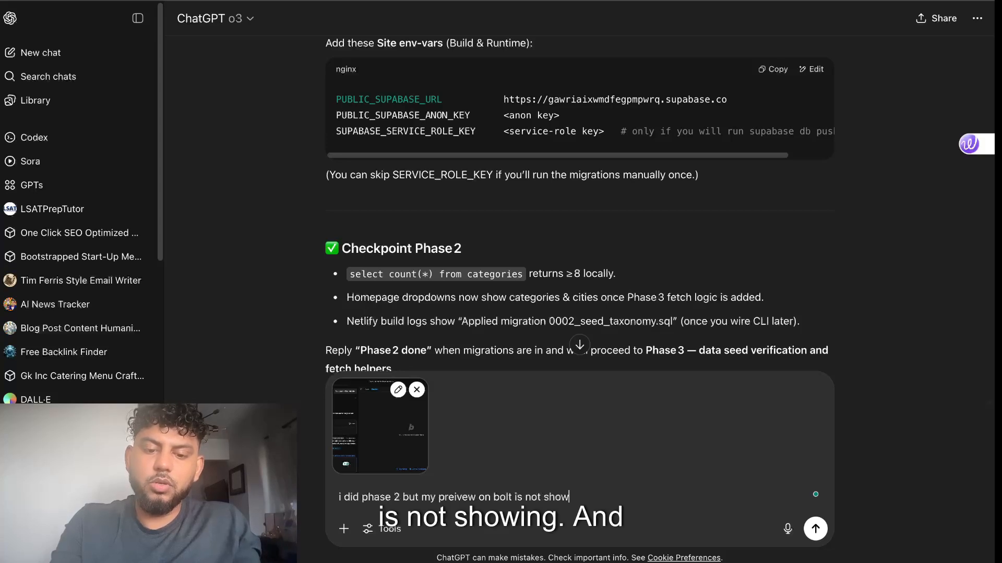
# Enable web search via Tools and send the message with the blank-preview screenshot
pyautogui.click(383, 529)
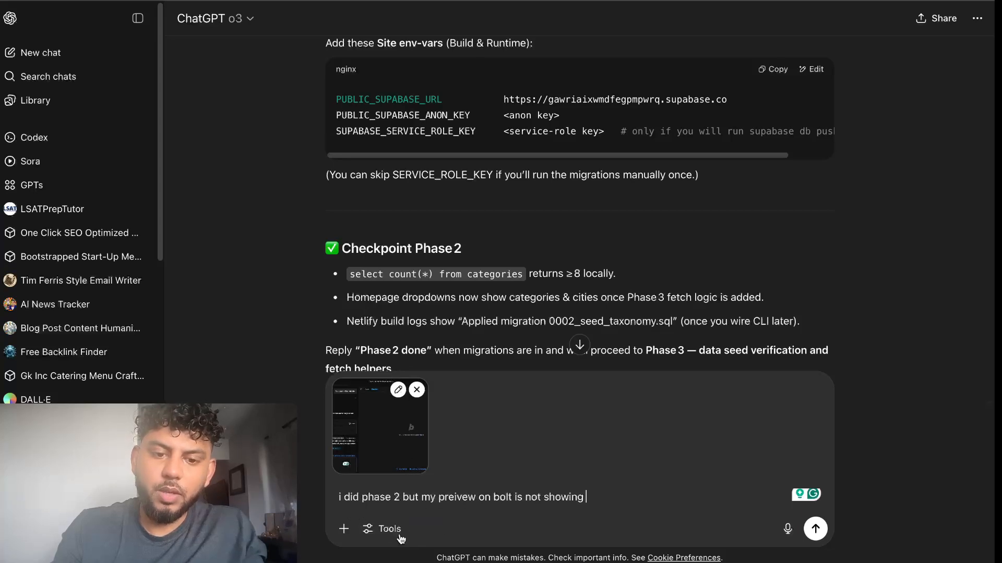
pyautogui.click(389, 529)
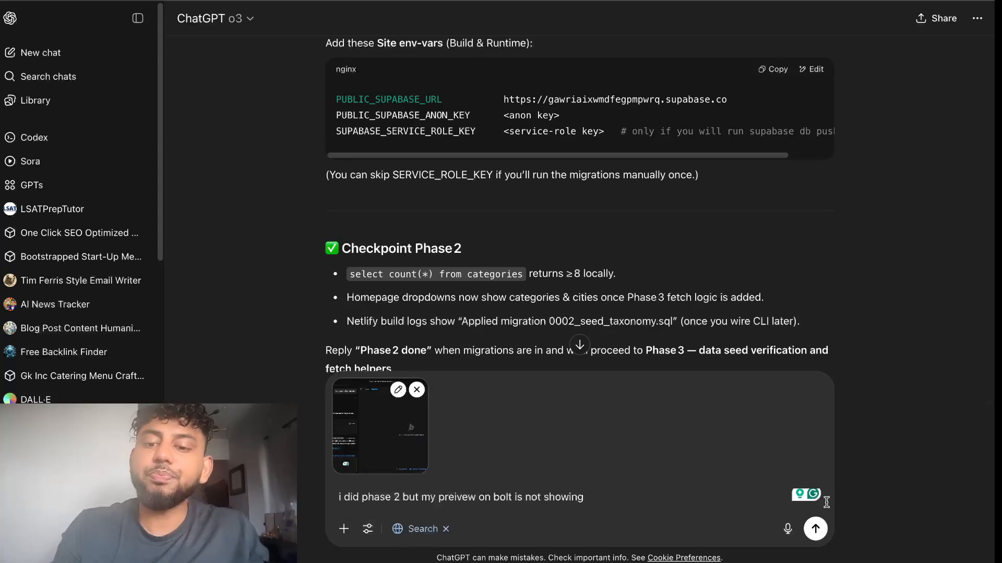
pyautogui.click(815, 528)
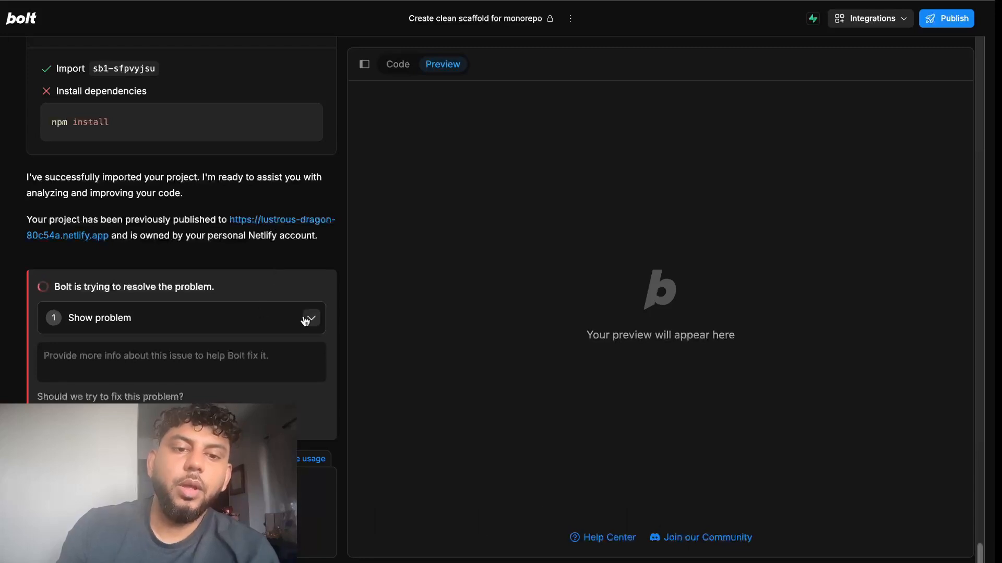
pyautogui.moveTo(99, 121)
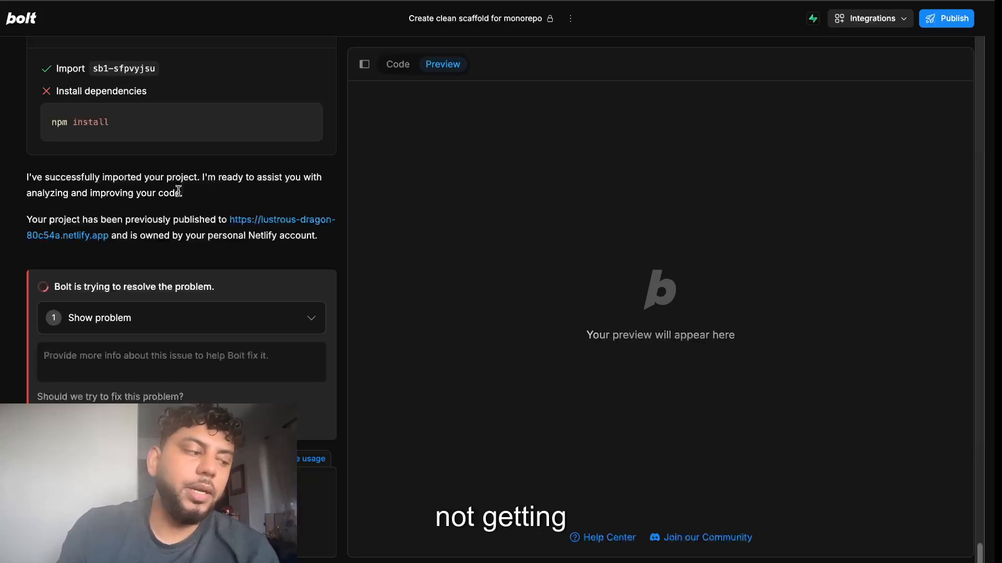
pyautogui.moveTo(641, 283)
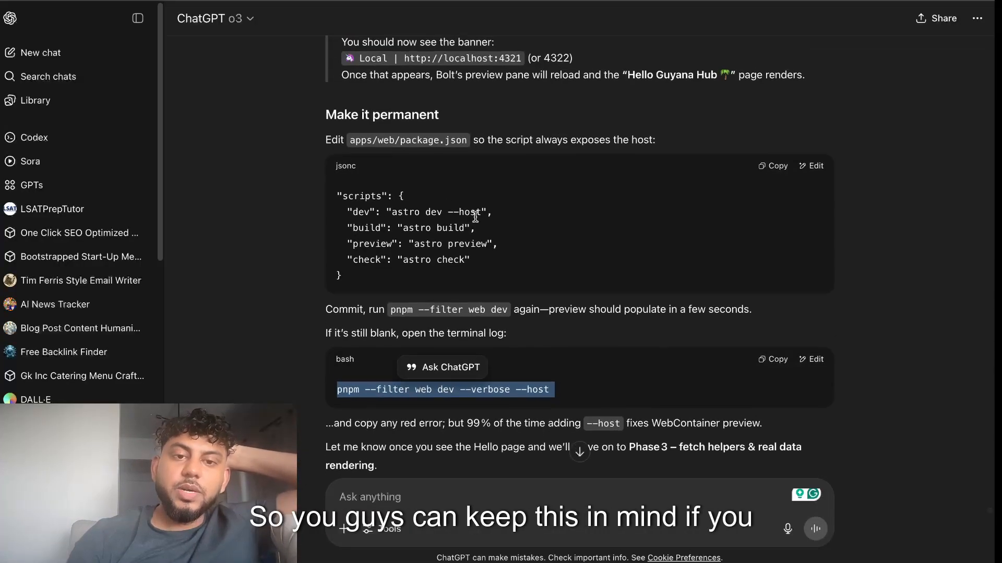
pyautogui.scroll(-3)
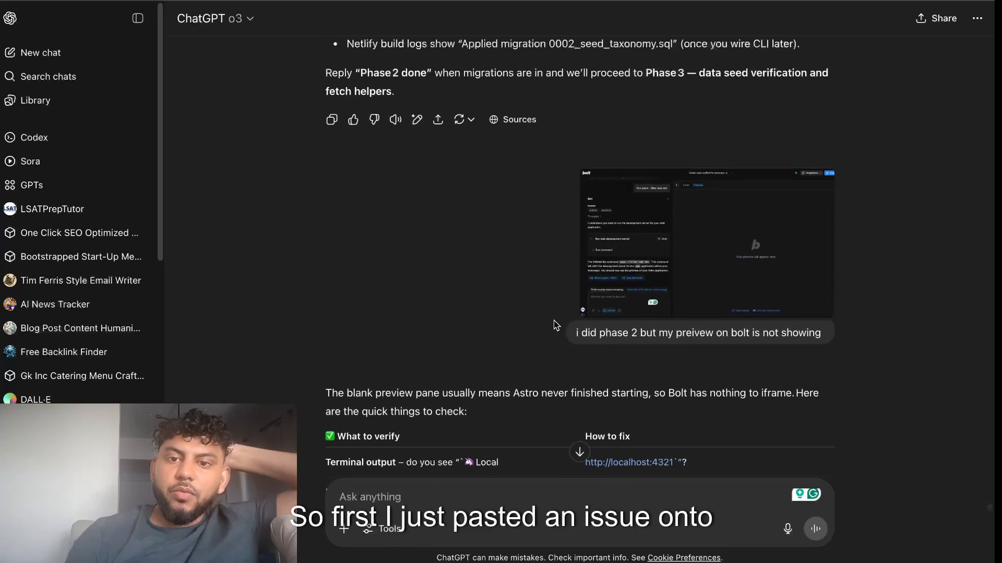
pyautogui.scroll(-3)
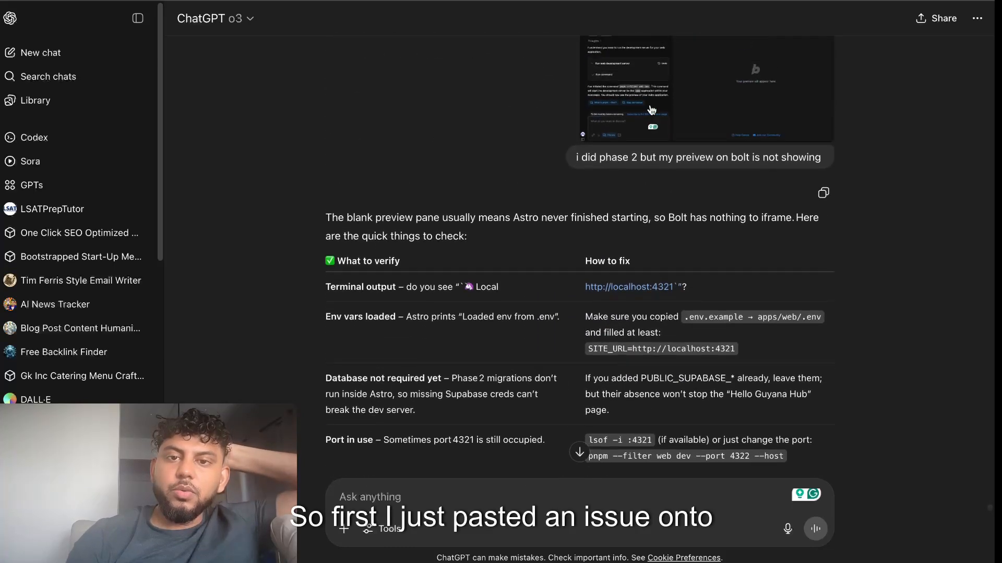
pyautogui.scroll(-3)
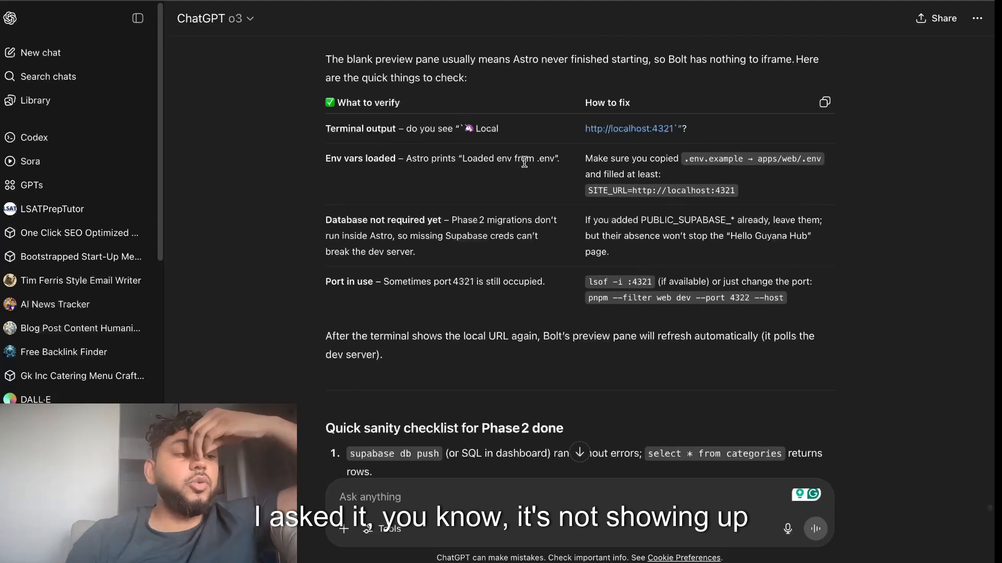
pyautogui.scroll(-3)
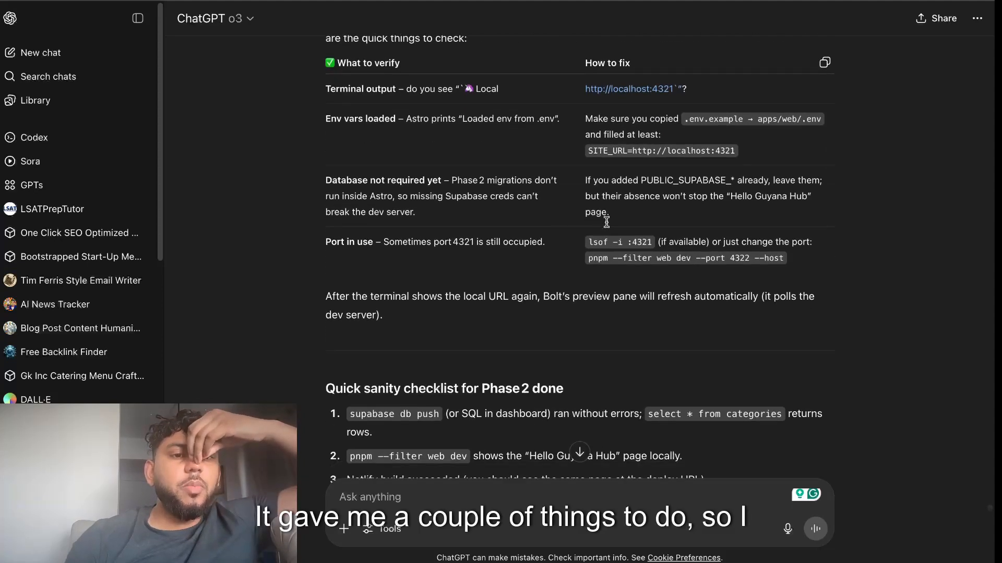
pyautogui.scroll(-3)
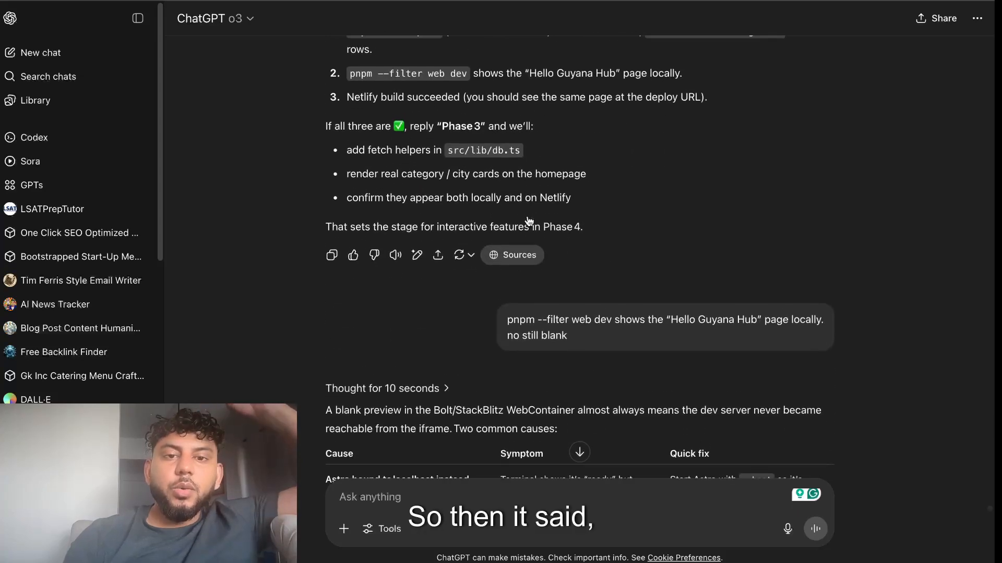
pyautogui.scroll(3)
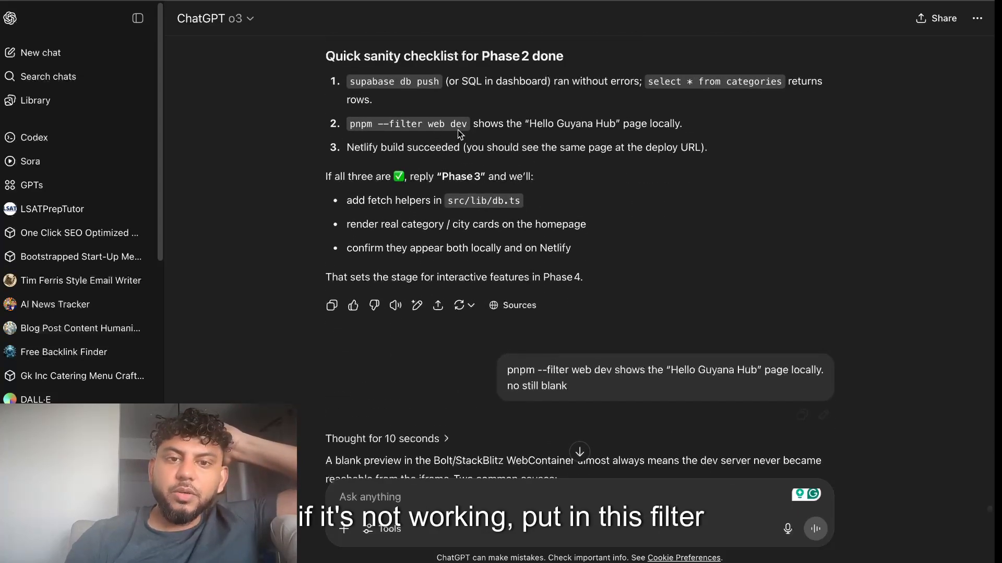
pyautogui.doubleClick(407, 123)
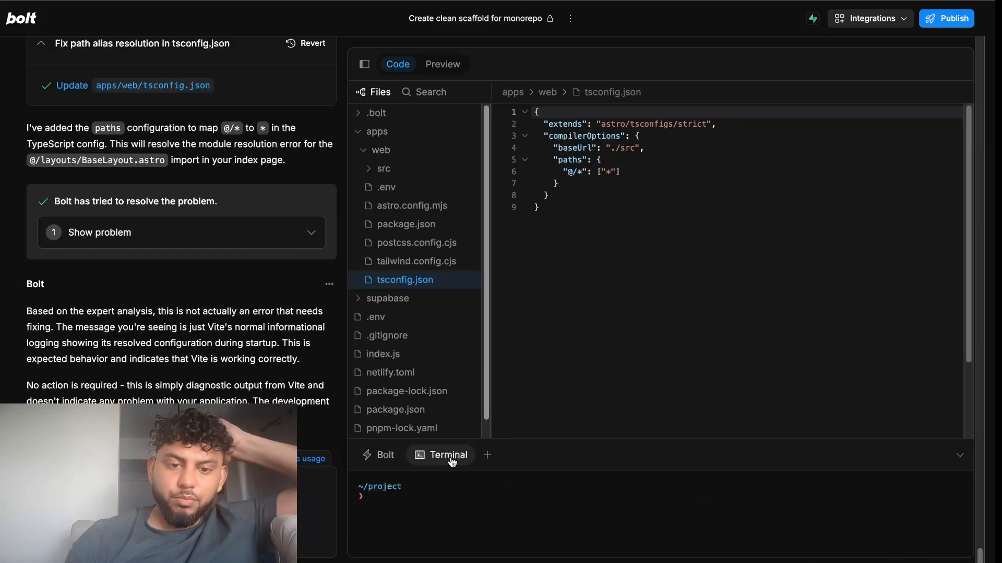
pyautogui.click(448, 455)
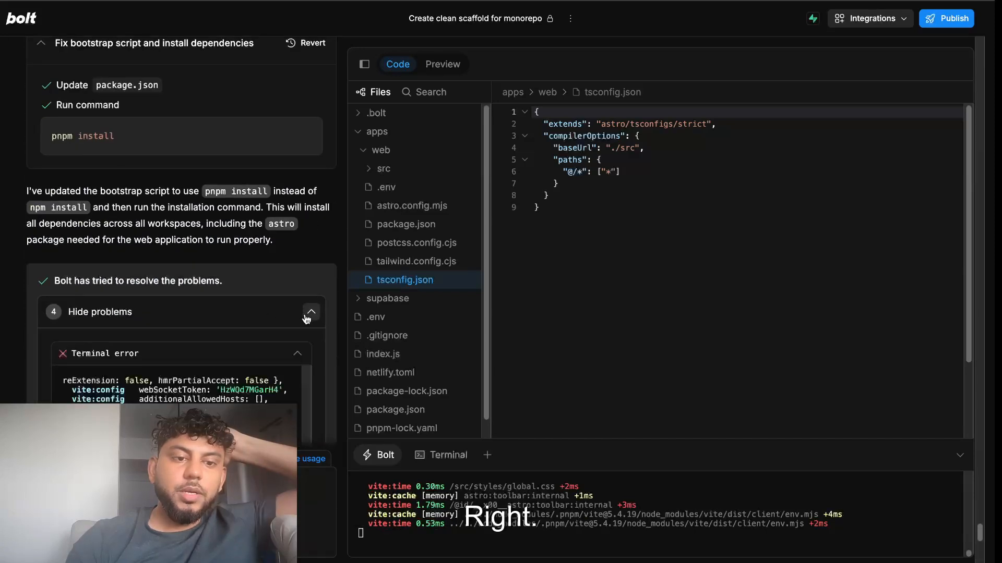
pyautogui.scroll(-3)
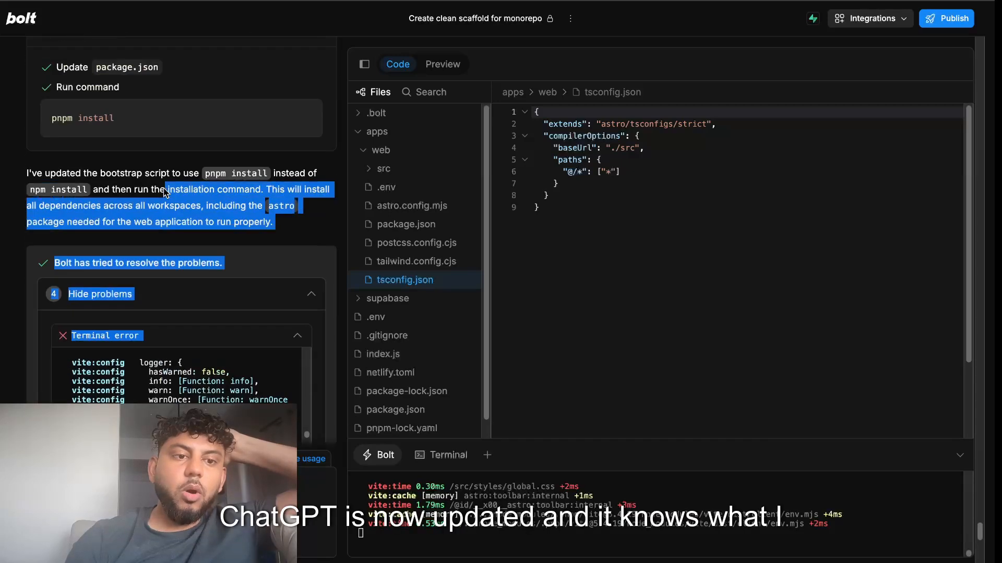
pyautogui.scroll(3)
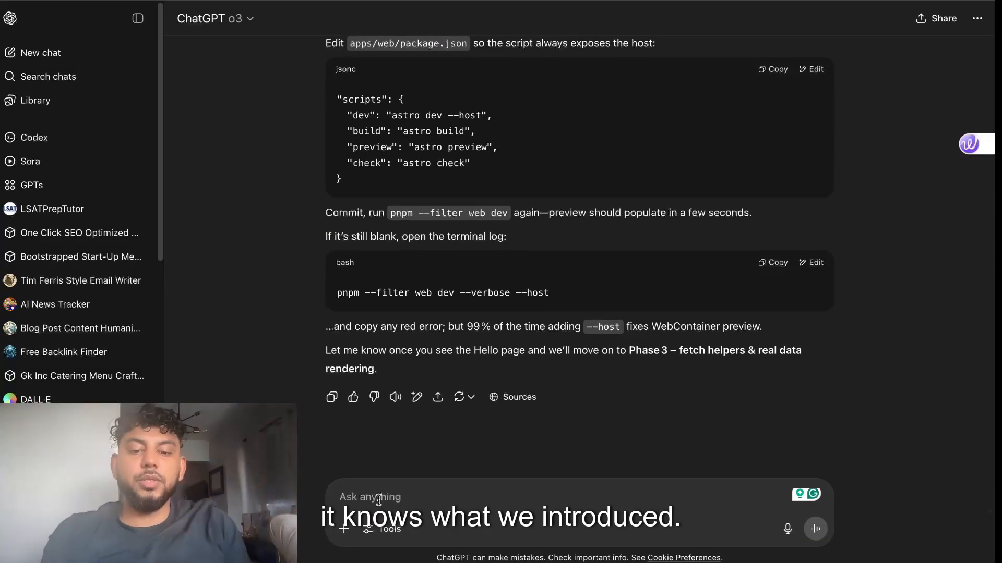
# Send 'so i had to ma..., but the preview is up - how does this look? can we move on?' with the preview screenshot
pyautogui.write('so i had to ma')
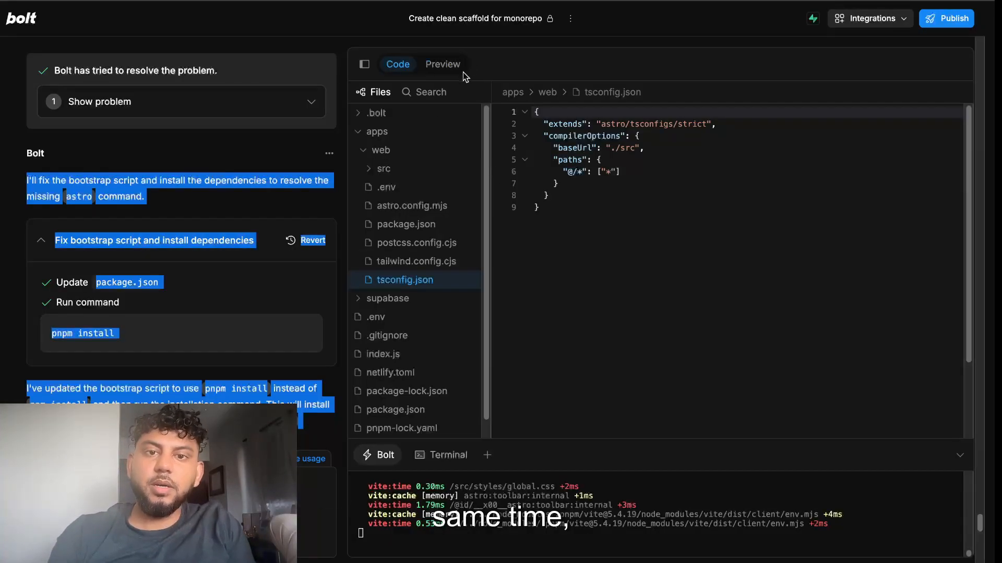
pyautogui.click(442, 64)
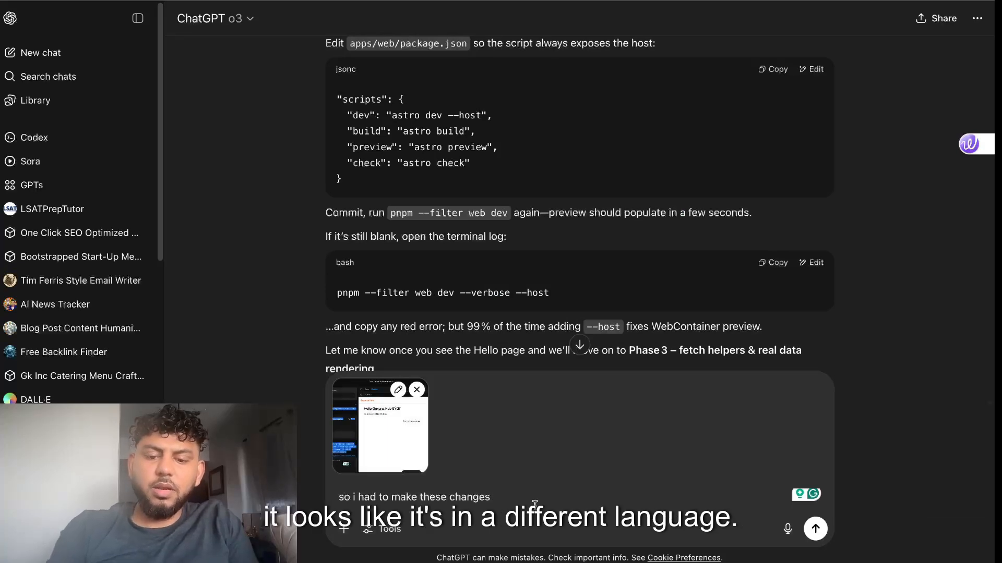
pyautogui.write(', but the')
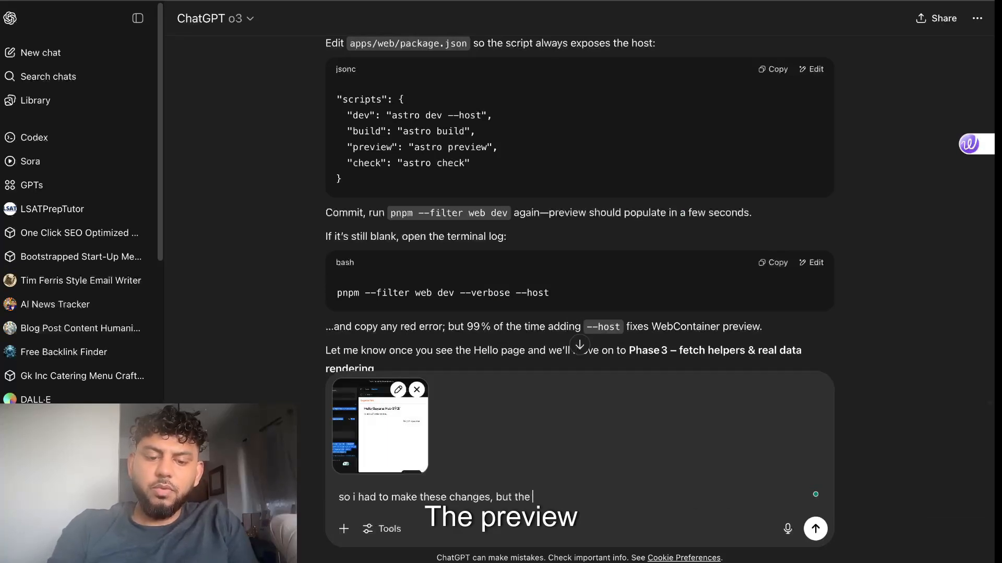
pyautogui.write('preview')
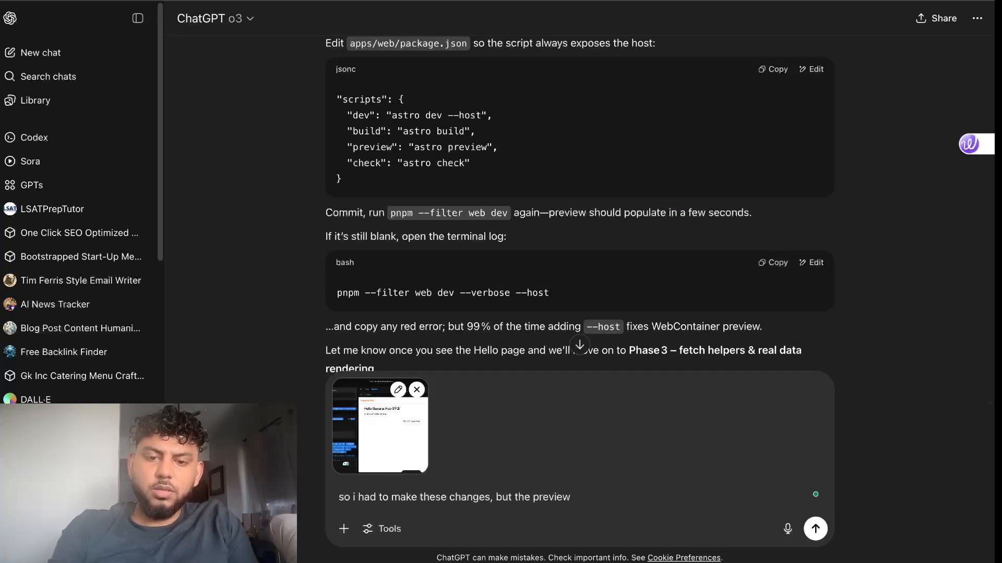
pyautogui.write('is up - how d')
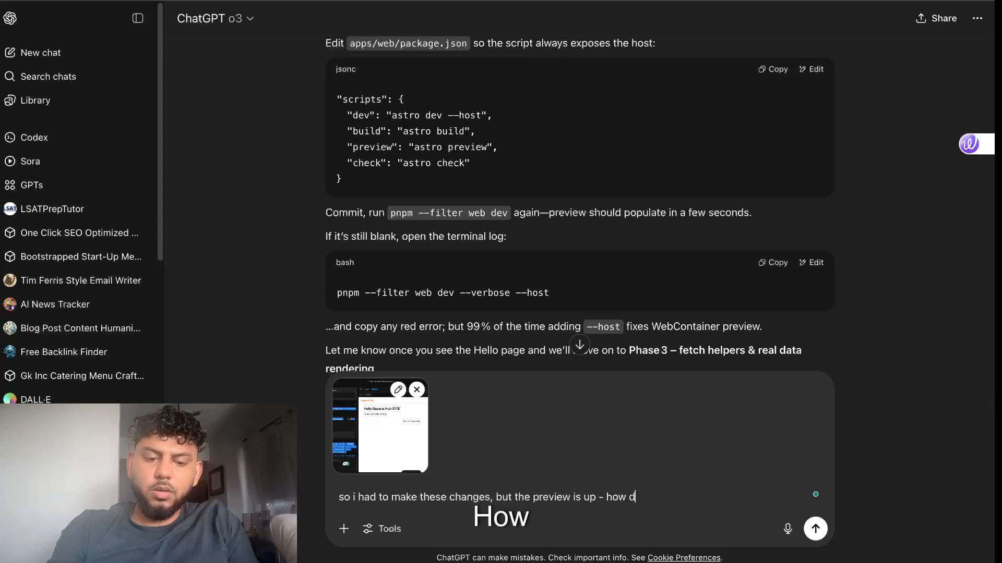
pyautogui.write('oes this look? can we move on?')
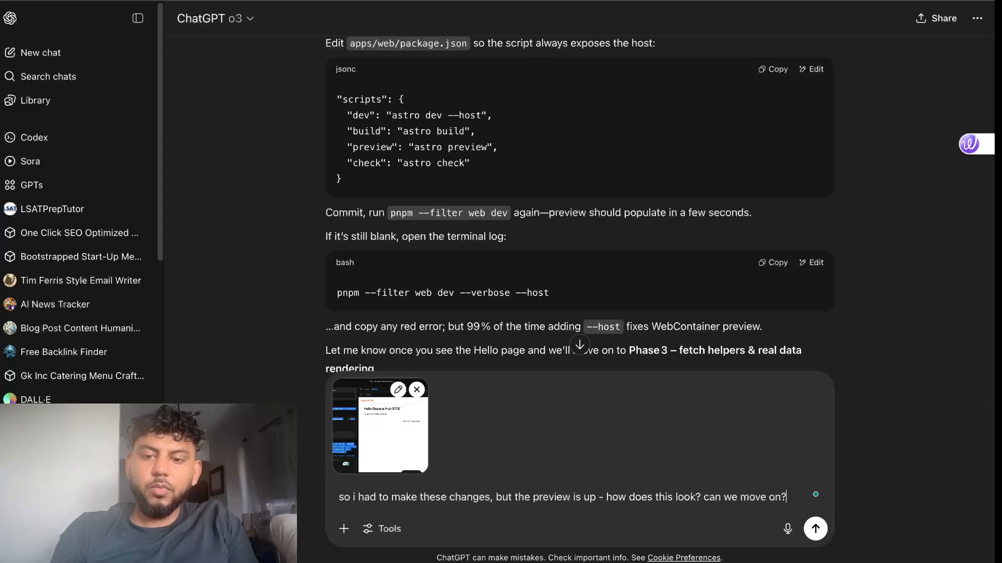
pyautogui.click(814, 528)
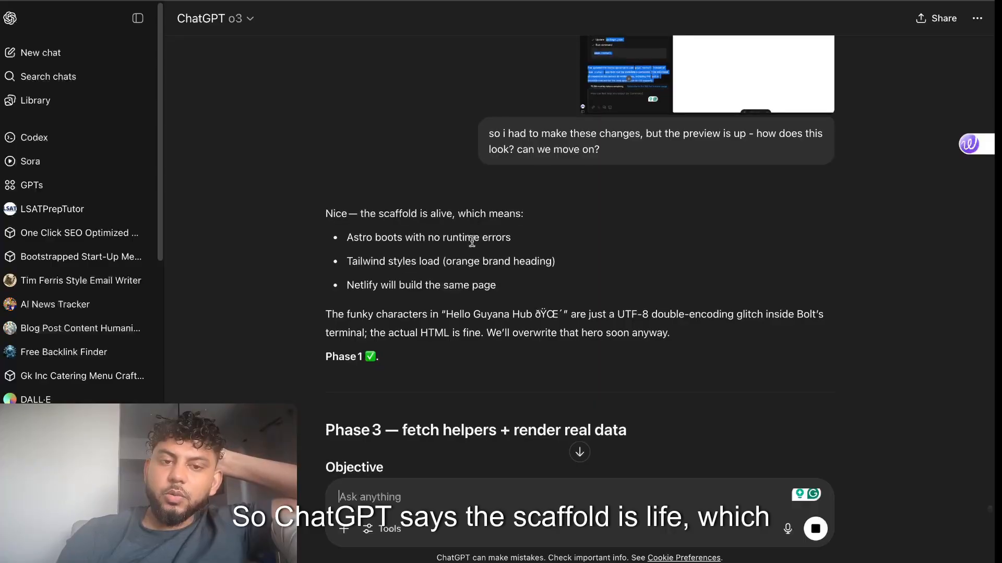
# Read ChatGPT's confirmation that Phase 1 is done and its Phase 3 fetch helpers
pyautogui.scroll(-3)
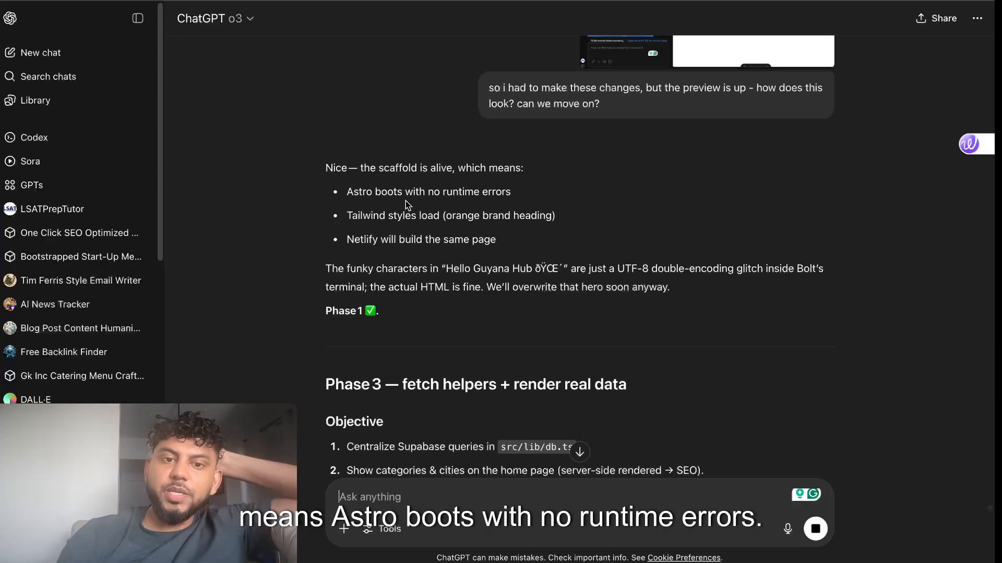
pyautogui.scroll(-3)
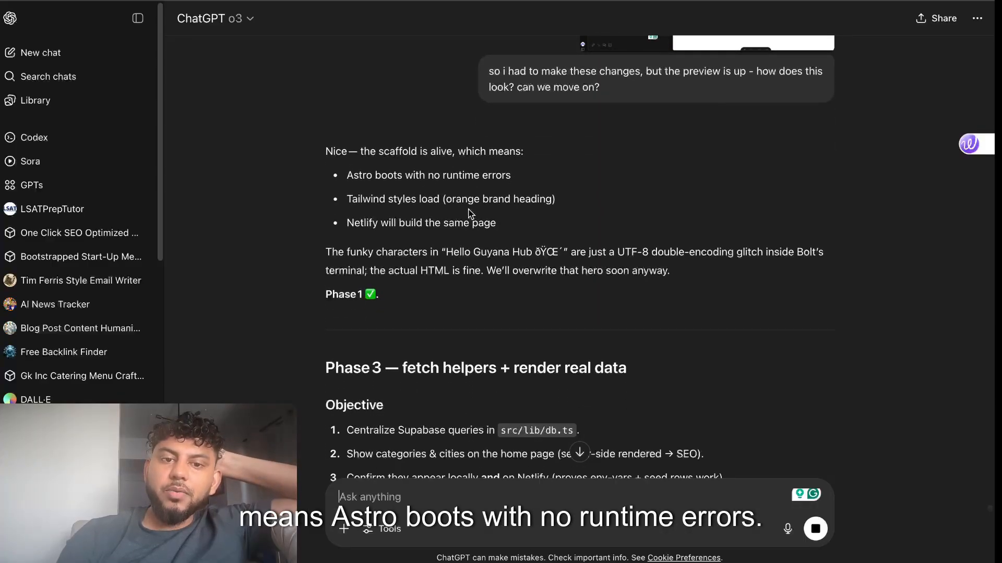
pyautogui.scroll(-3)
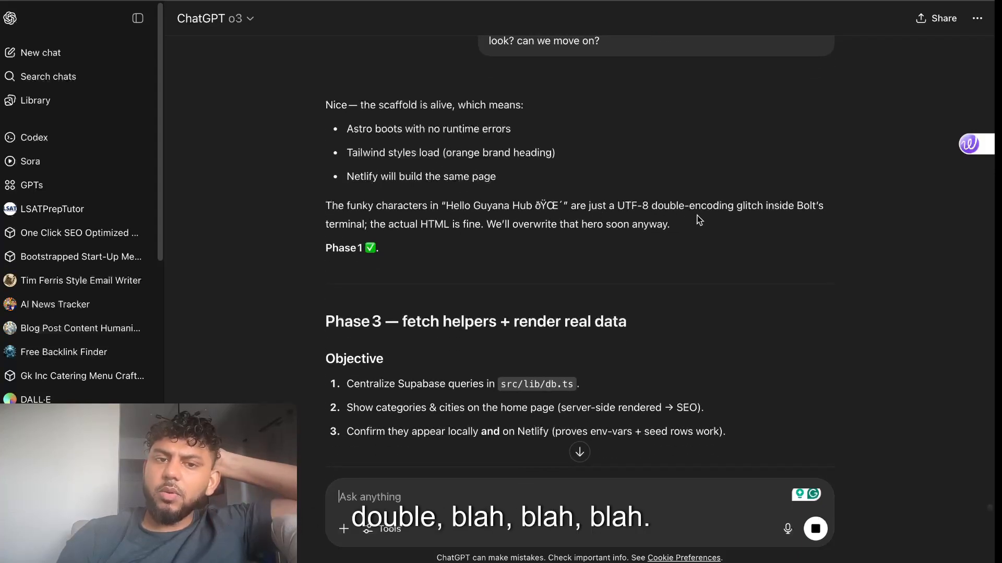
pyautogui.scroll(-3)
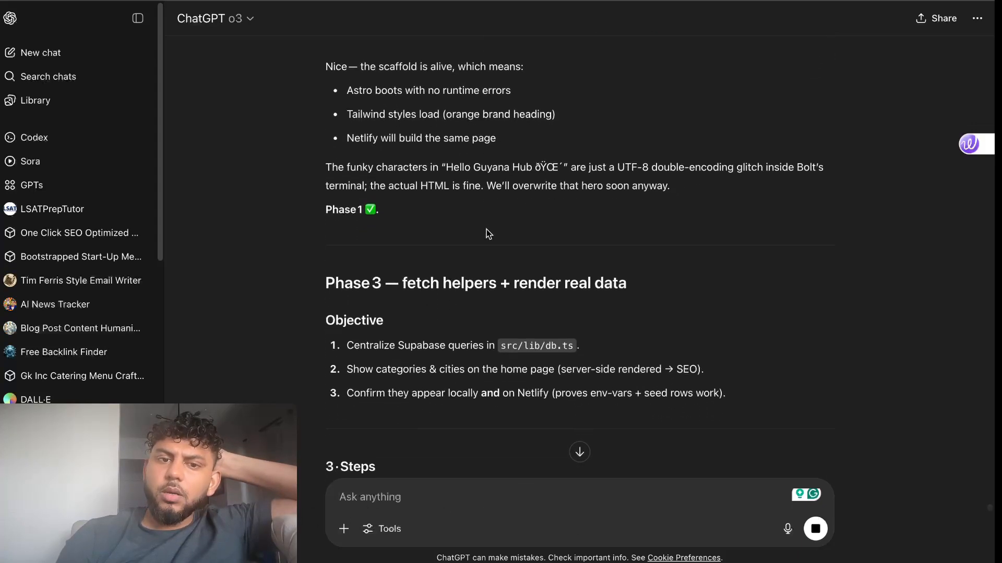
pyautogui.scroll(-3)
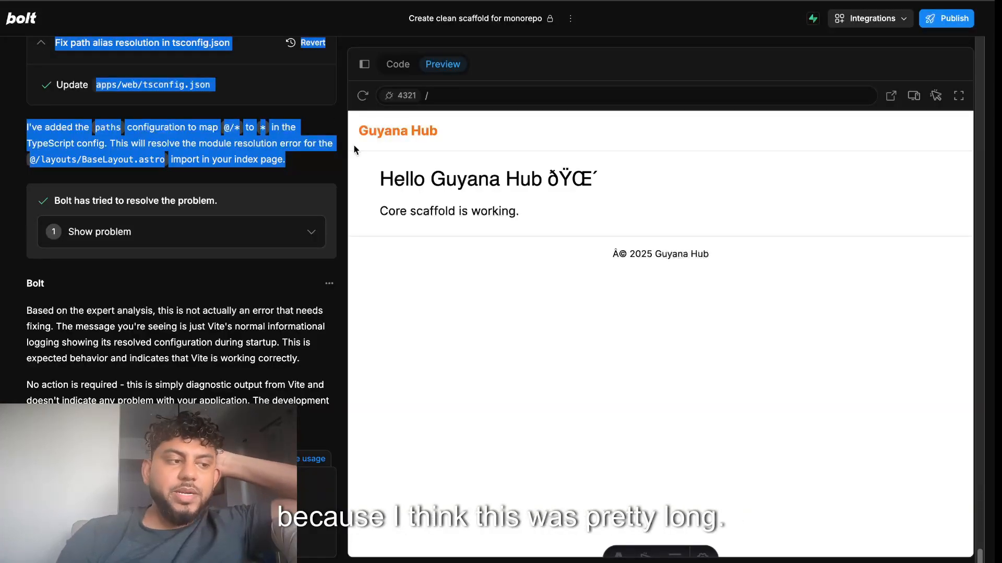
pyautogui.moveTo(337, 125)
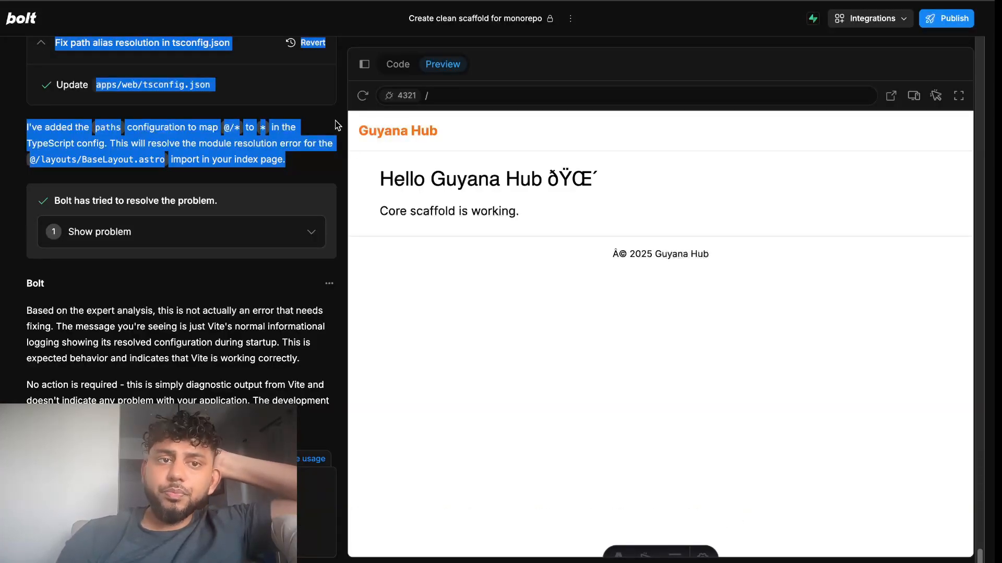
pyautogui.moveTo(284, 85)
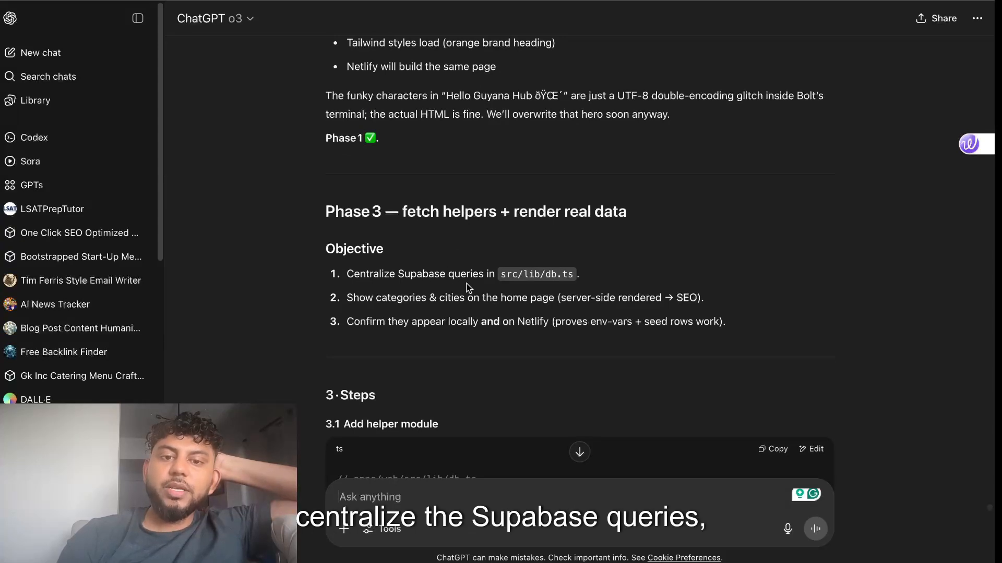
pyautogui.moveTo(459, 314)
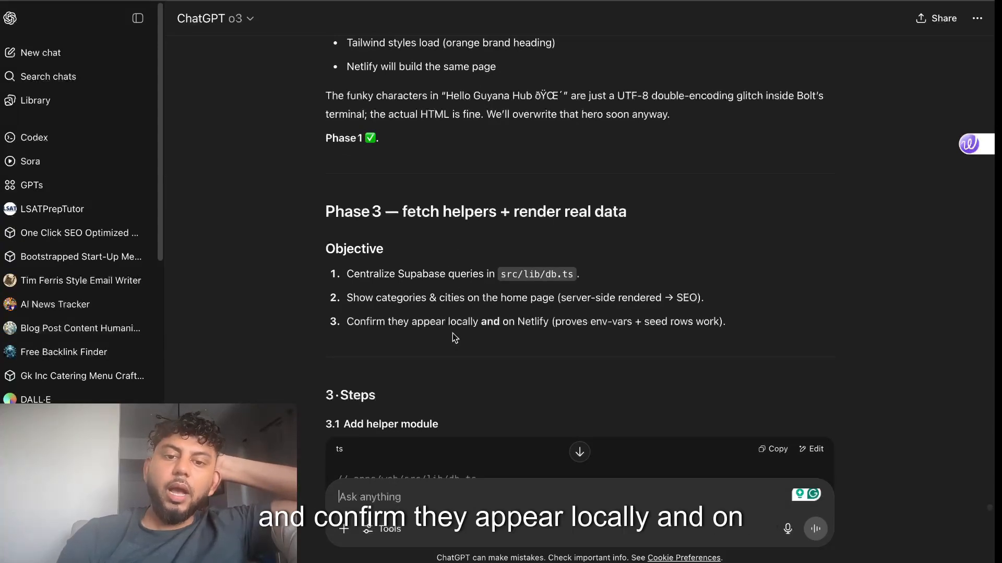
pyautogui.moveTo(349, 143)
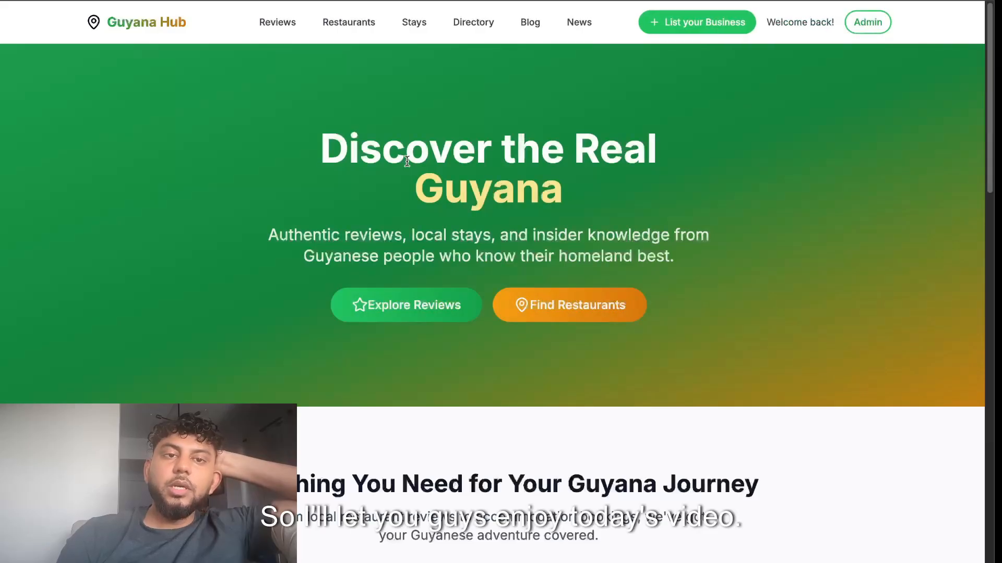
pyautogui.moveTo(386, 90)
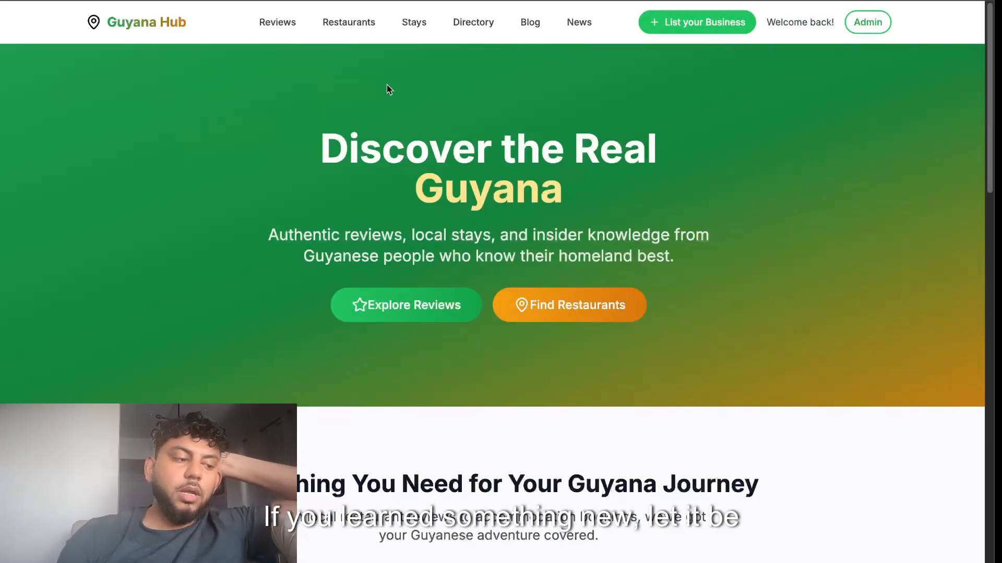